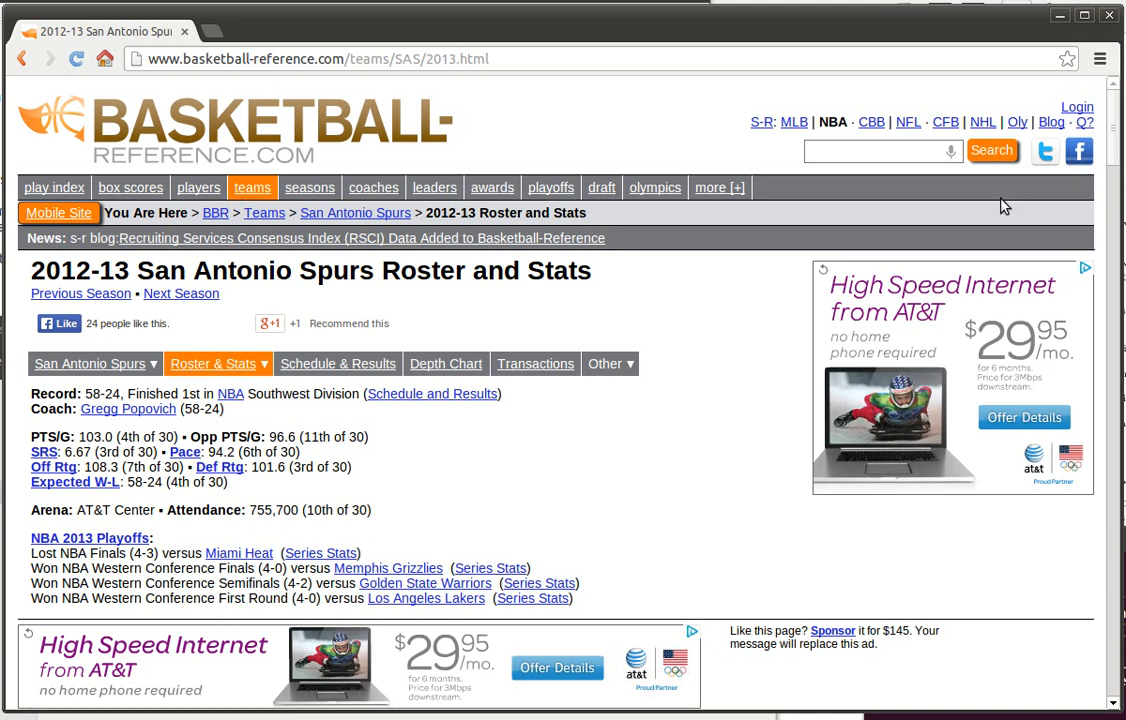
pyautogui.moveTo(960, 216)
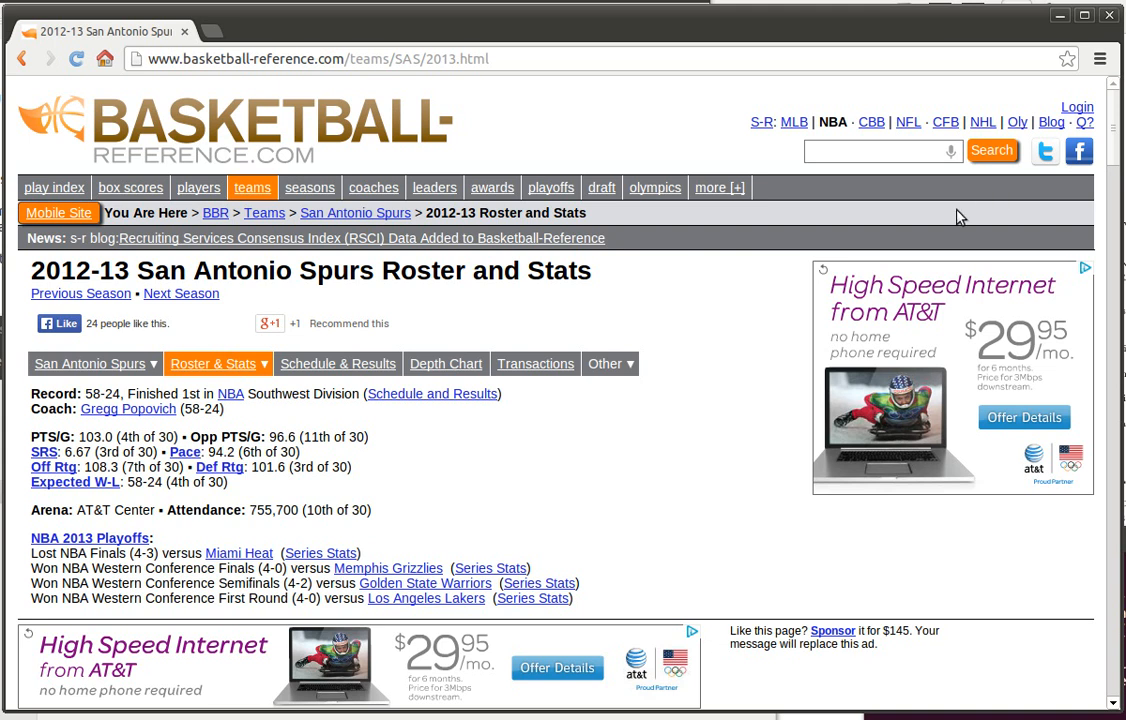
pyautogui.moveTo(886, 282)
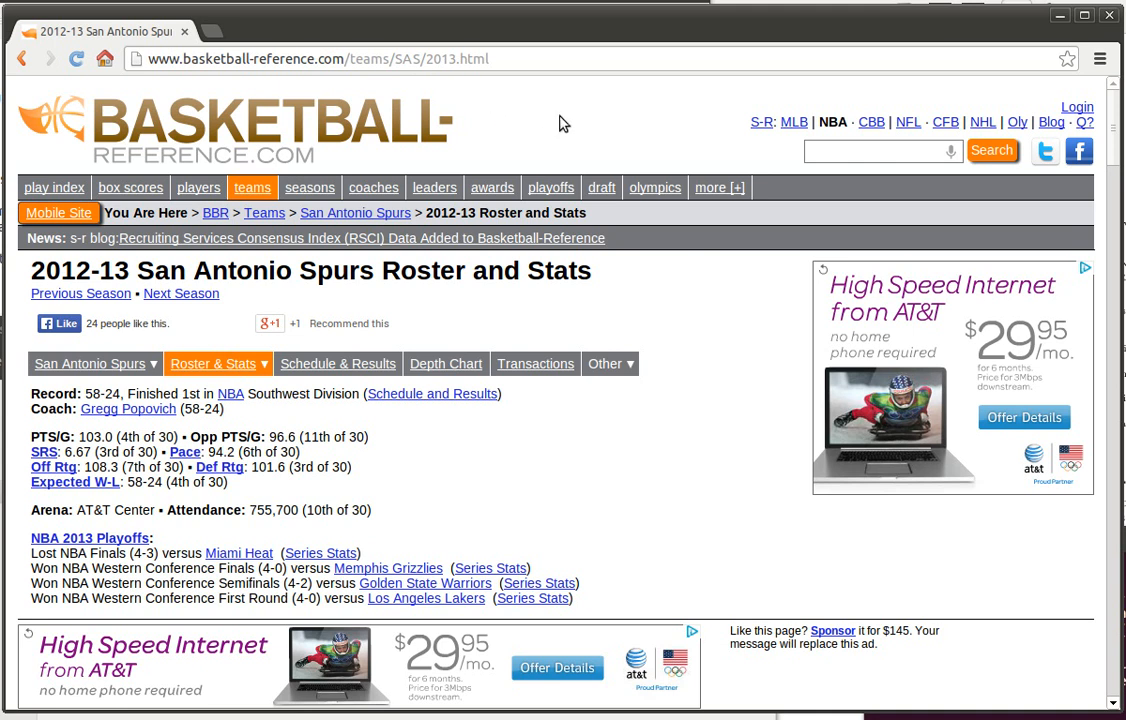
# - Scroll the 2012-13 Spurs page down until the player Totals table is in view
pyautogui.scroll(-3)
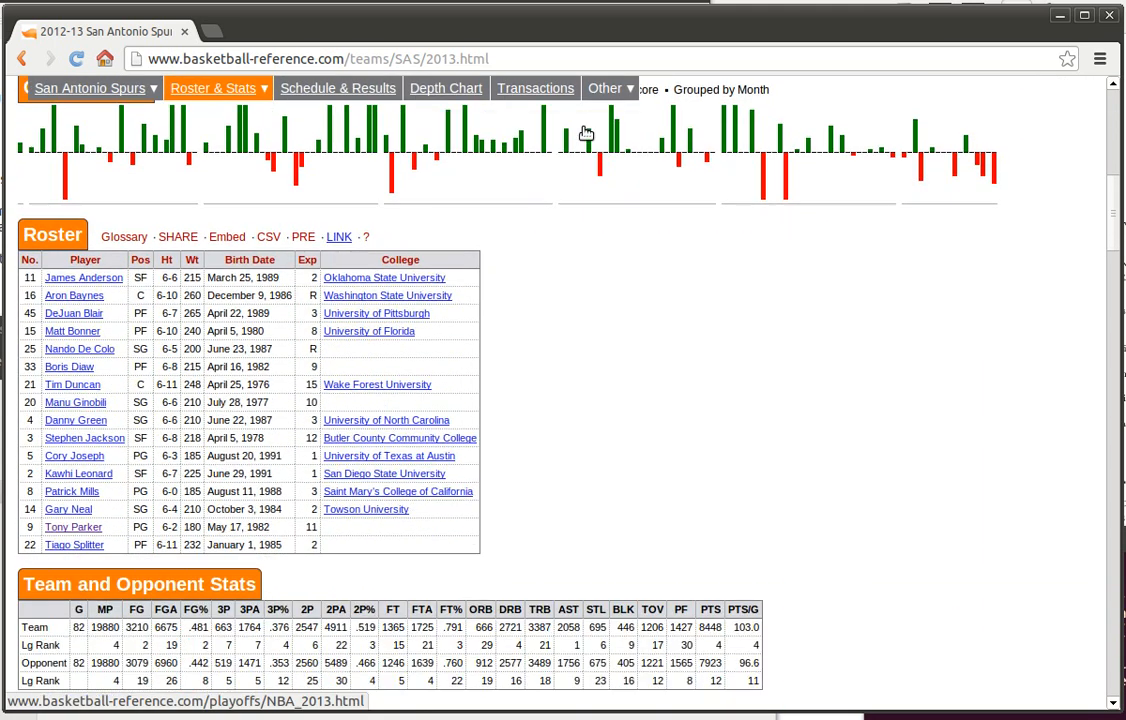
pyautogui.scroll(-3)
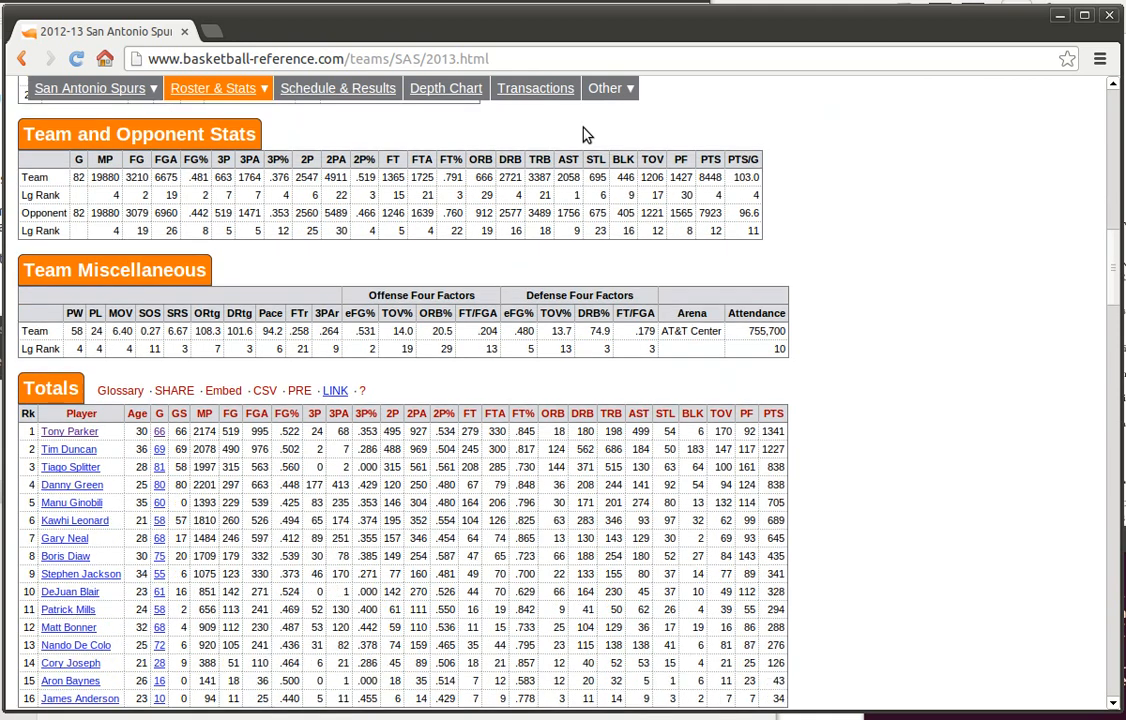
pyautogui.scroll(-3)
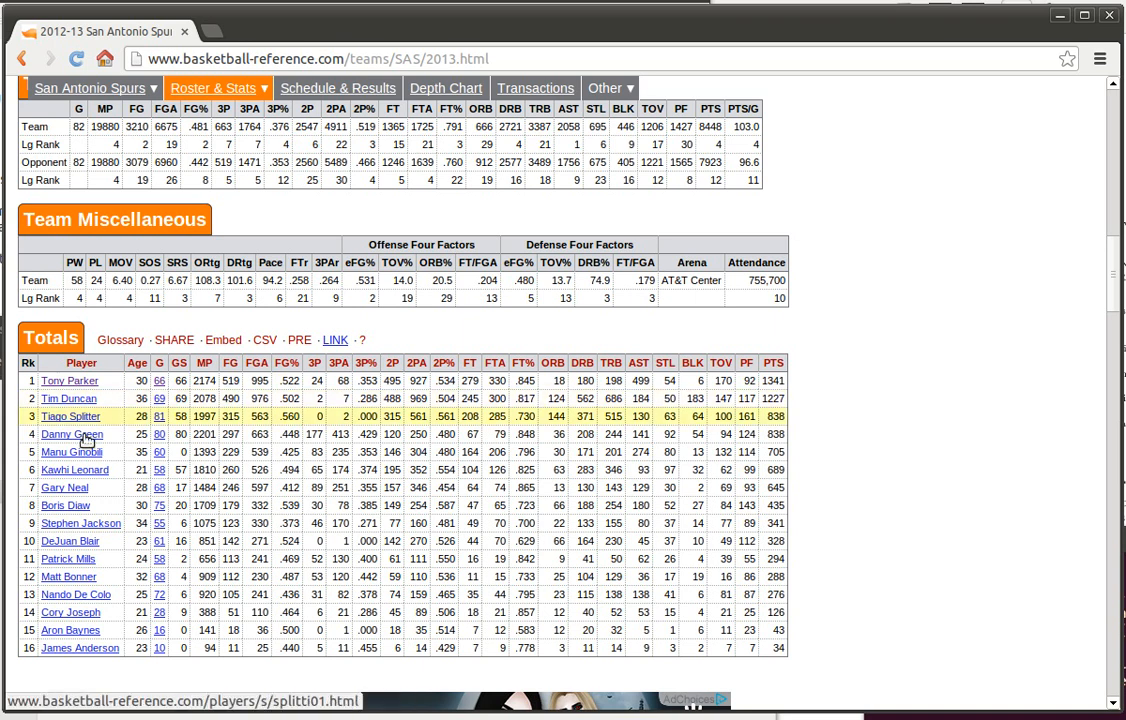
pyautogui.moveTo(772, 362)
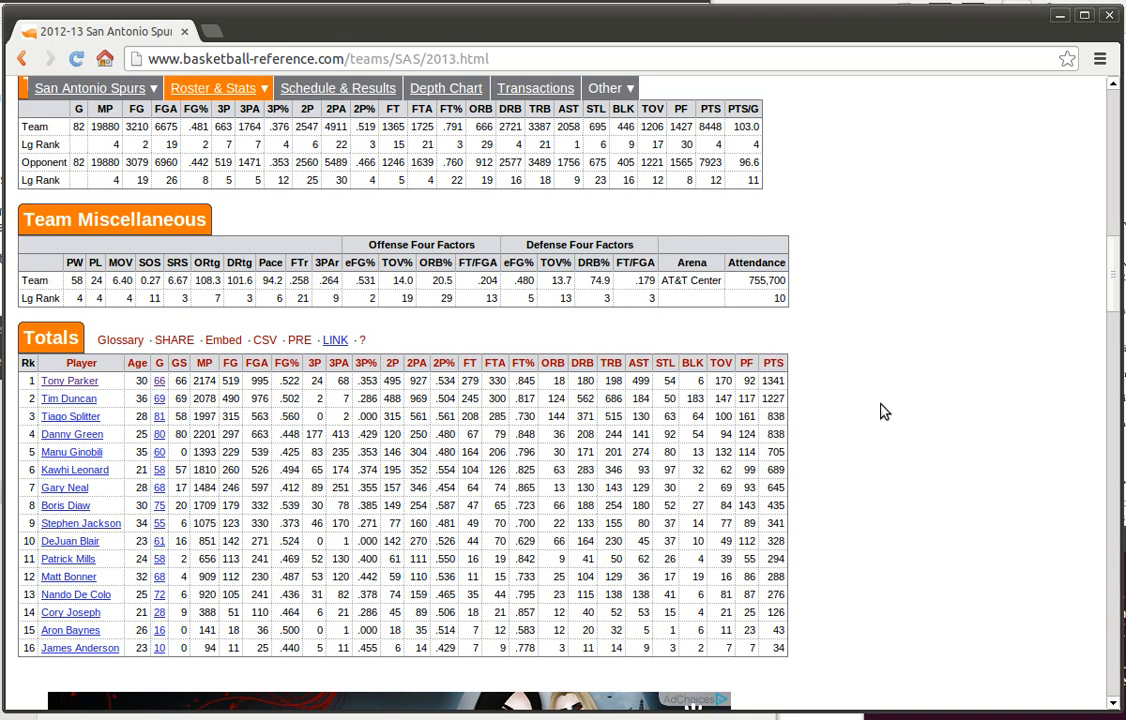
pyautogui.moveTo(844, 384)
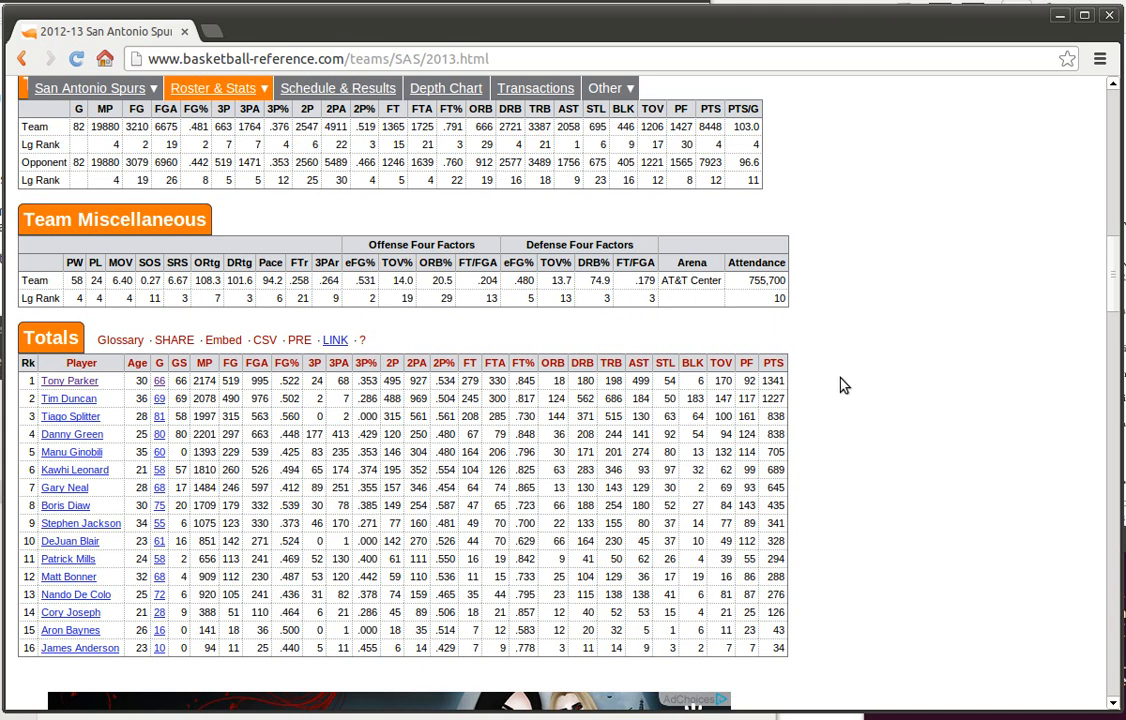
pyautogui.moveTo(816, 378)
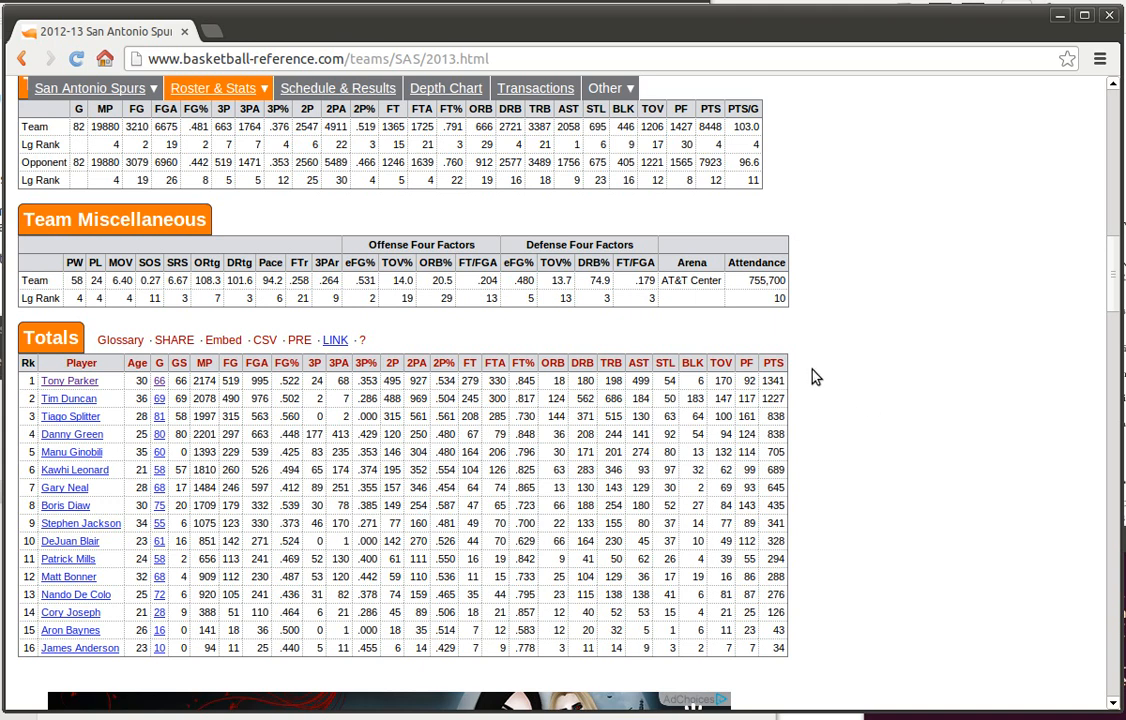
# - Copy the Totals player table and paste it into a blank Calc sheet with default import options
pyautogui.click(772, 362)
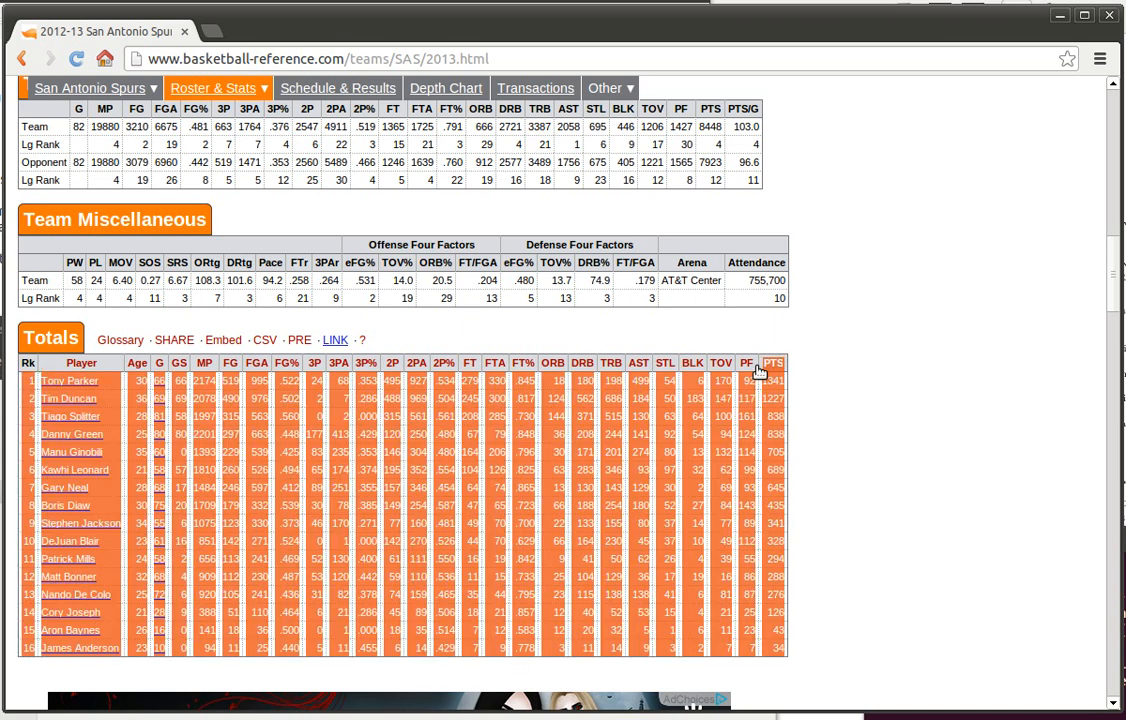
pyautogui.moveTo(116, 364)
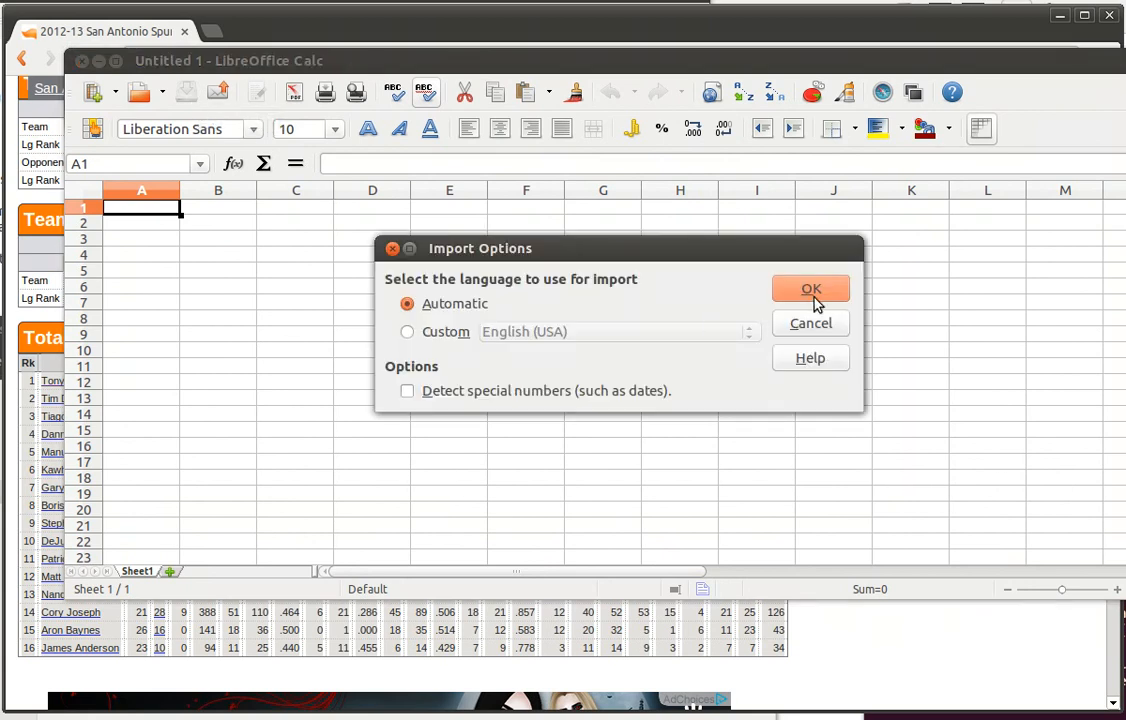
pyautogui.click(812, 288)
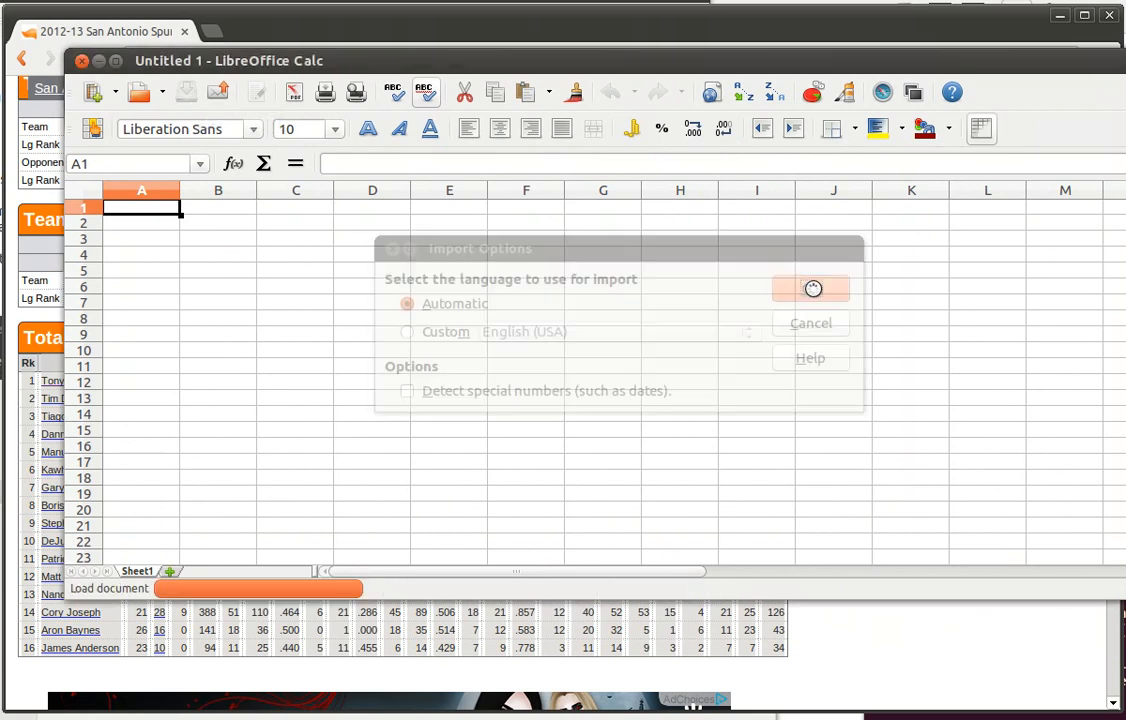
pyautogui.click(810, 288)
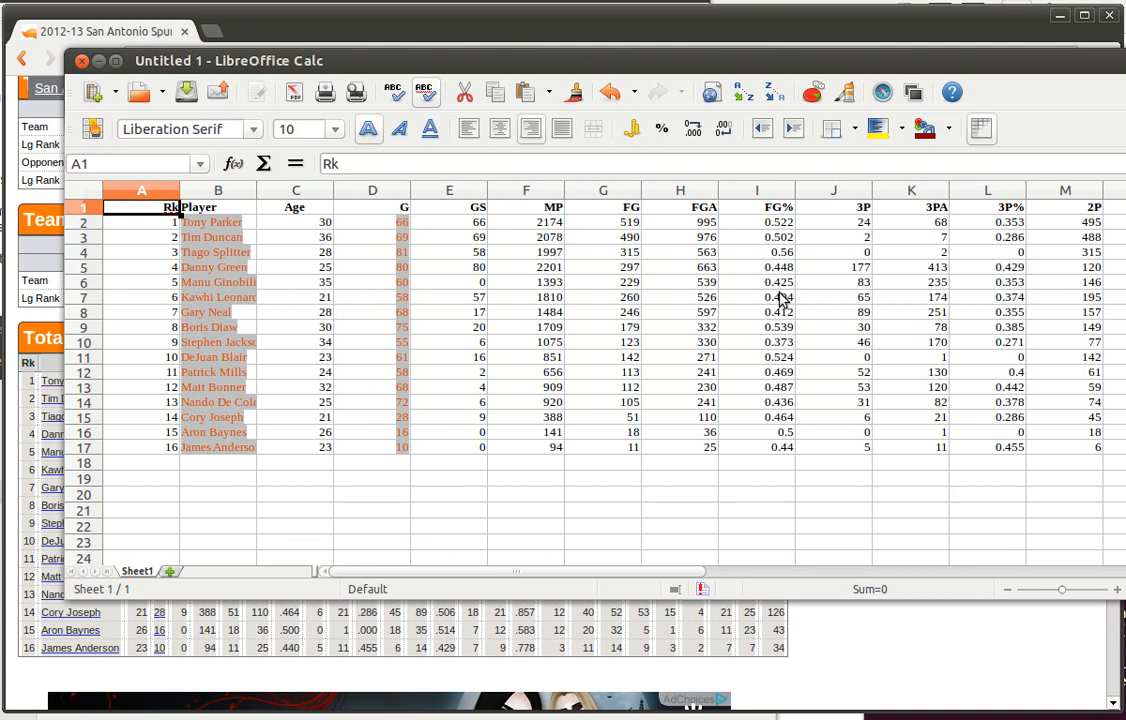
pyautogui.moveTo(942, 390)
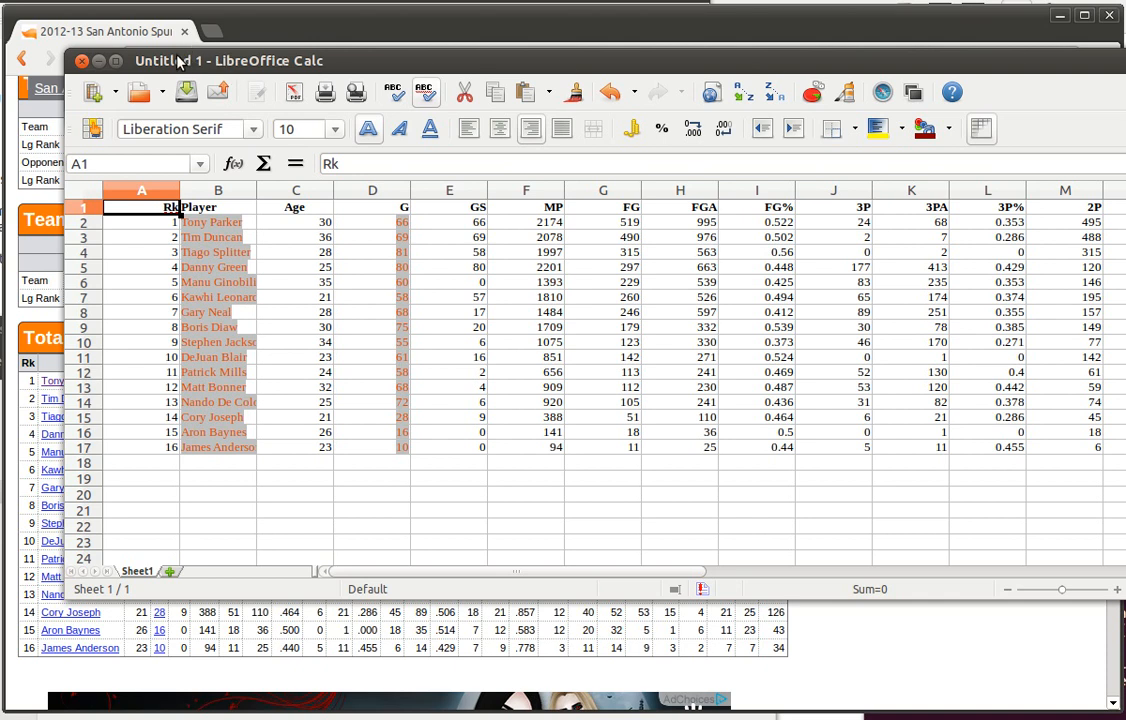
pyautogui.moveTo(108, 44)
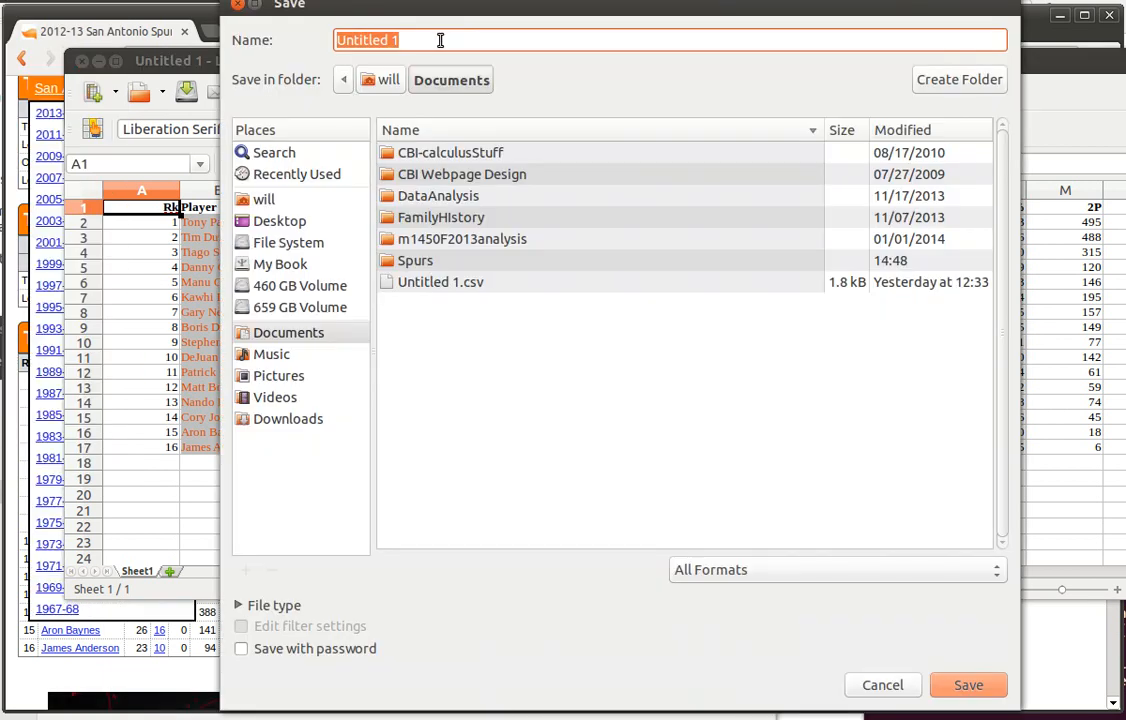
# - Name the file spurs and choose Text CSV as the save format
pyautogui.write('Spu')
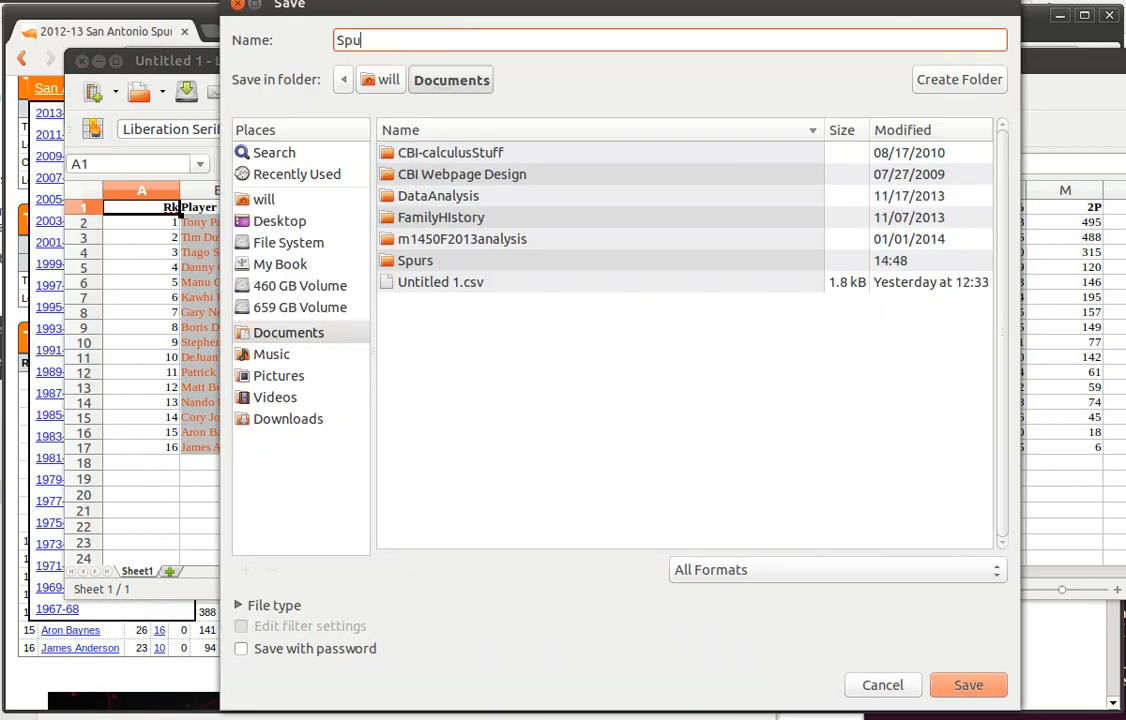
pyautogui.write('r')
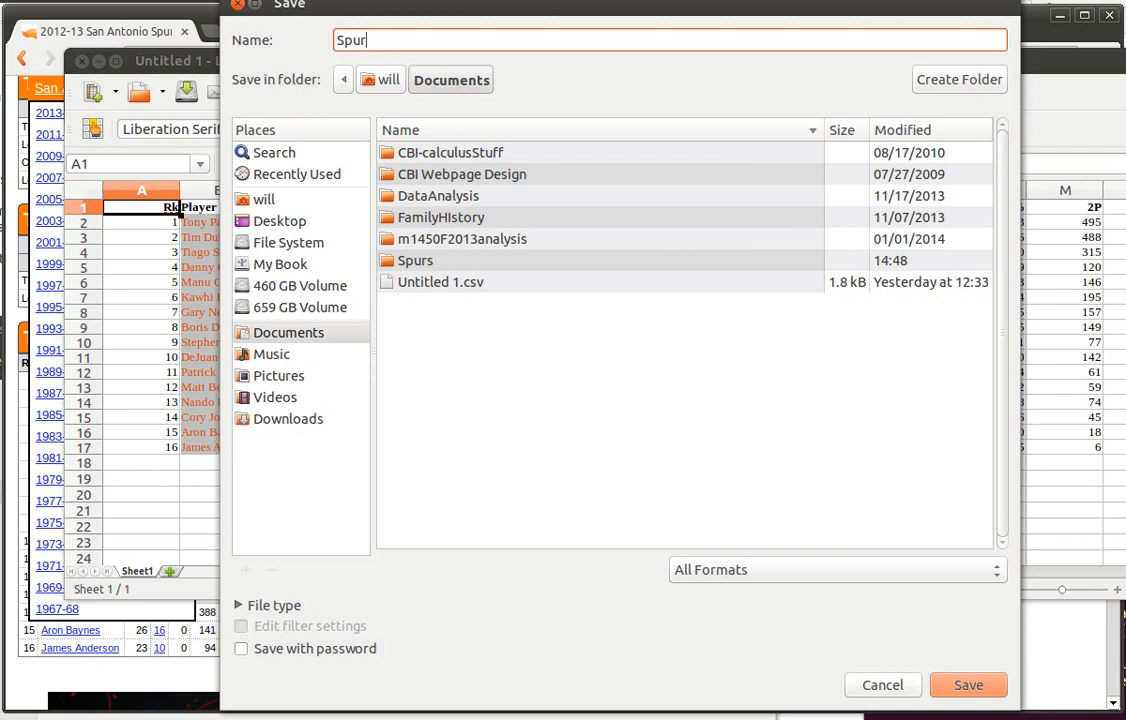
pyautogui.write('spus')
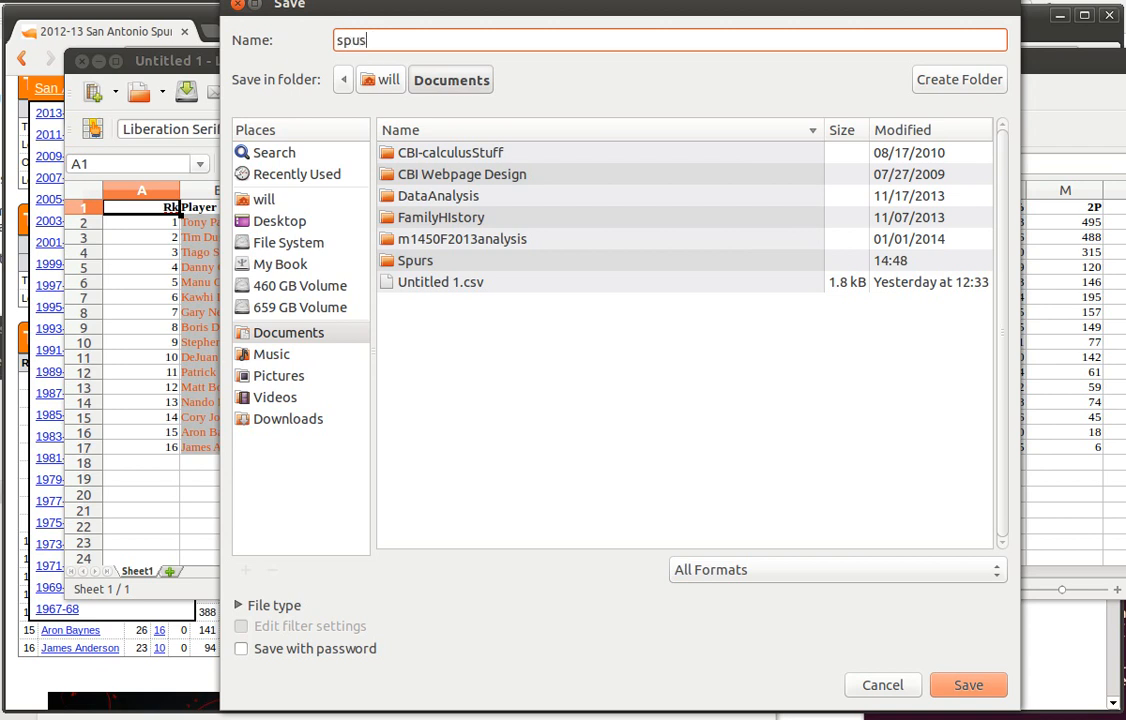
pyautogui.write('r')
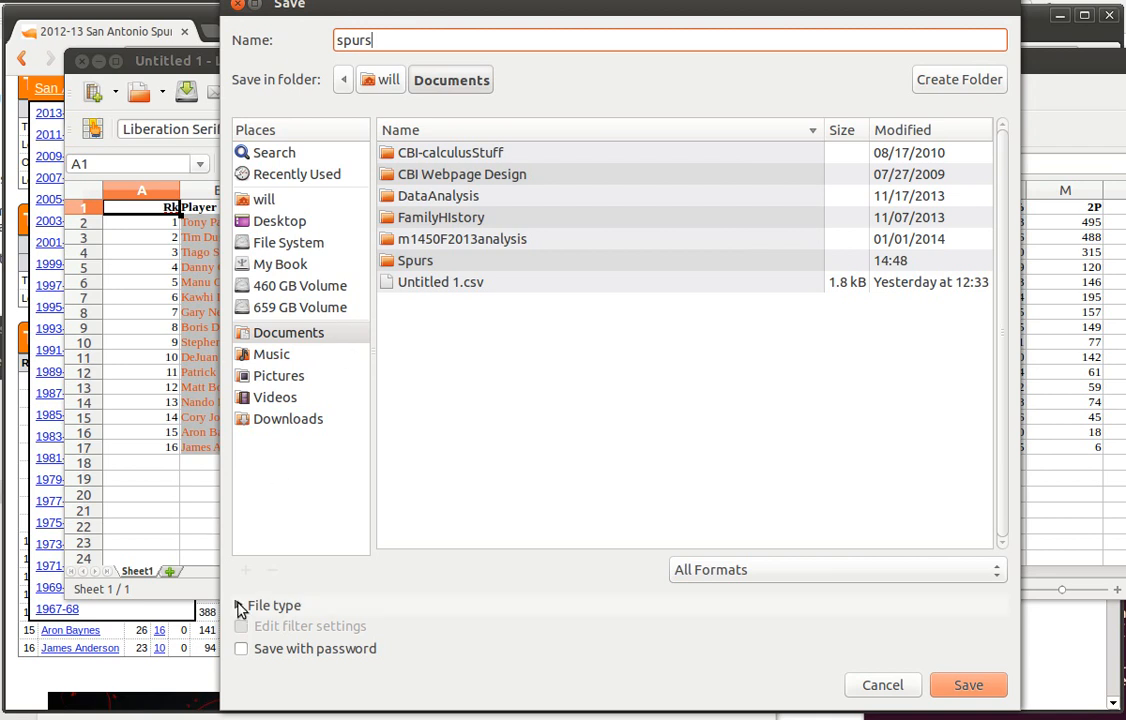
pyautogui.click(274, 604)
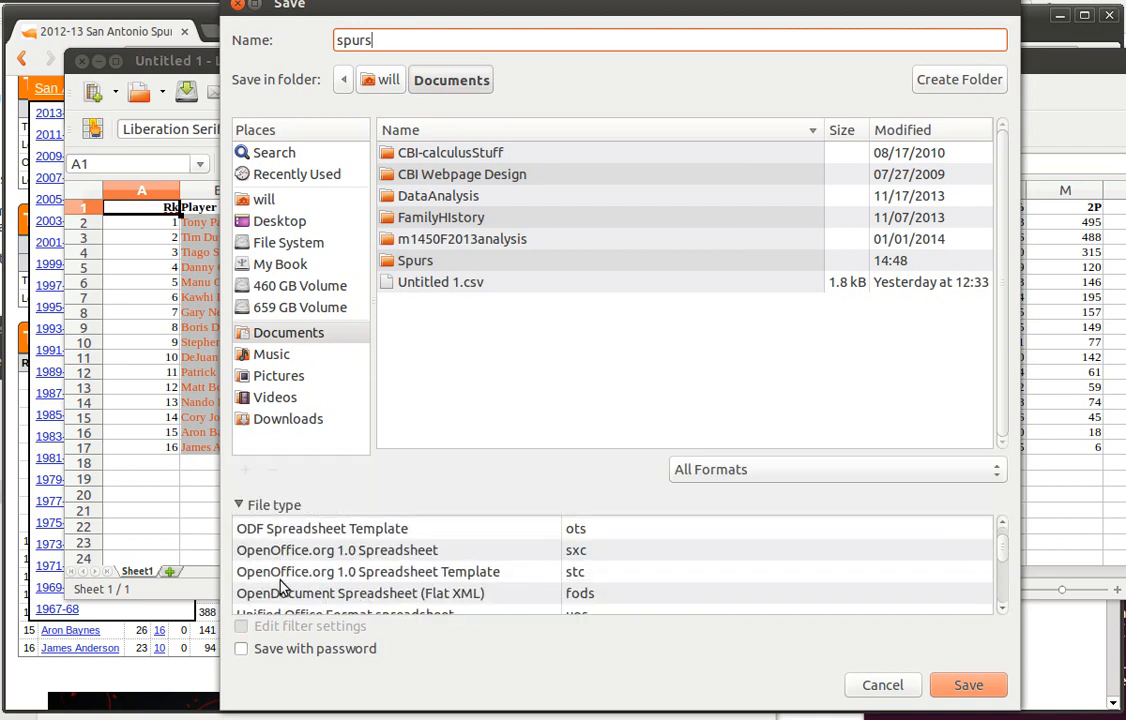
pyautogui.scroll(-3)
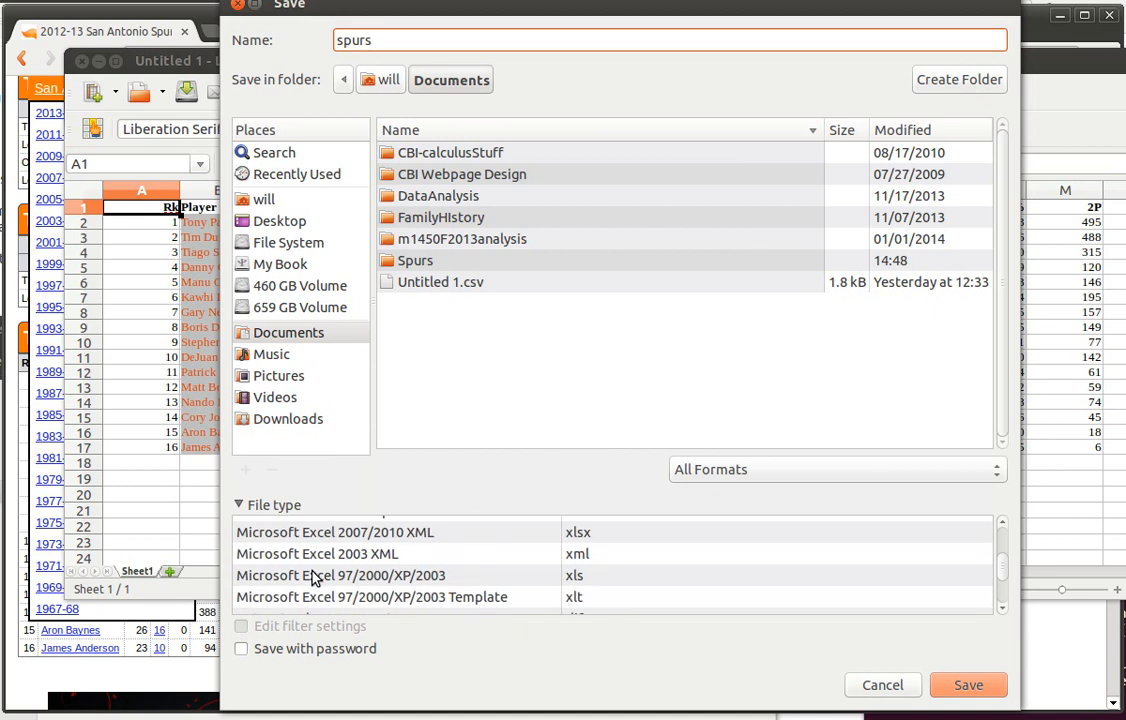
pyautogui.scroll(-3)
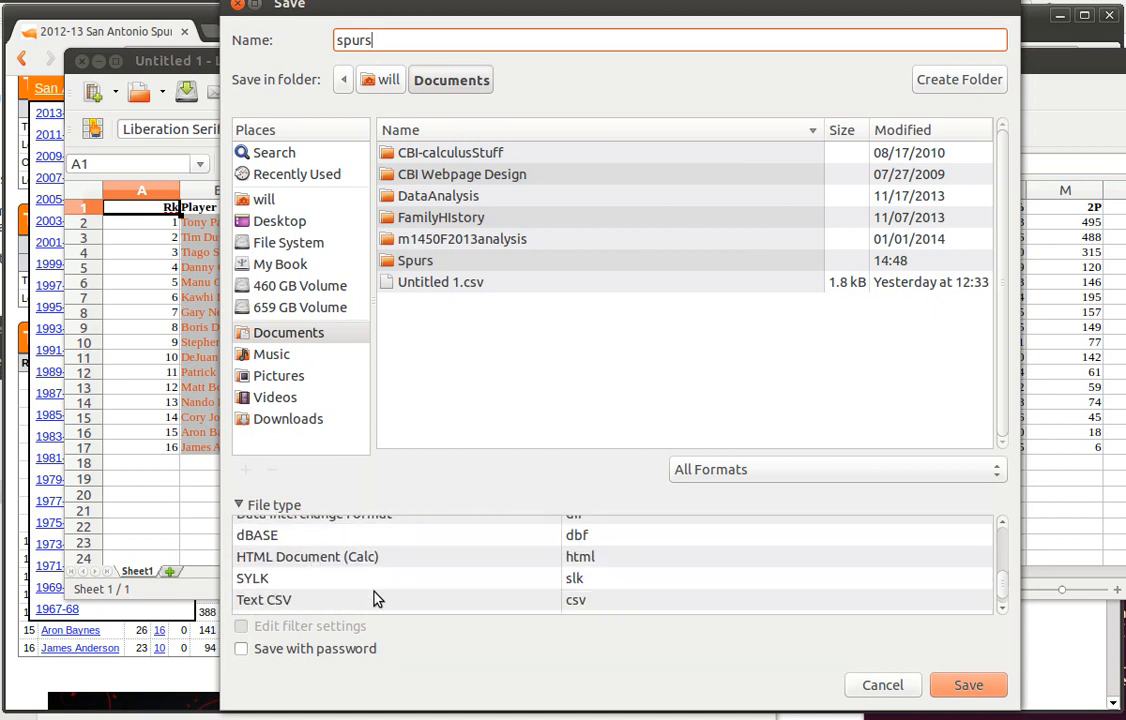
pyautogui.click(264, 600)
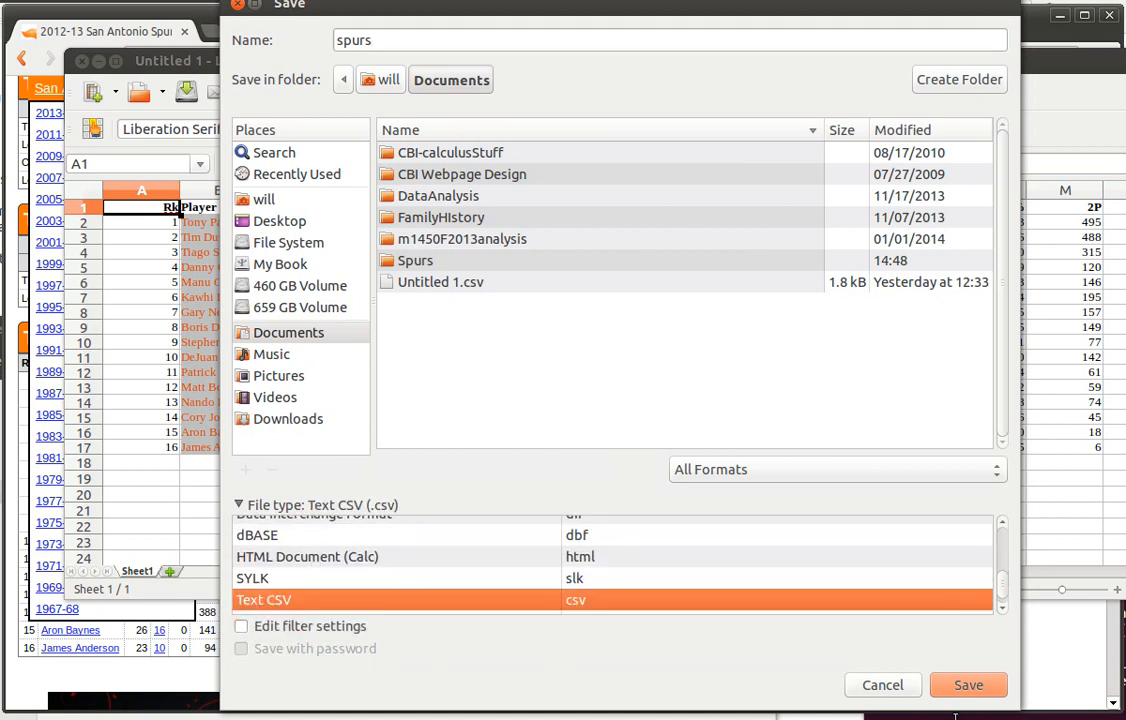
pyautogui.click(968, 684)
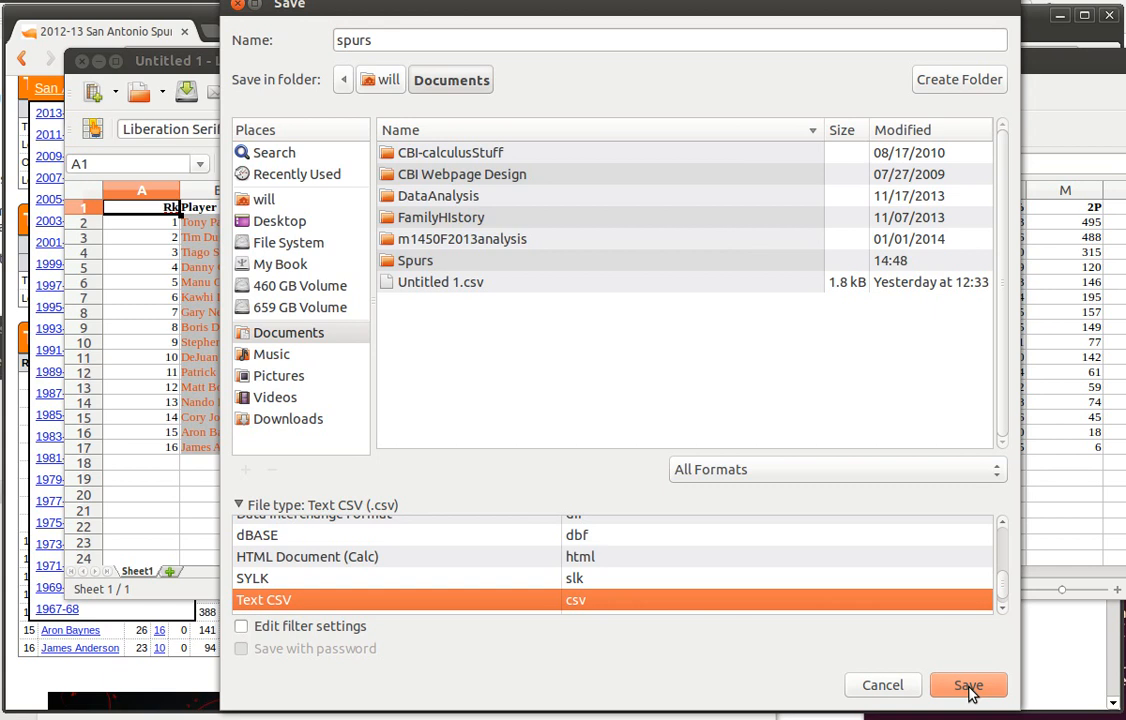
pyautogui.moveTo(490, 90)
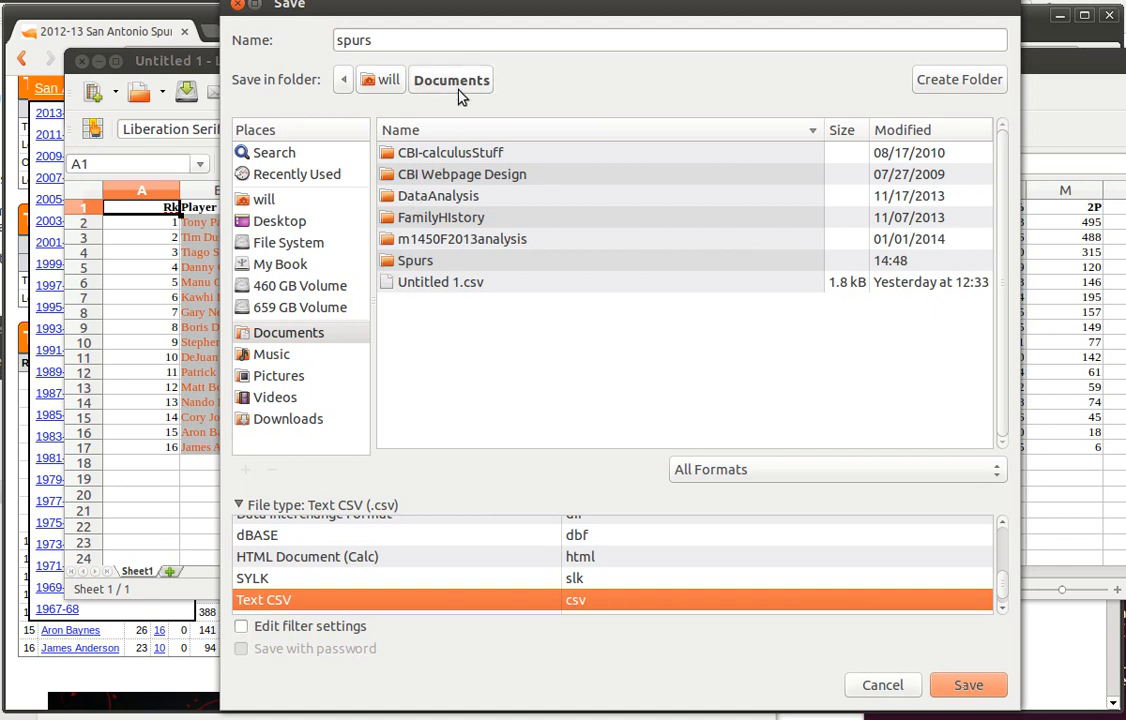
# - Save into the Spurs folder as spurs.csv, keeping Text CSV with UTF-8 and comma delimiter
pyautogui.doubleClick(414, 260)
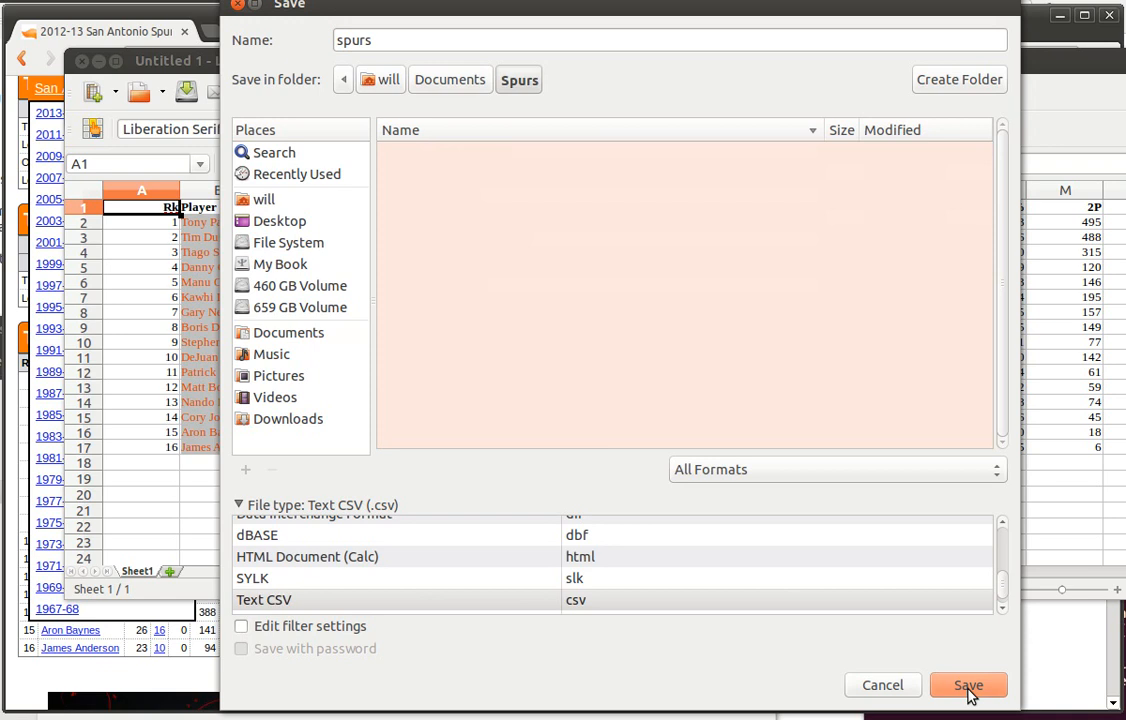
pyautogui.moveTo(660, 12)
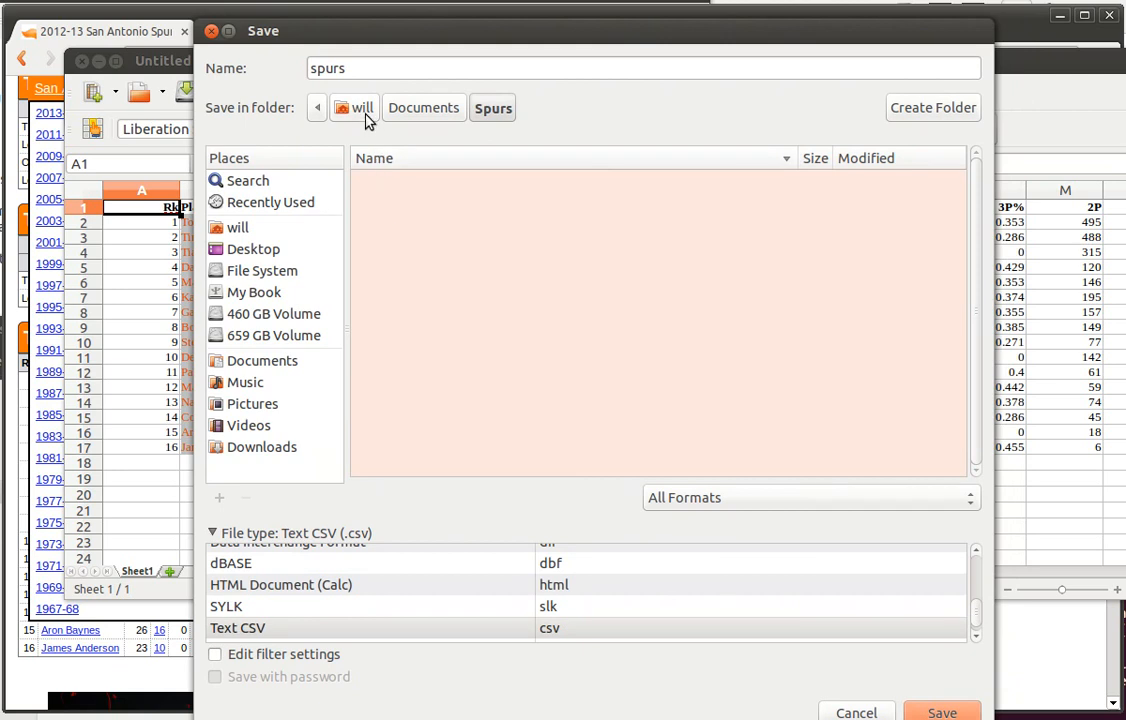
pyautogui.moveTo(456, 264)
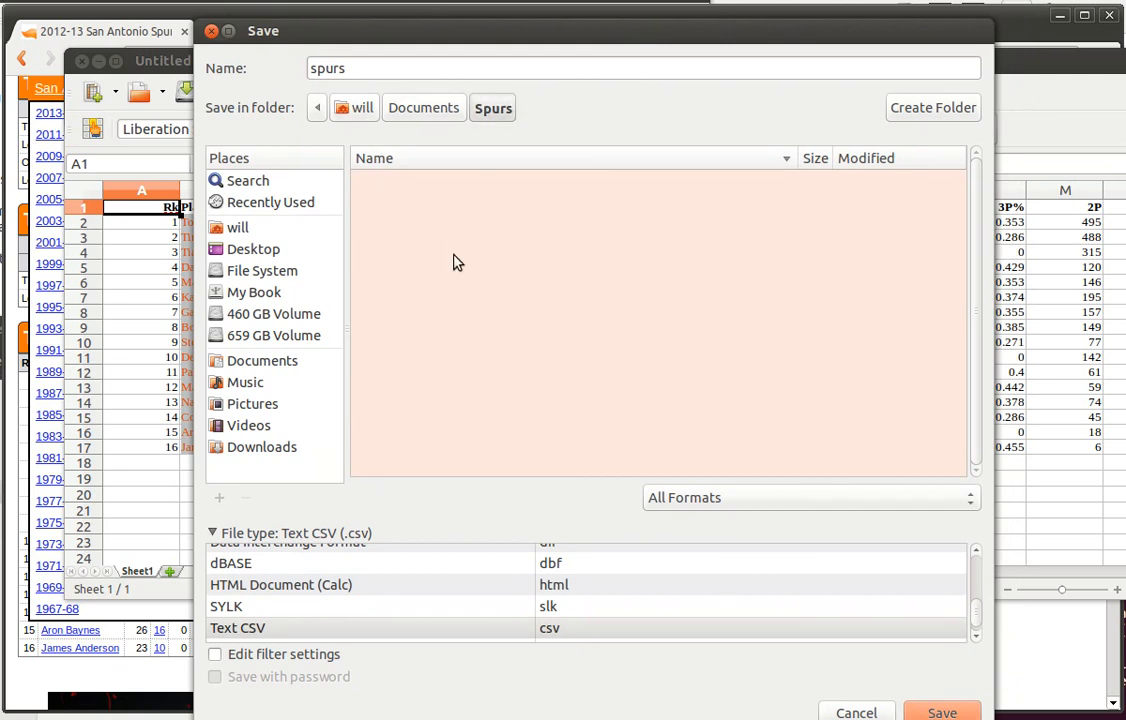
pyautogui.moveTo(368, 96)
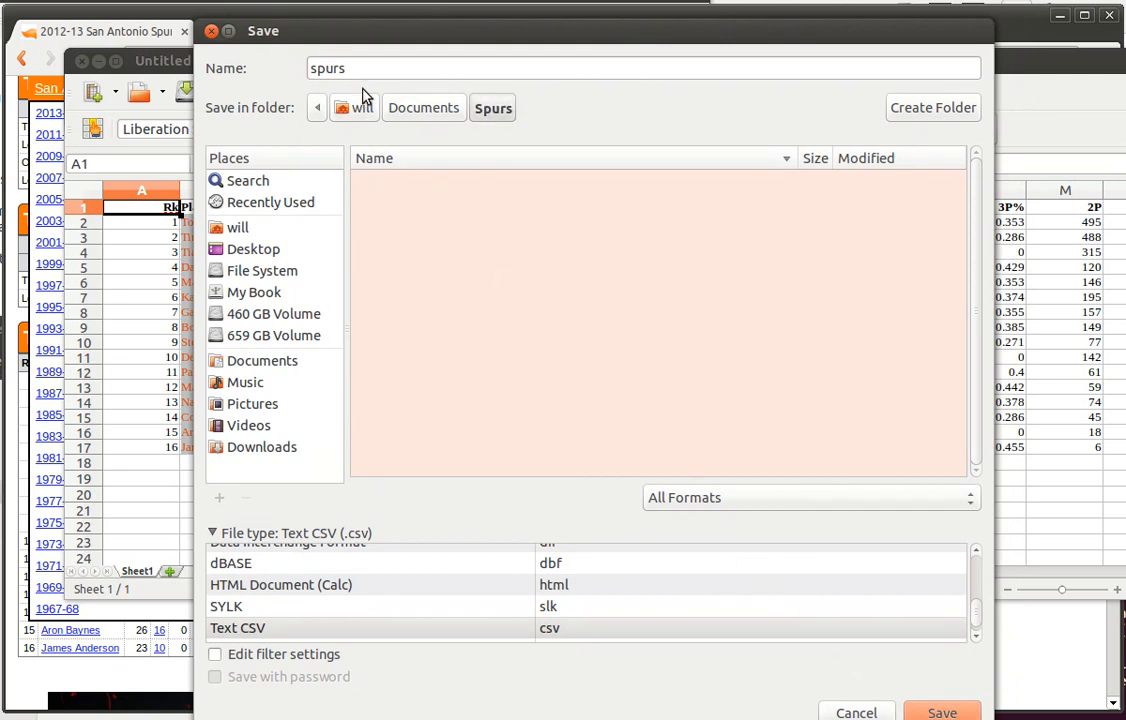
pyautogui.click(940, 710)
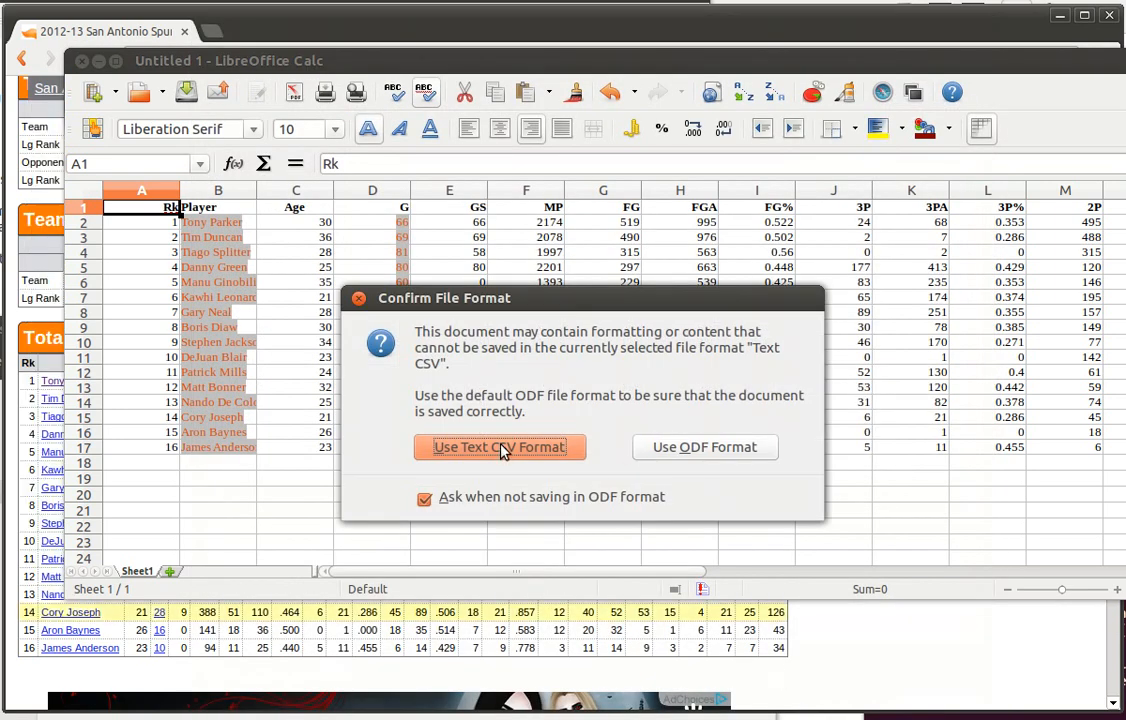
pyautogui.click(500, 448)
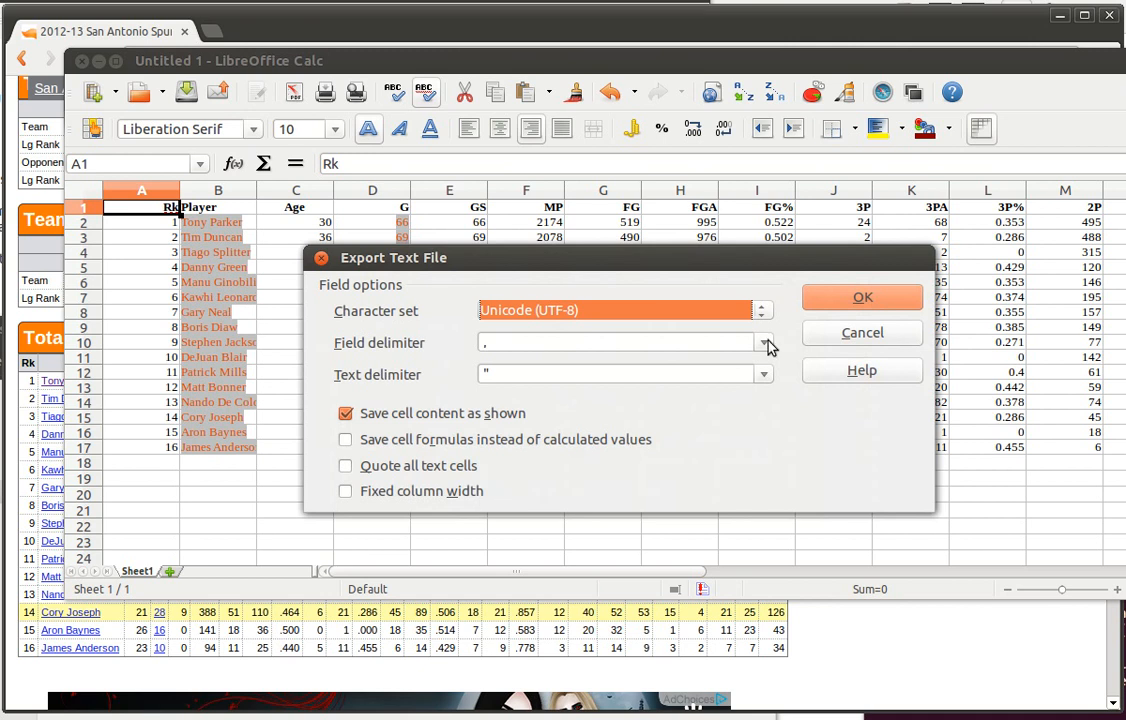
pyautogui.click(860, 296)
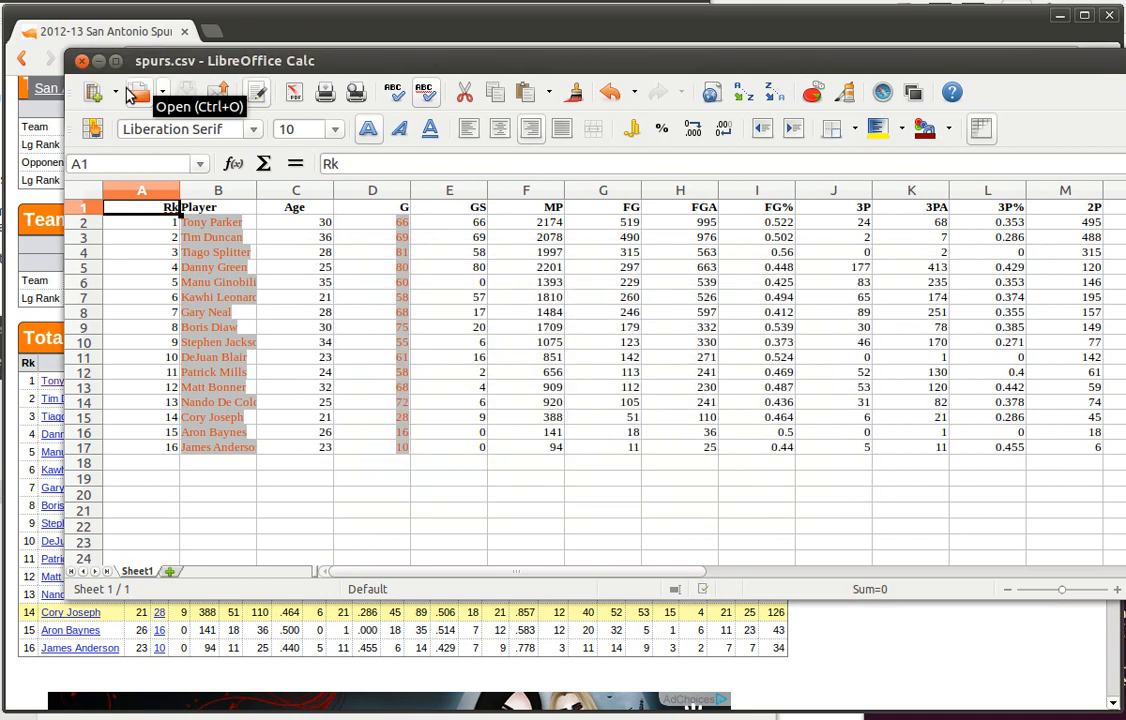
pyautogui.moveTo(84, 62)
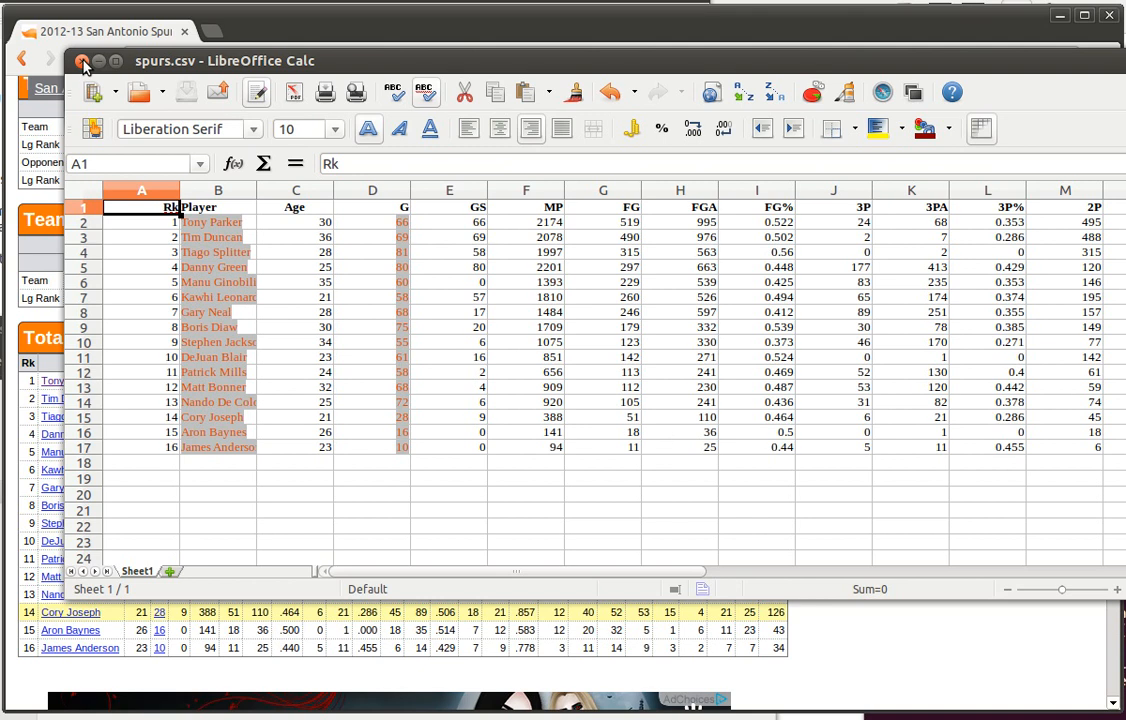
# - Reopen spurs.csv in Calc, importing it as comma-separated data
pyautogui.click(100, 32)
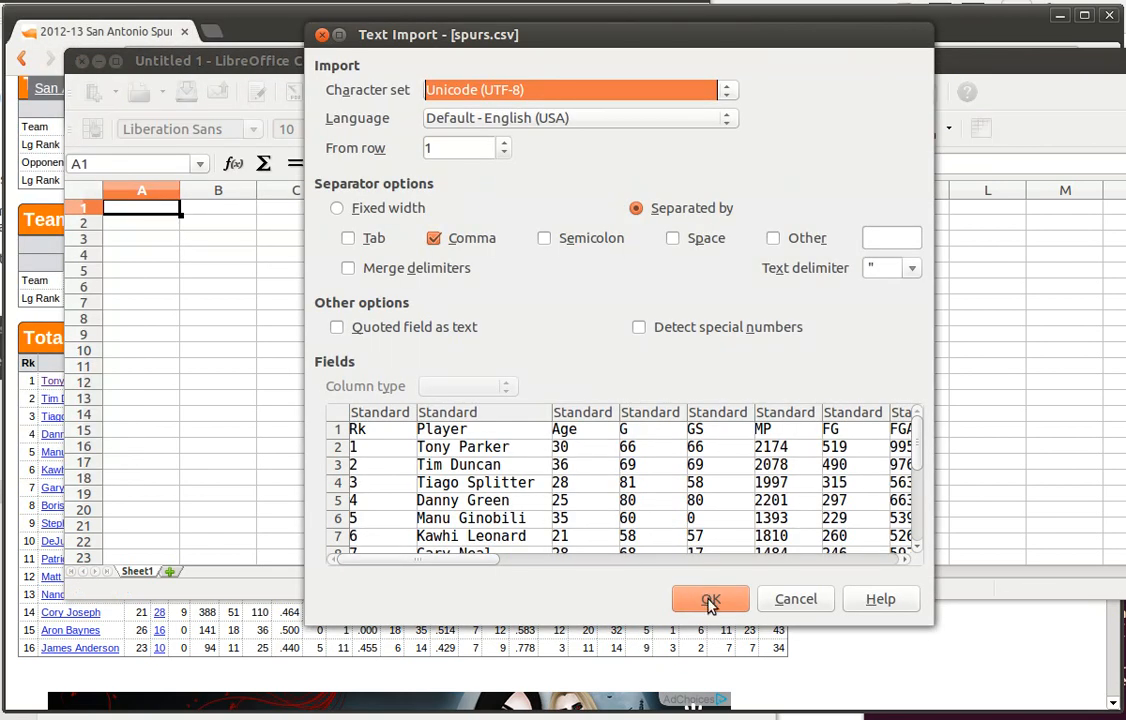
pyautogui.click(710, 598)
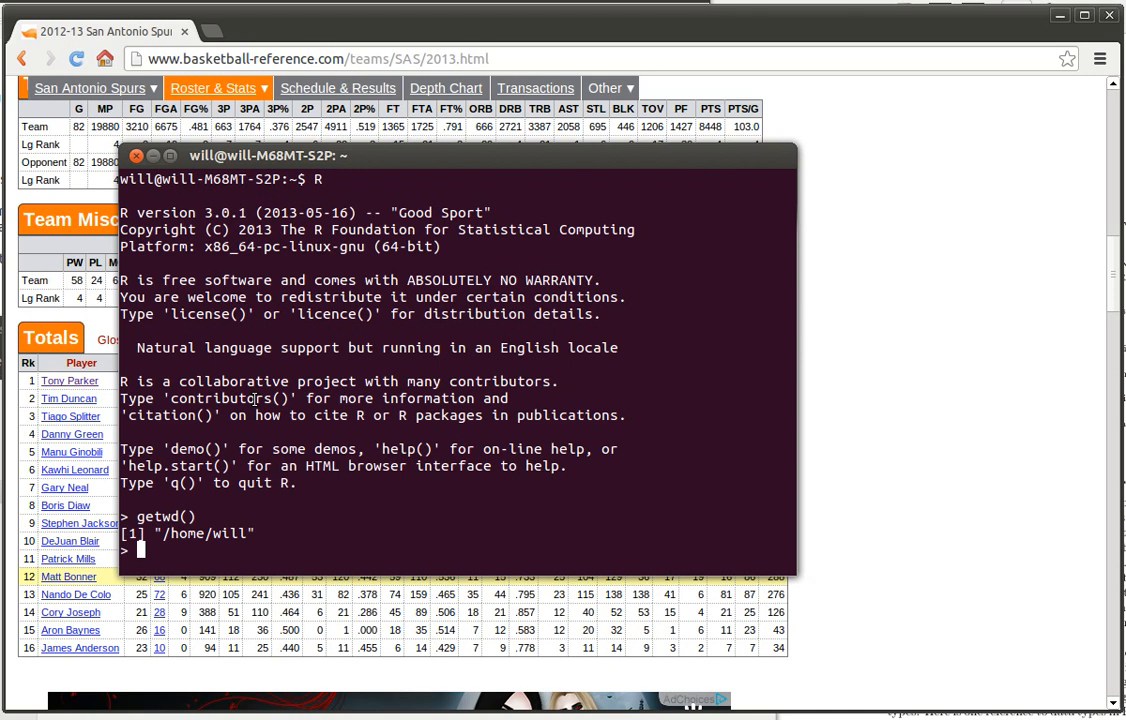
# - Set R's working directory to the Documents/Spurs folder with setwd()
pyautogui.write('setw')
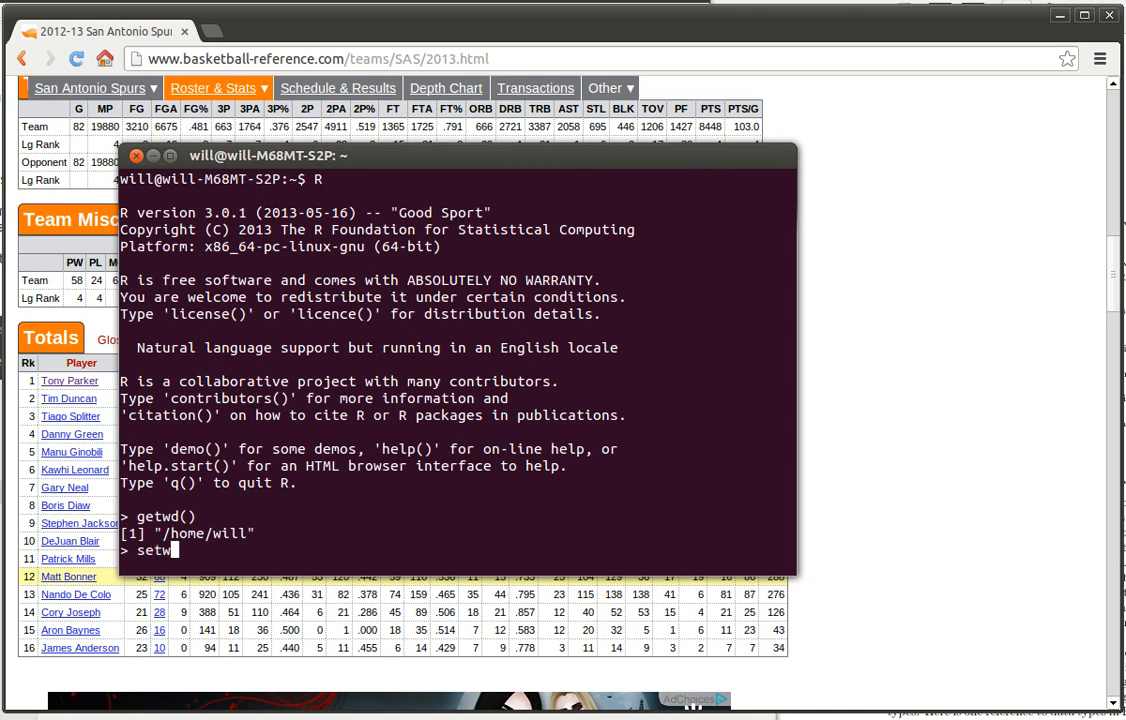
pyautogui.write('(')
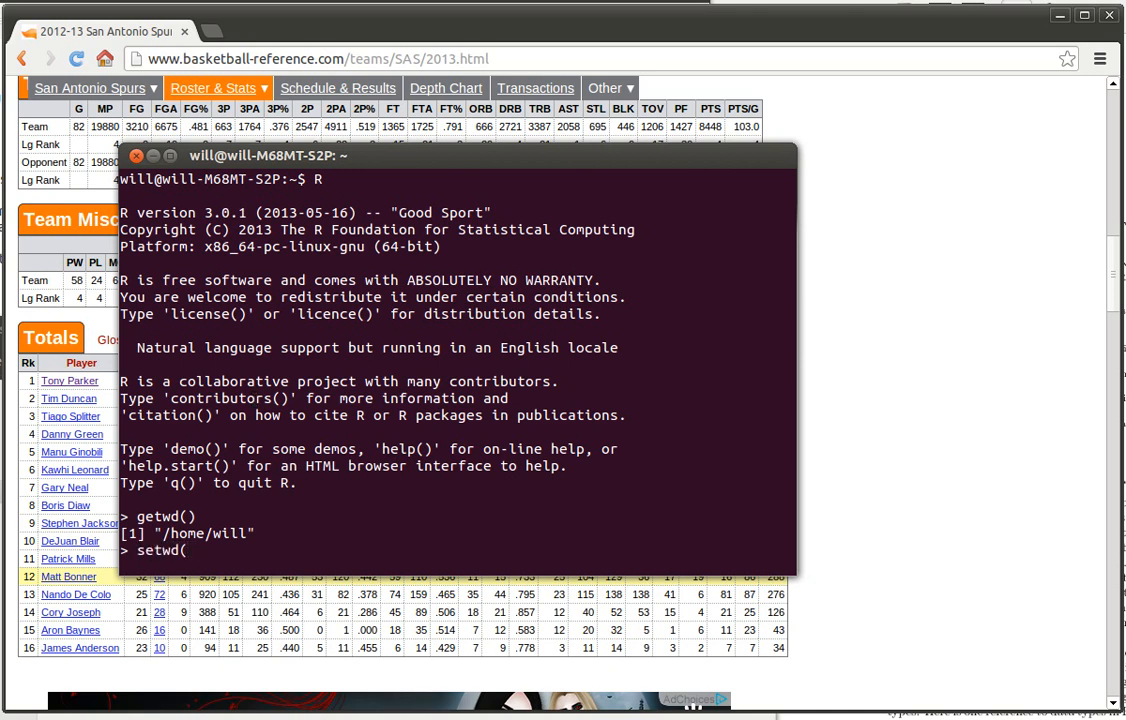
pyautogui.write('"/home/w')
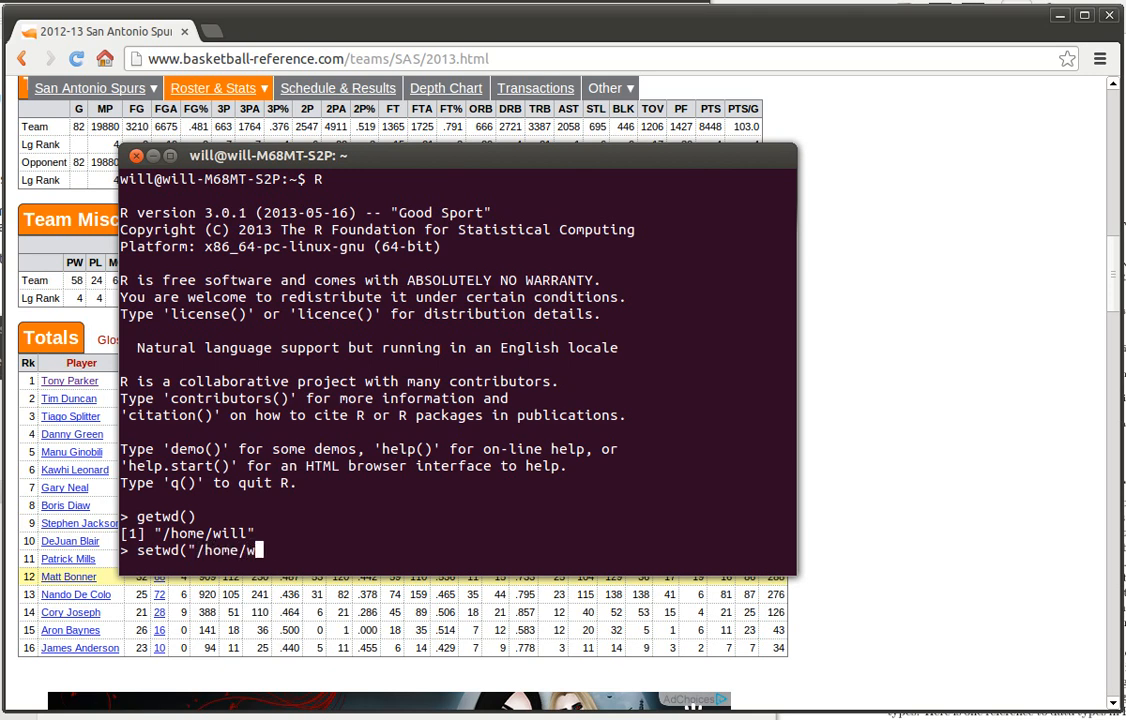
pyautogui.write('ill/')
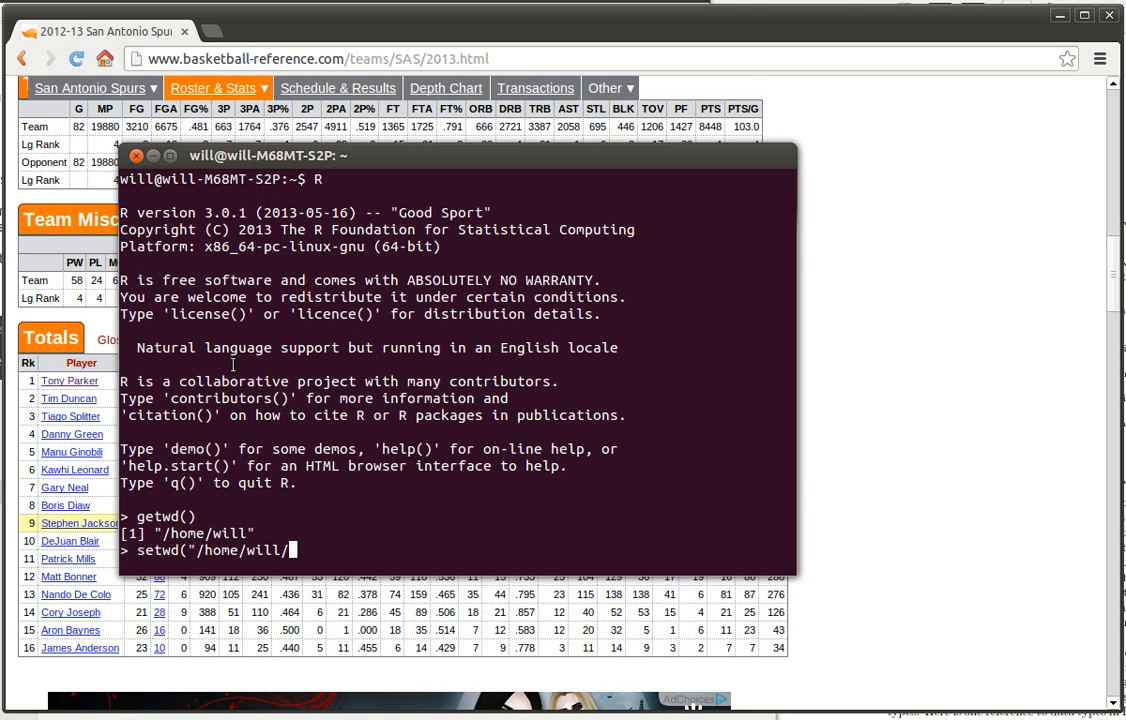
pyautogui.write('Docu')
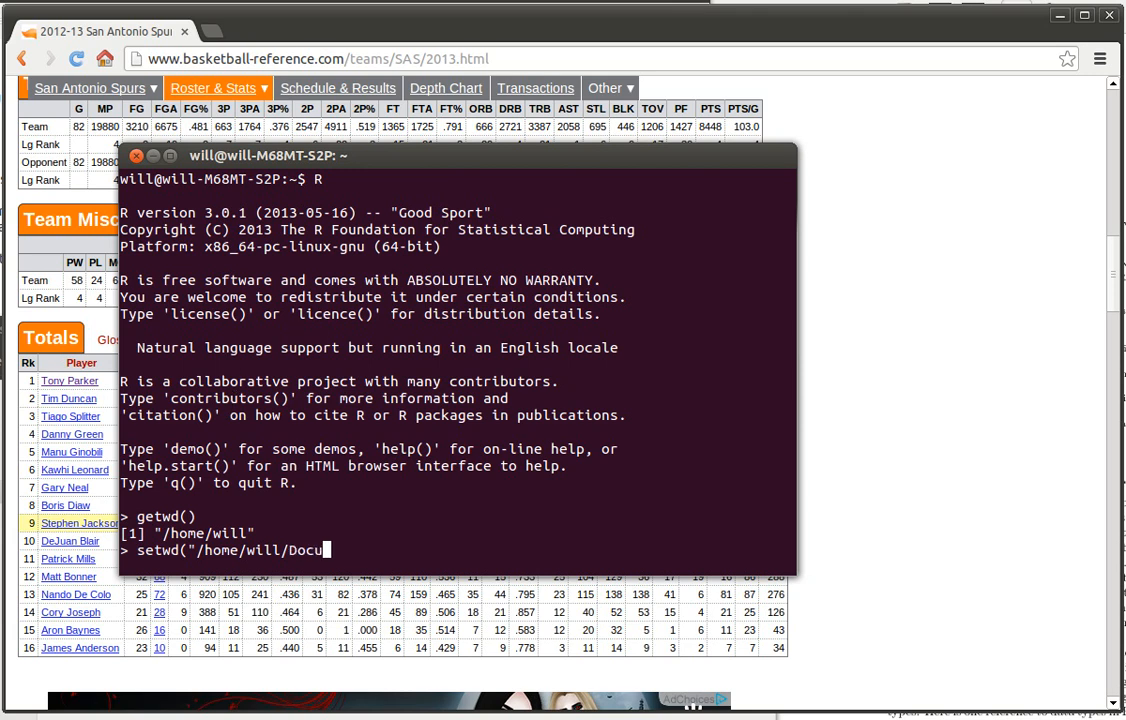
pyautogui.write('ments')
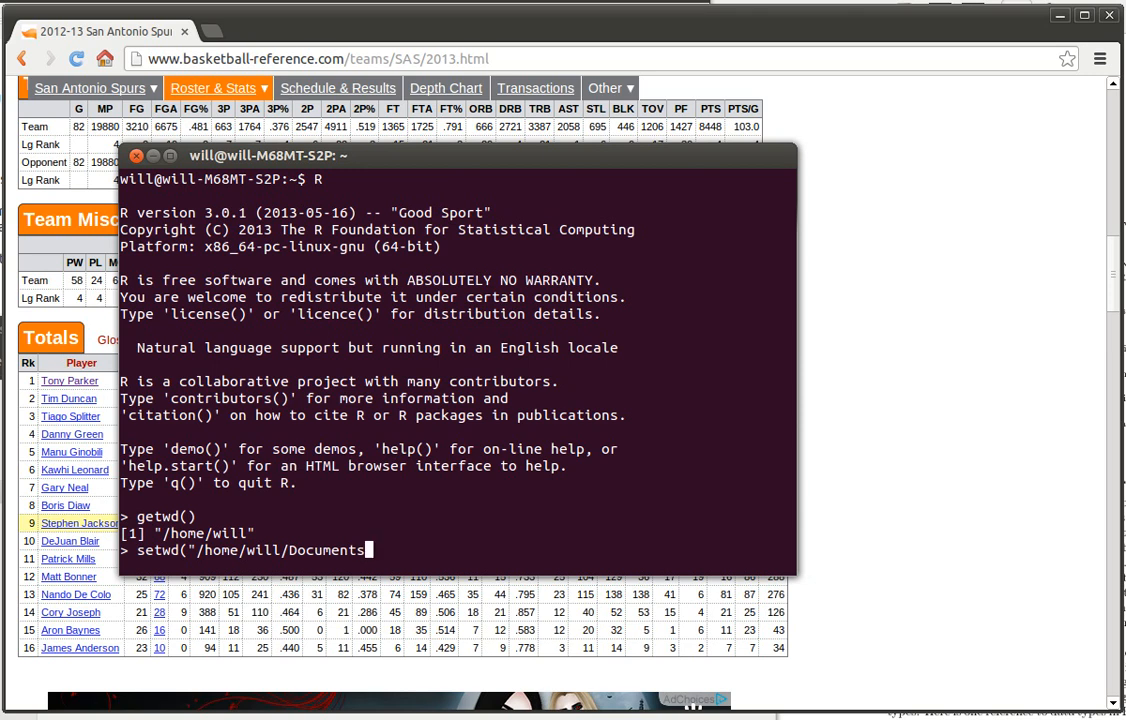
pyautogui.write('/Spu')
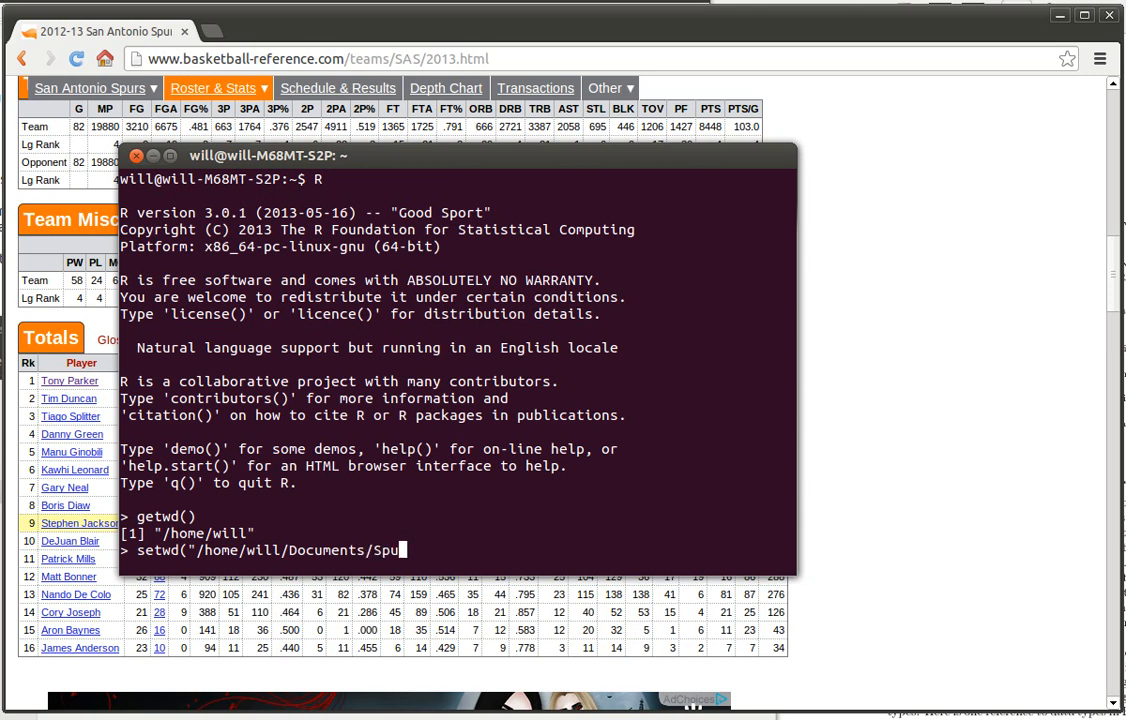
pyautogui.write('rs')
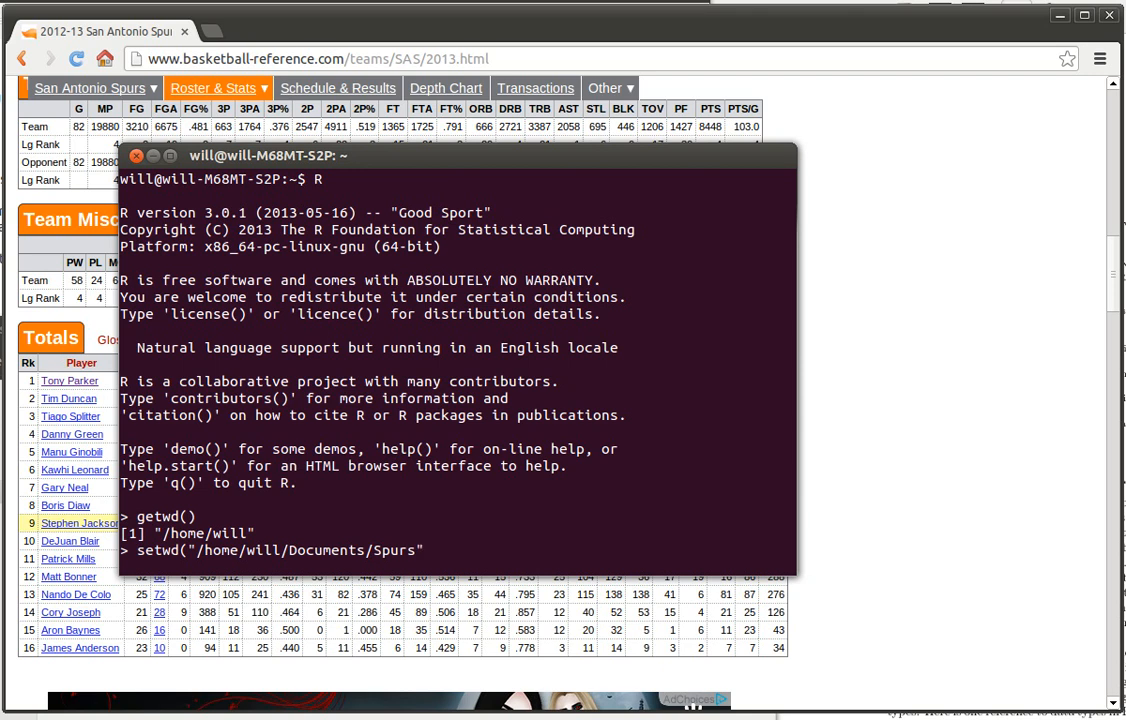
pyautogui.write(')')
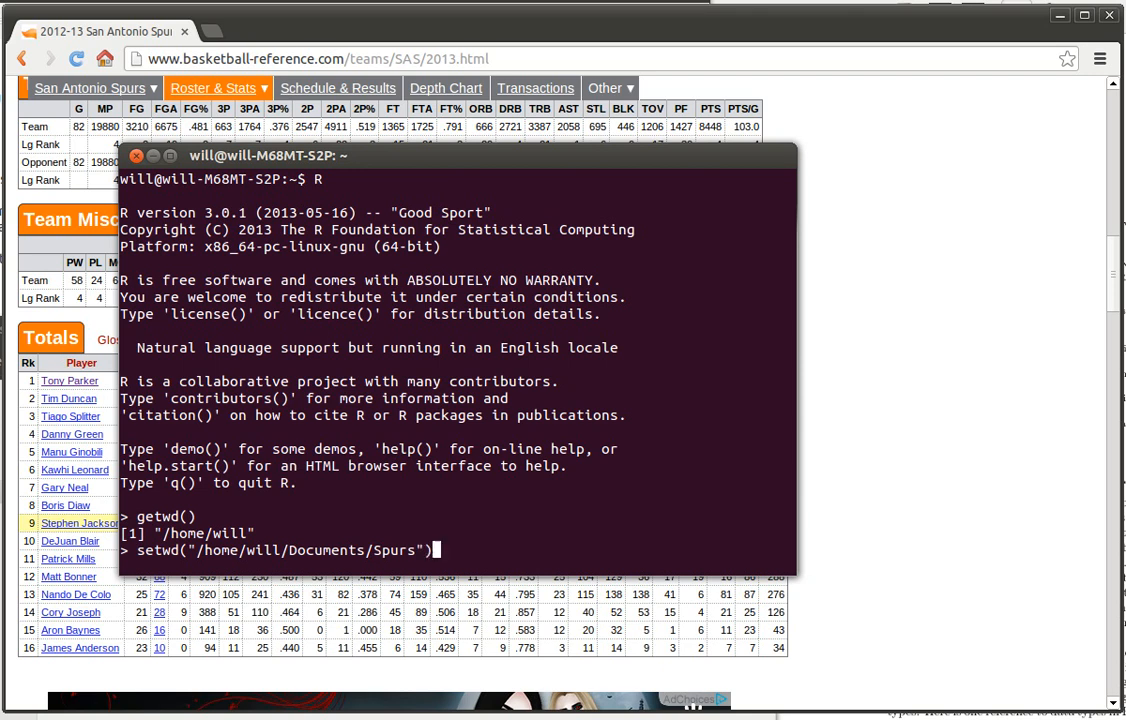
pyautogui.press('Return')
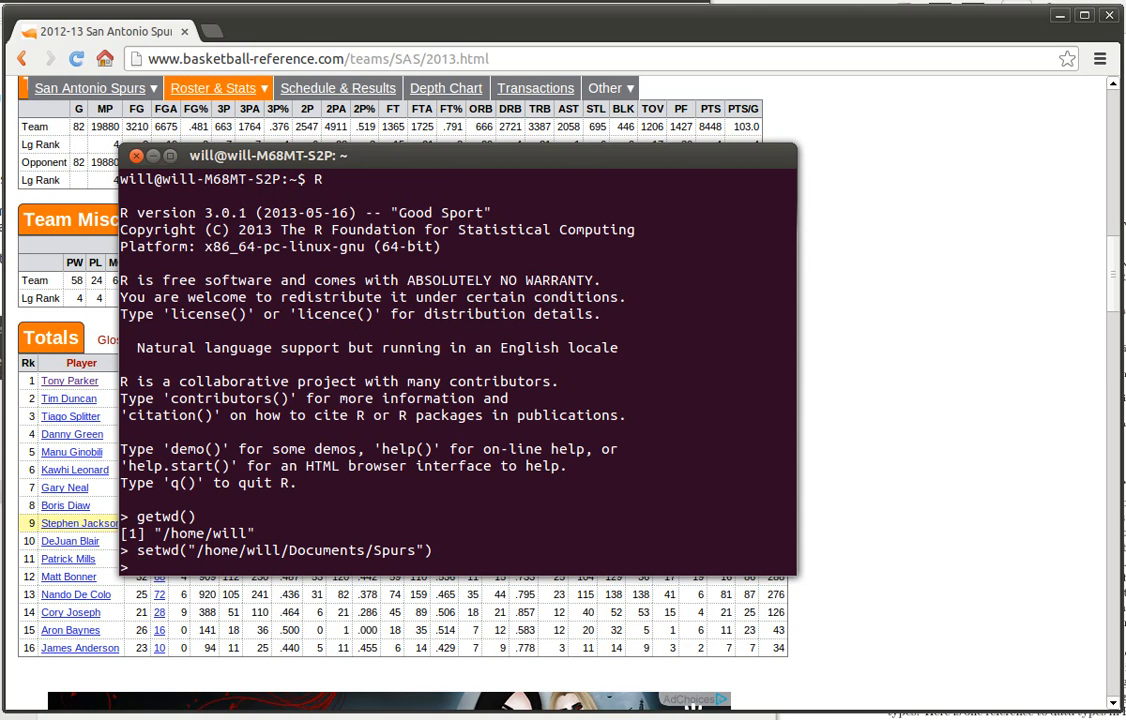
# - Confirm the new working directory with getwd()
pyautogui.write('getwd()')
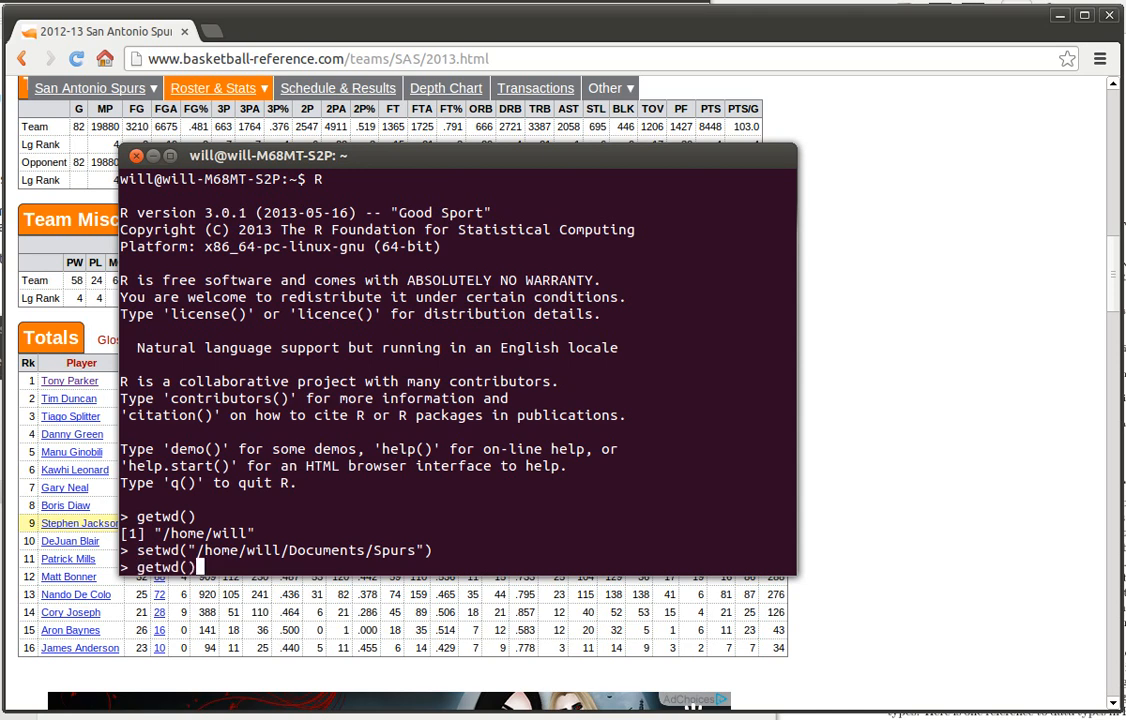
pyautogui.press('Return')
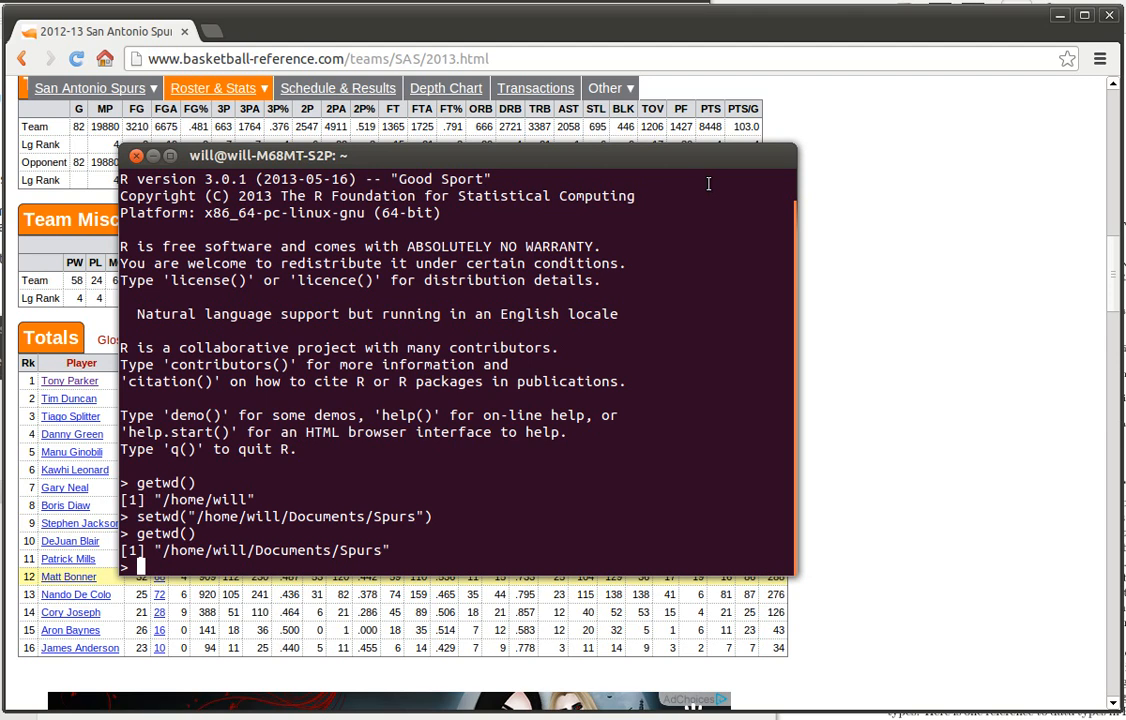
# - Run list.files() to confirm spurs.csv is in the working folder
pyautogui.write('list.fi')
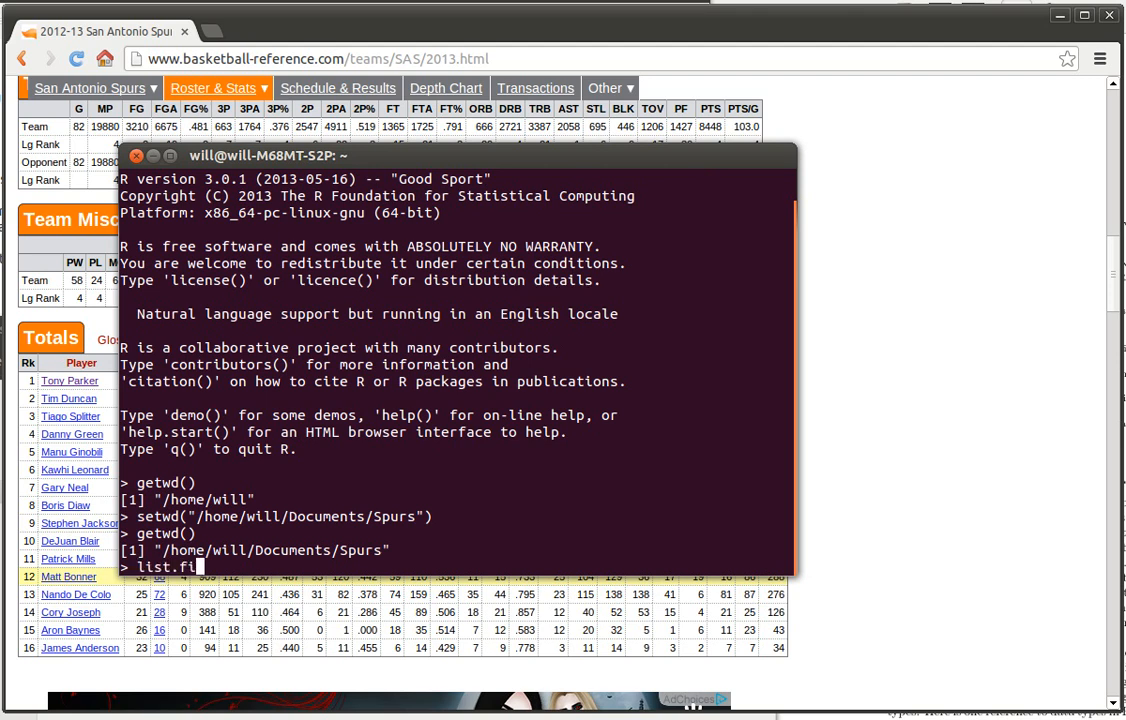
pyautogui.write('les(')
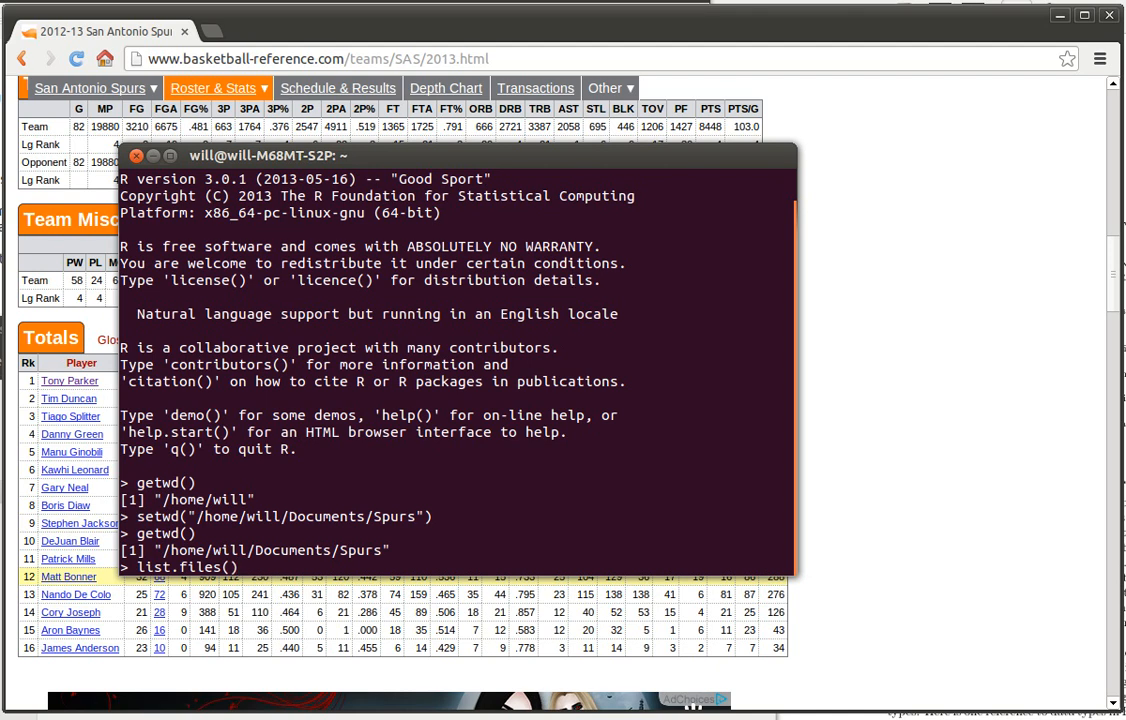
pyautogui.press('Return')
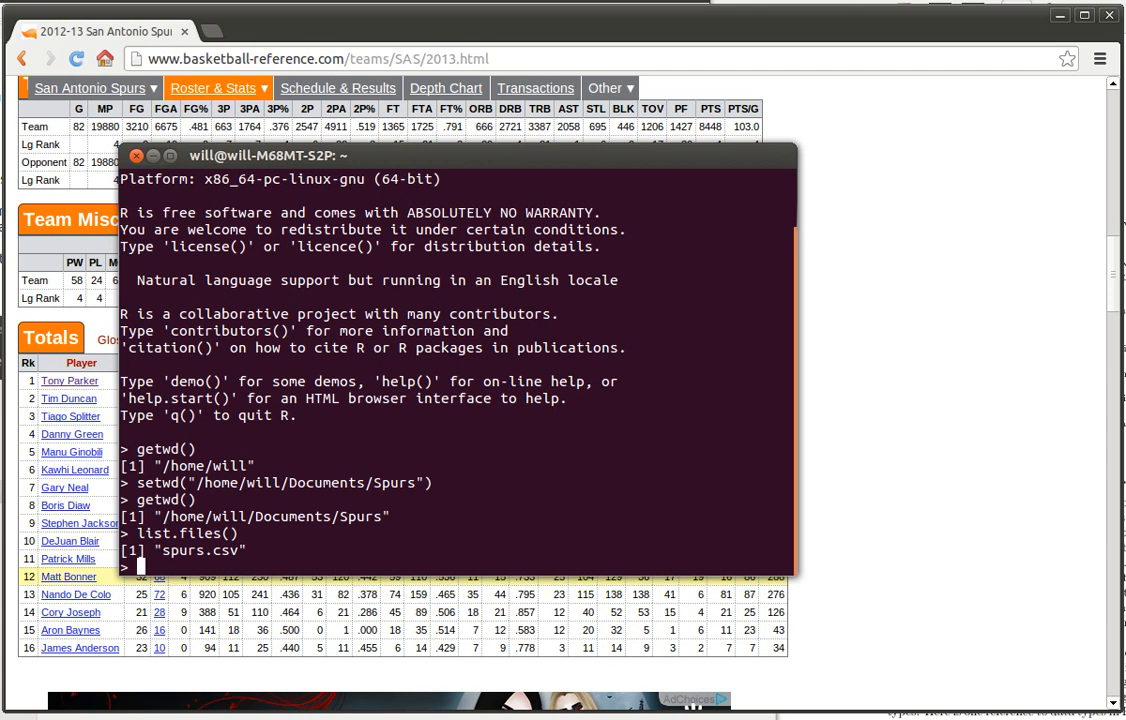
# - Run read.csv("spurs.csv",header=T) to print the full player stats table
pyautogui.write('read.')
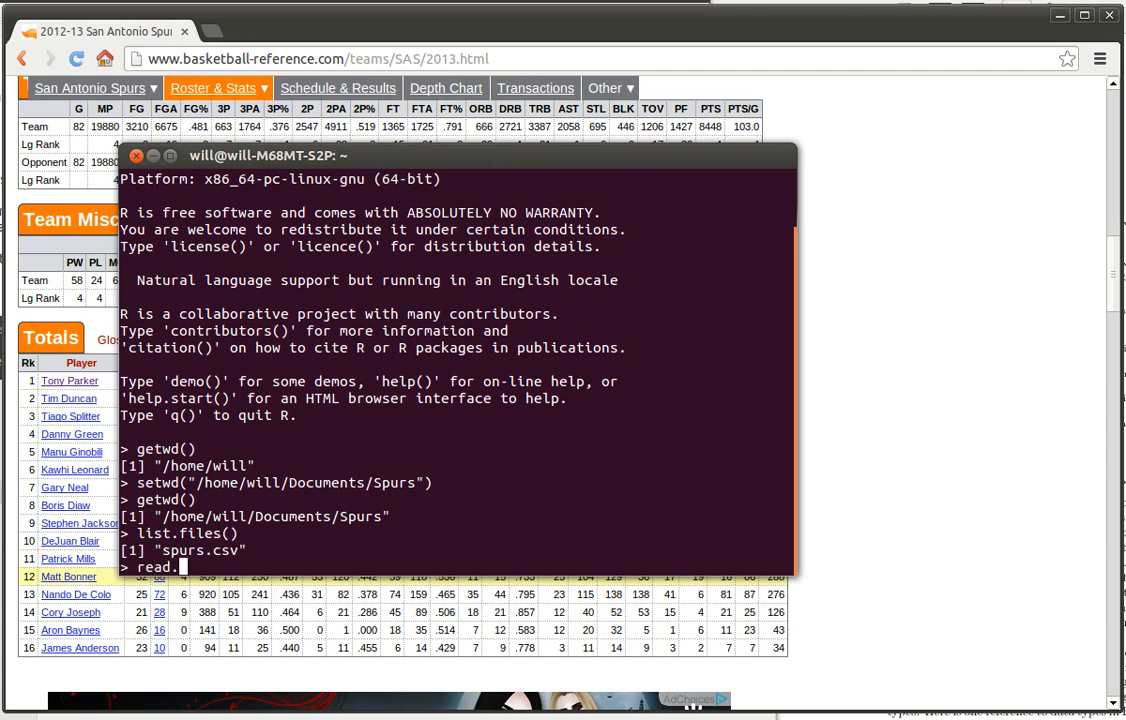
pyautogui.write('c')
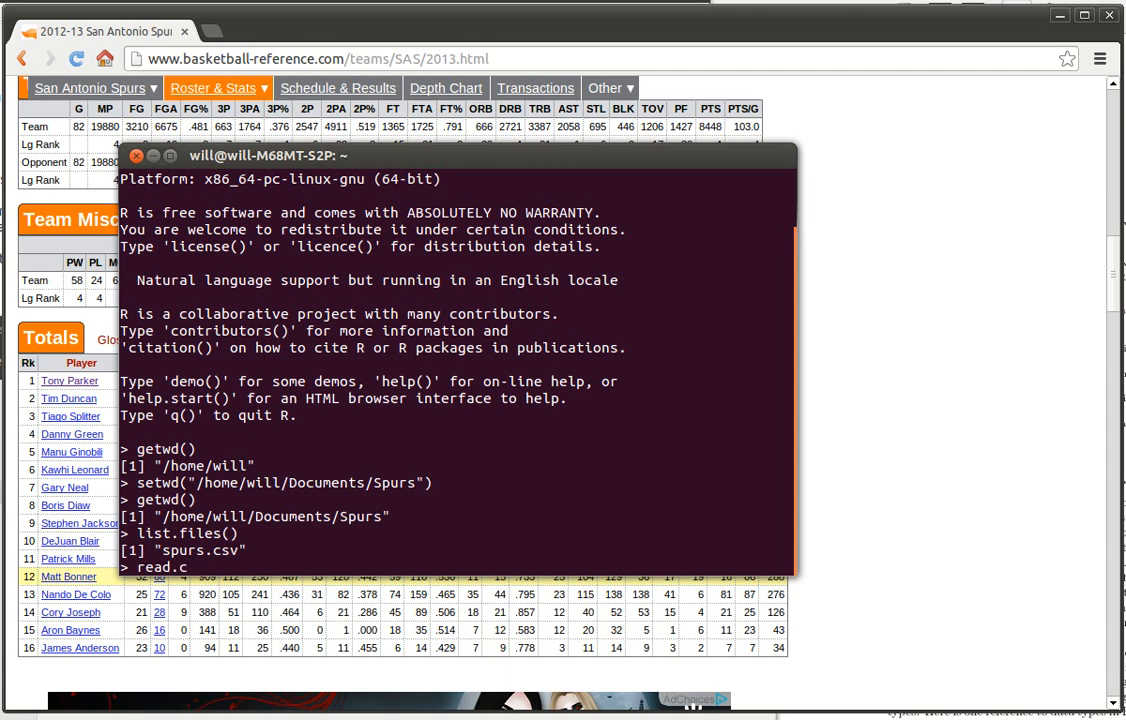
pyautogui.write('sv(')
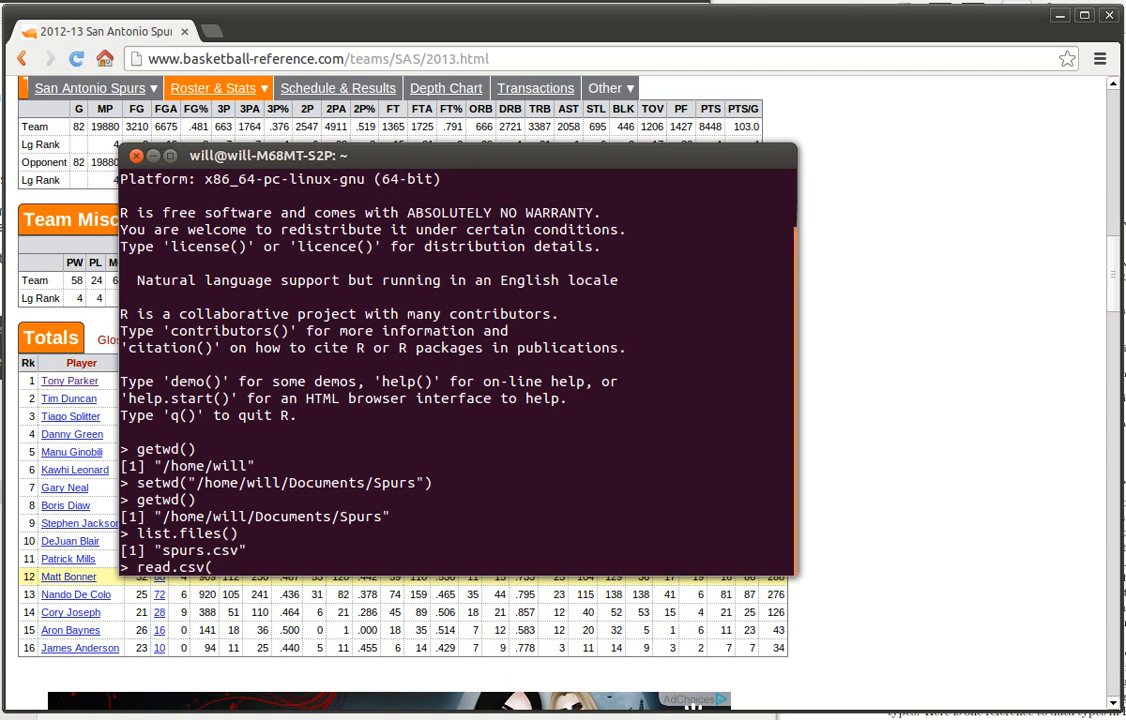
pyautogui.write('"')
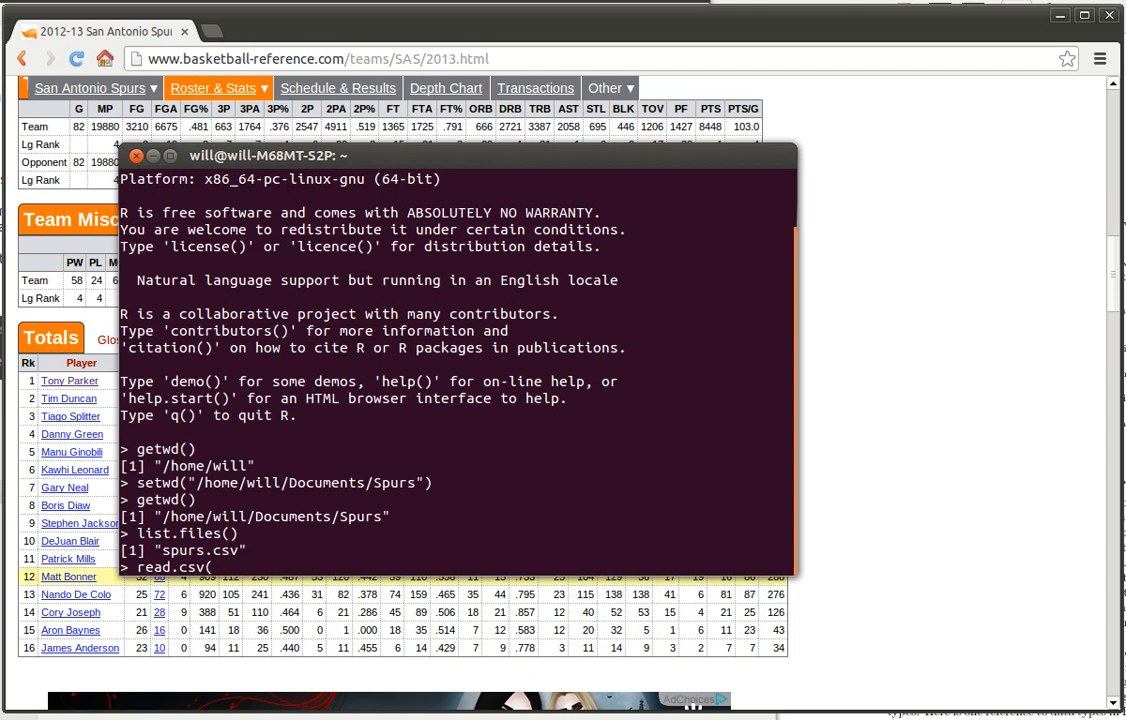
pyautogui.write('"spurs.csv")')
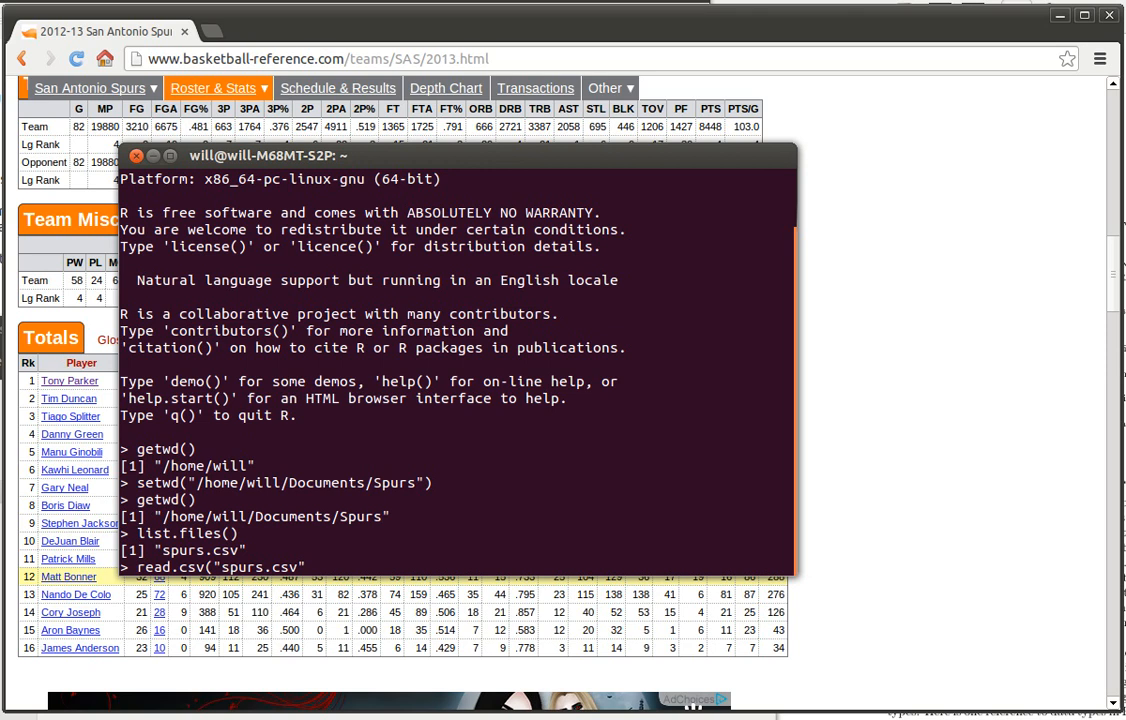
pyautogui.write(',heande')
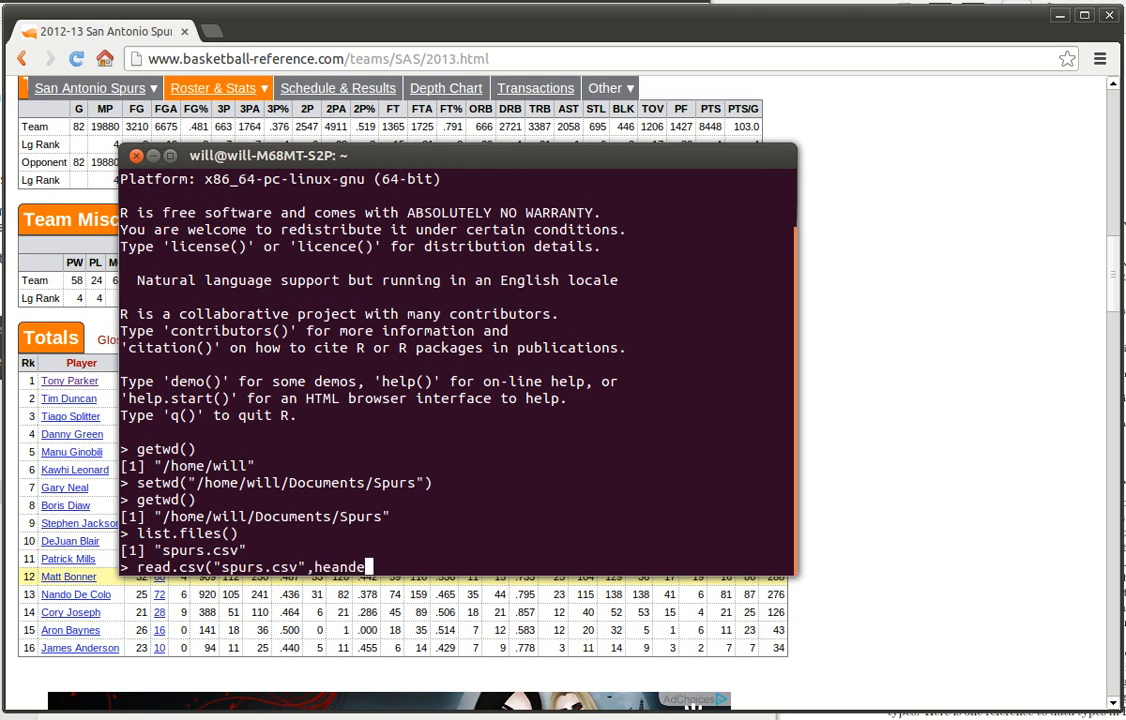
pyautogui.write('r')
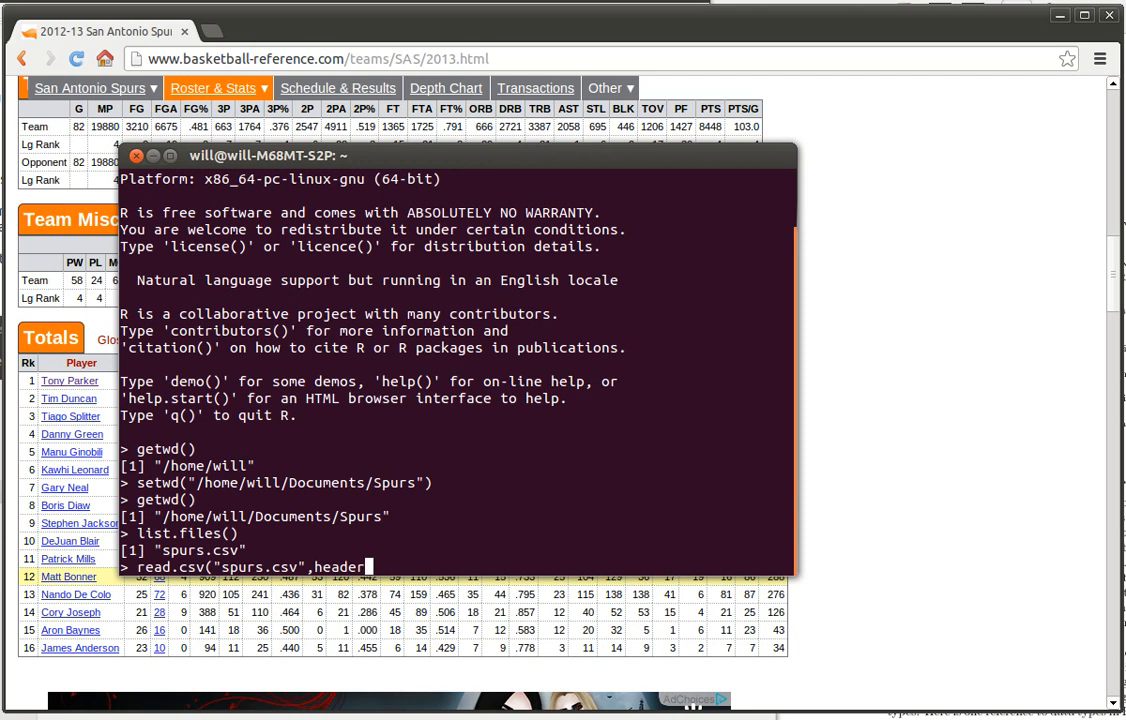
pyautogui.write('=T')
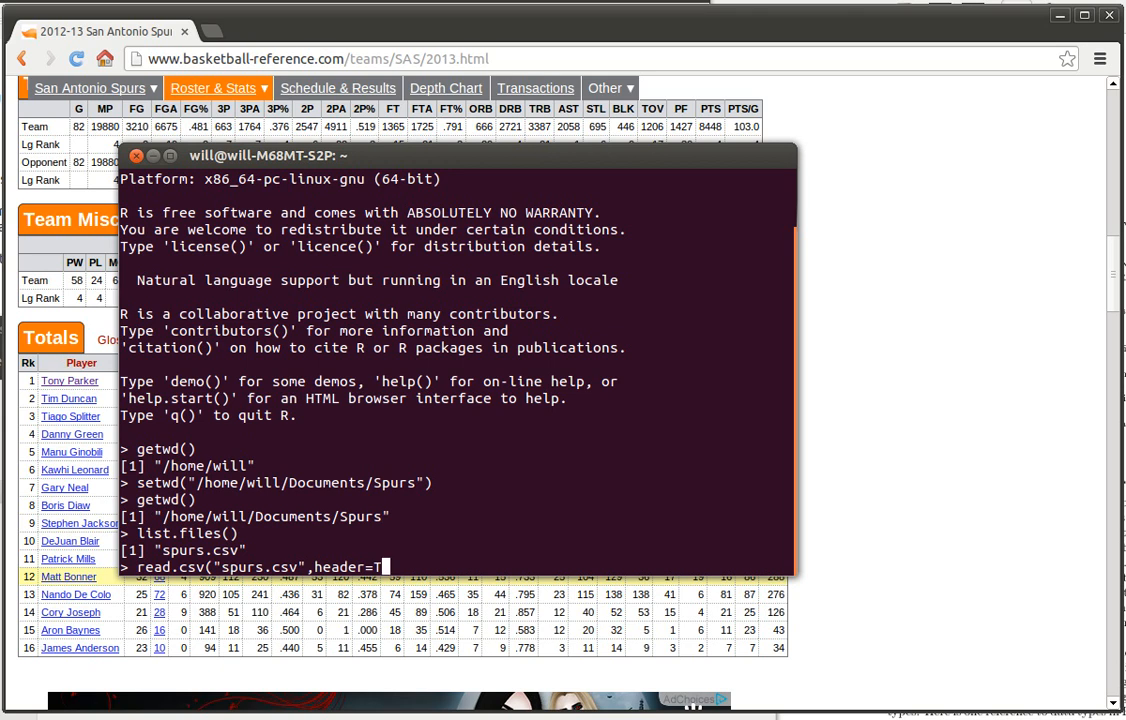
pyautogui.write(')')
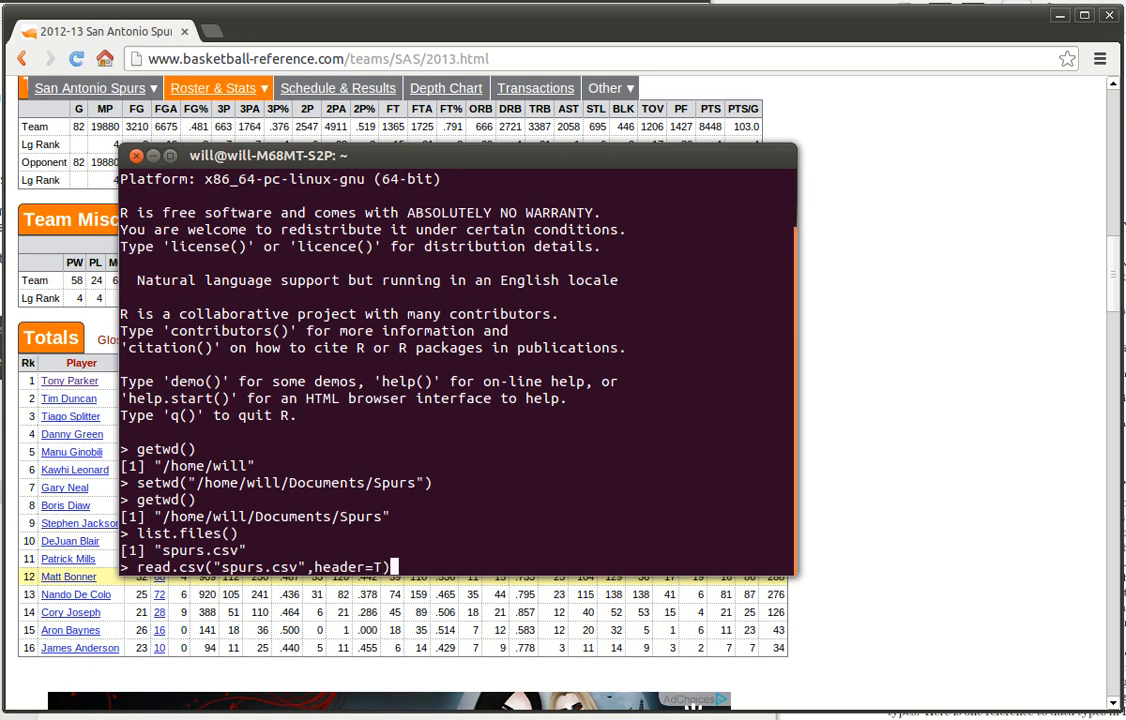
pyautogui.press('Return')
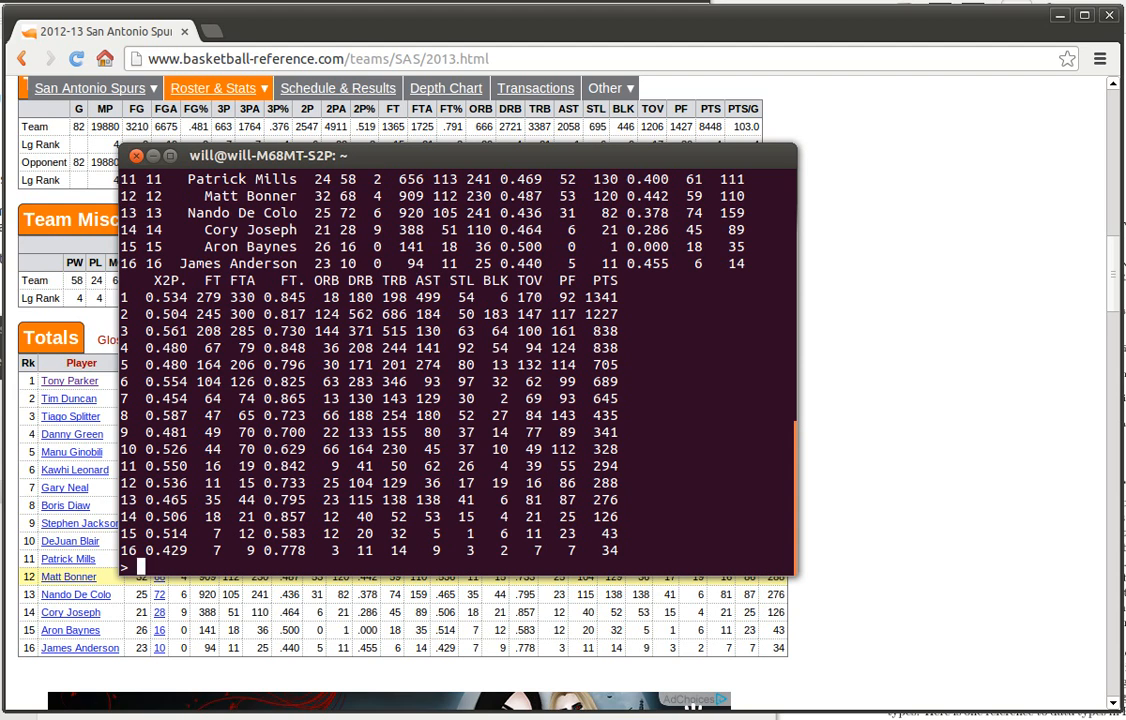
# - Store the csv data as spurs with spurs <- read.csv("spurs.csv",header=T) and print it
pyautogui.write('read.csv("spurs.csv",header=T)')
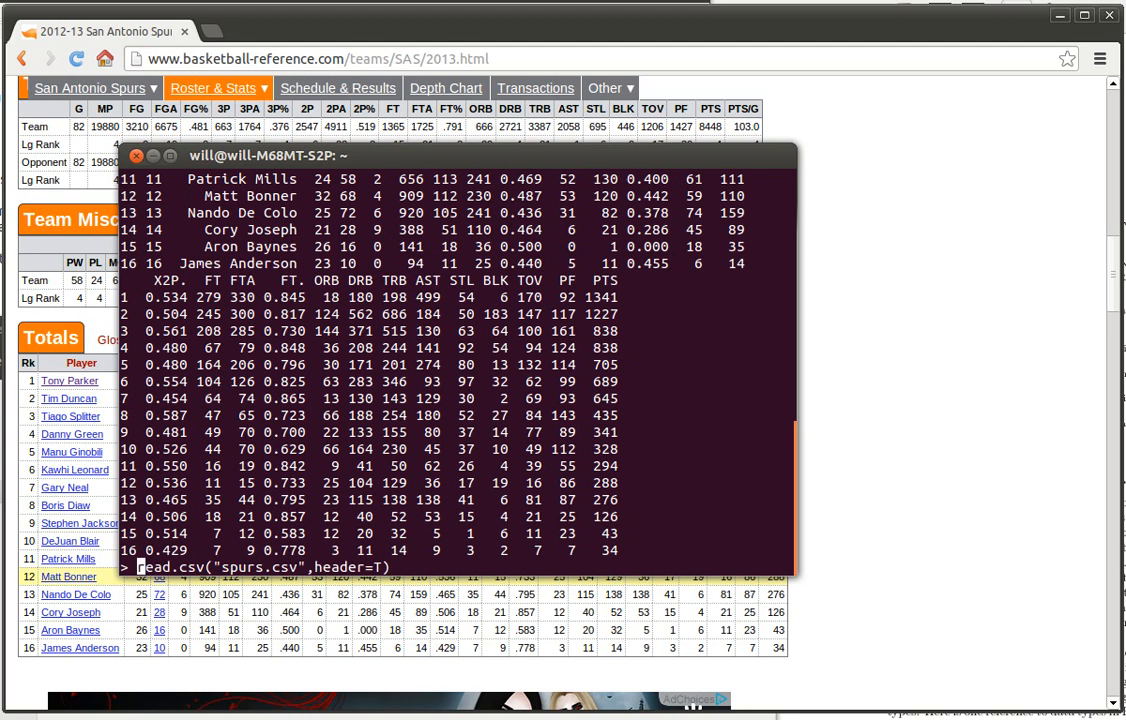
pyautogui.write('spr')
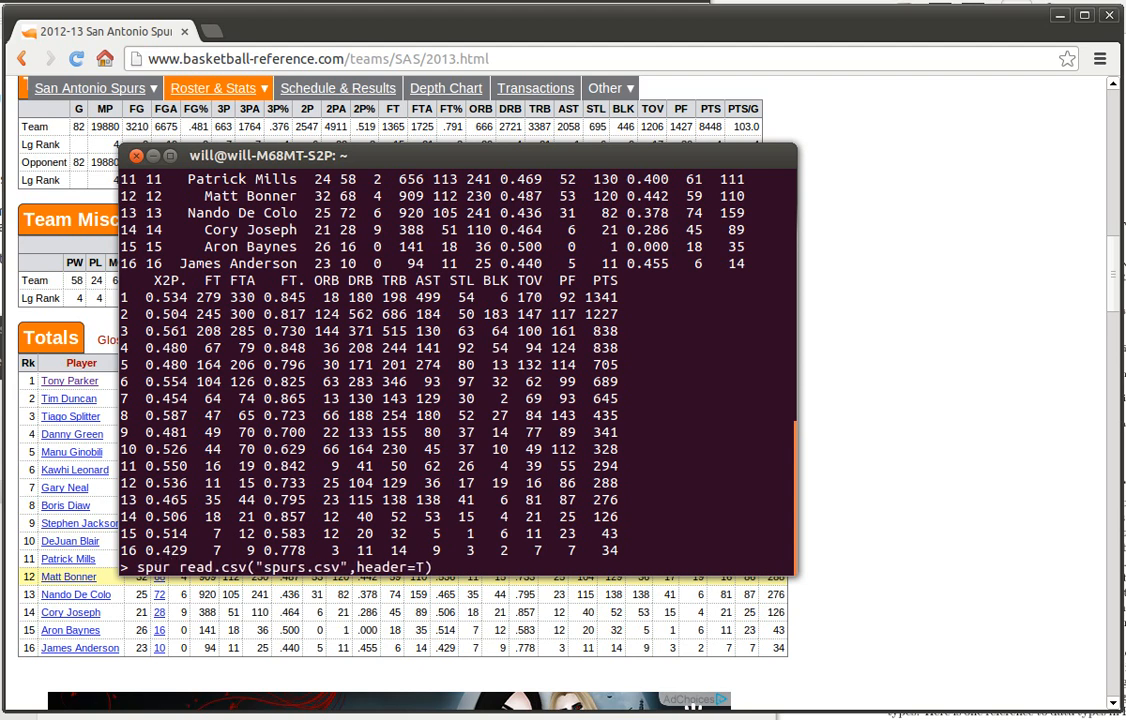
pyautogui.write('<-')
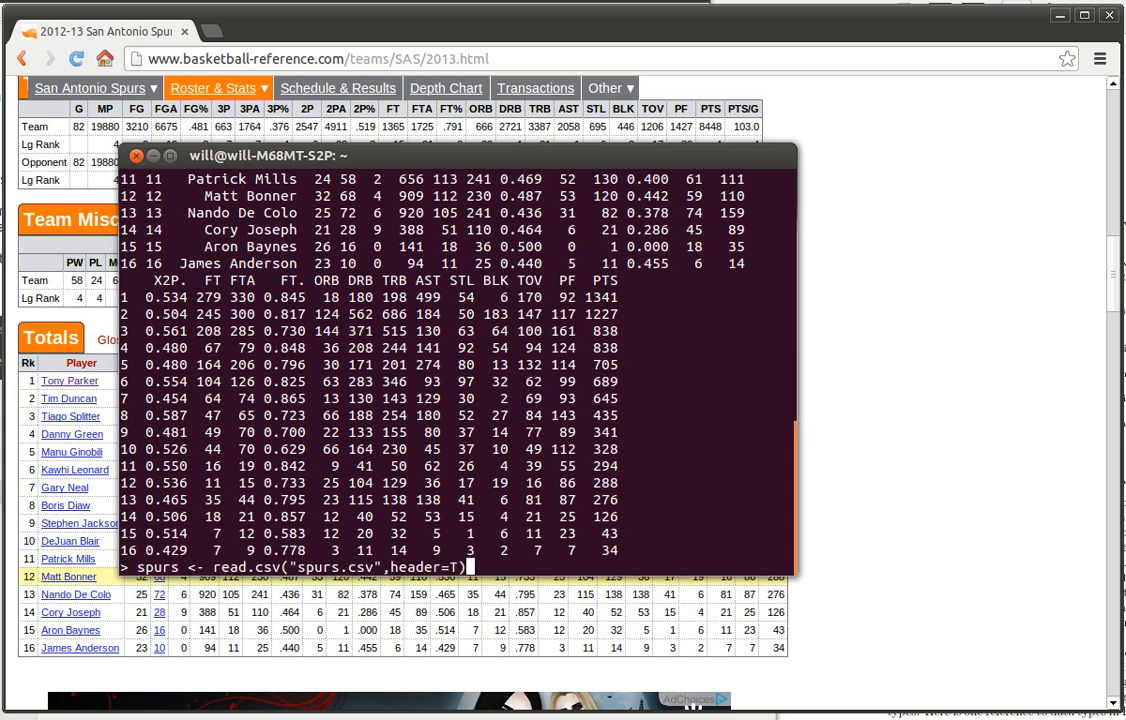
pyautogui.press('Return')
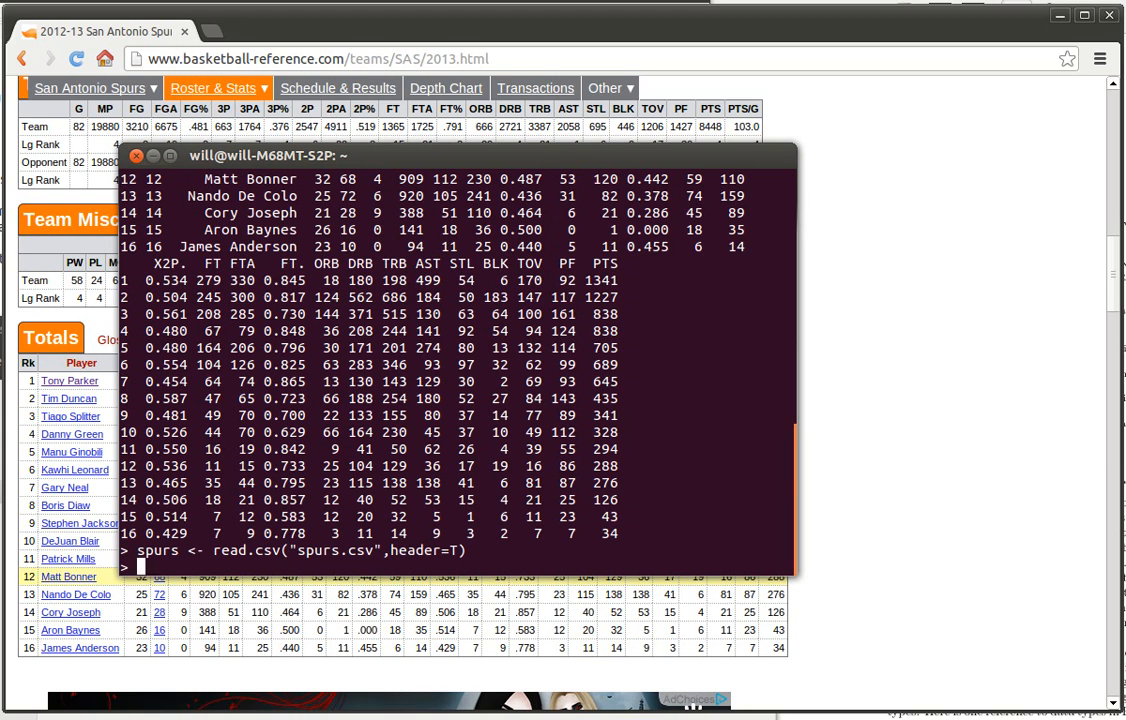
pyautogui.write('spurs')
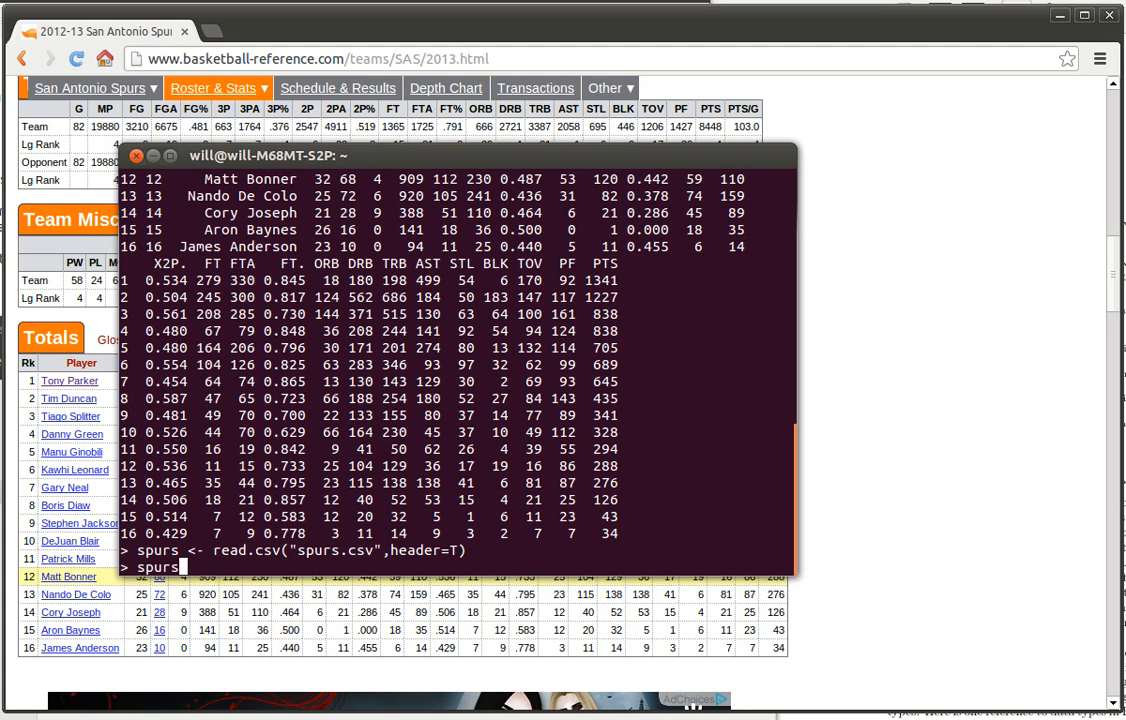
pyautogui.press('Return')
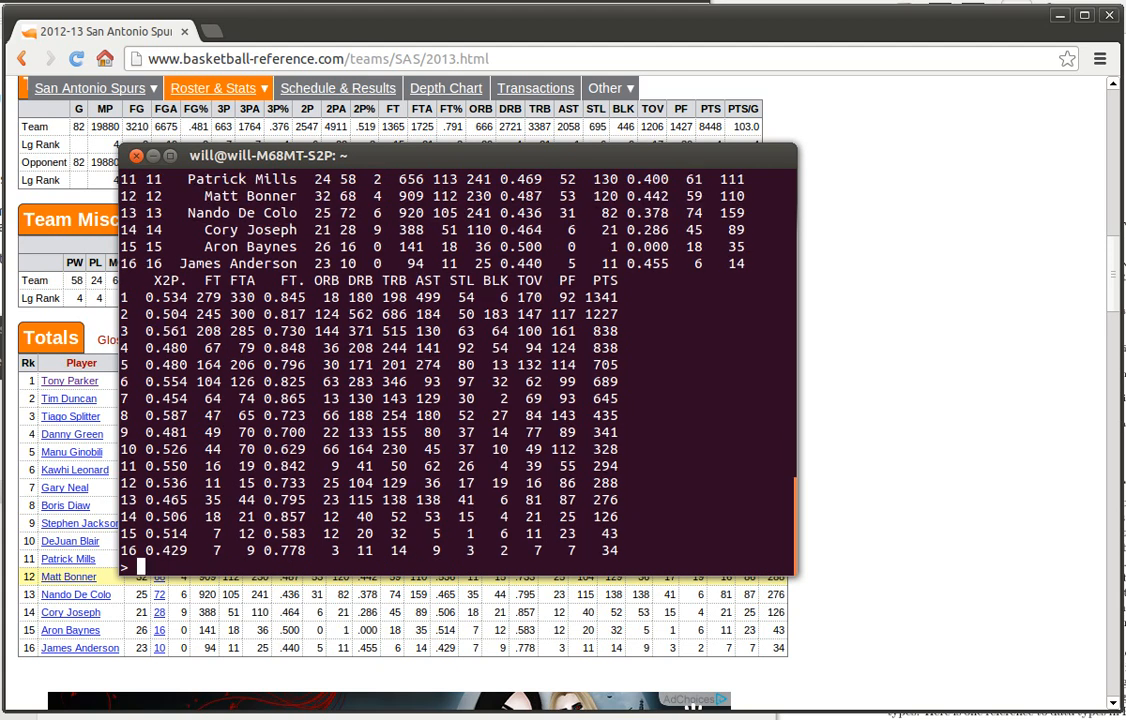
# - List the column names of spurs with names(spurs)
pyautogui.write('names')
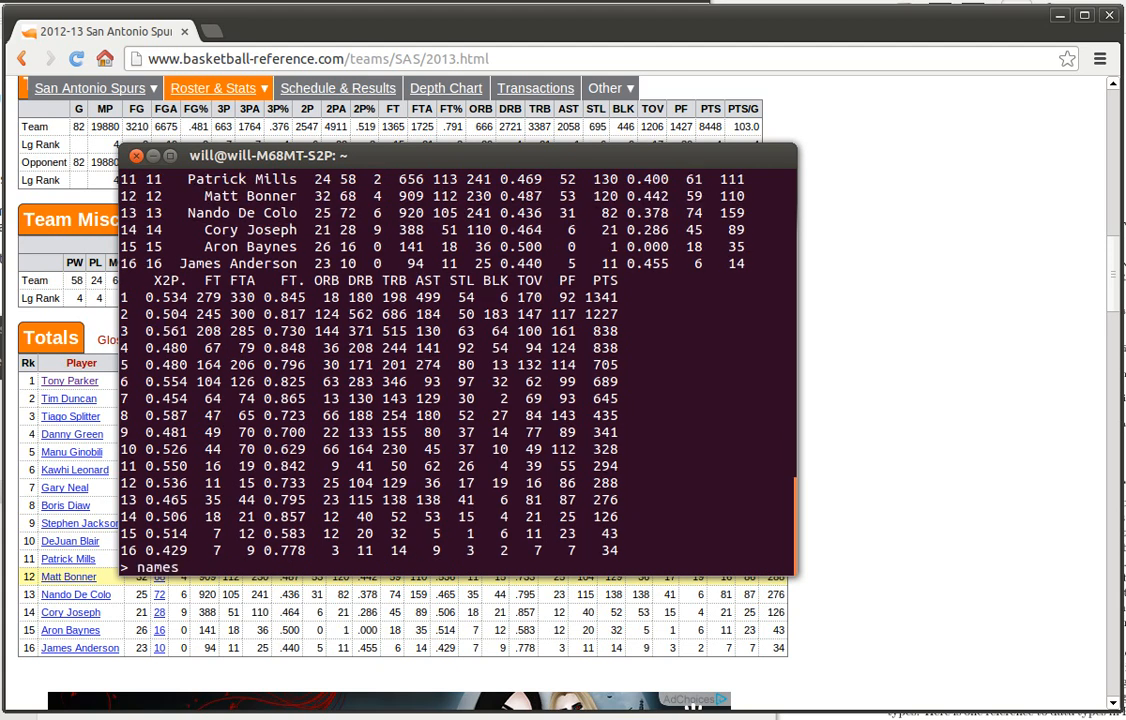
pyautogui.write('(spurs)')
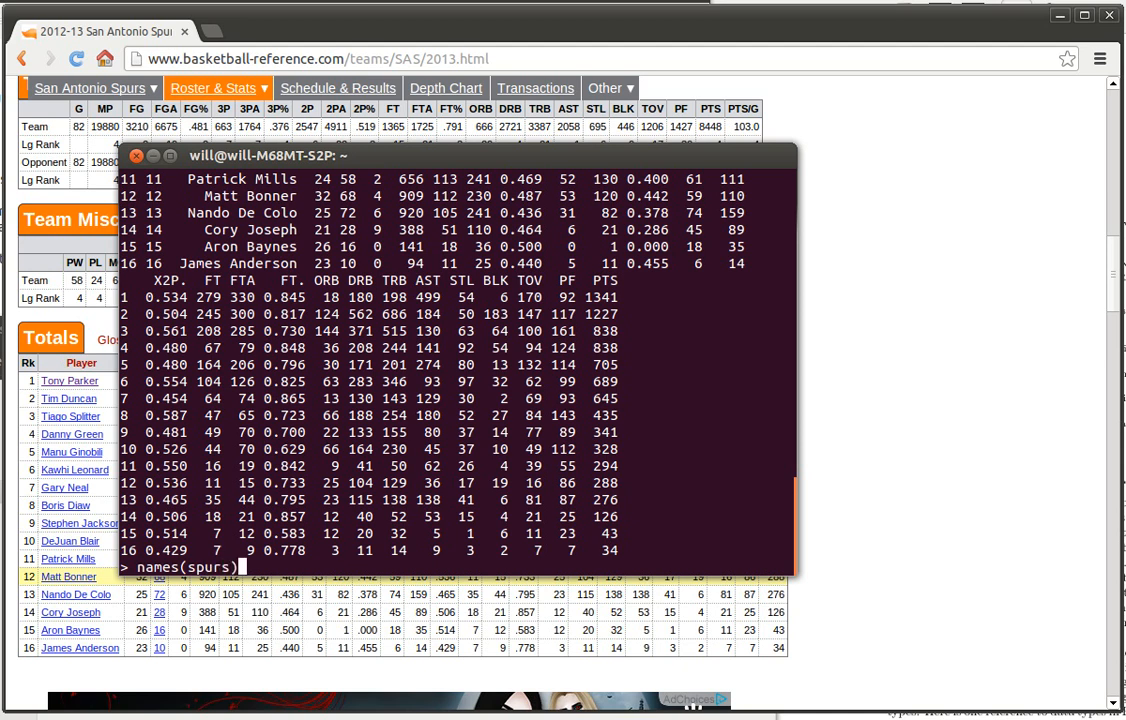
pyautogui.press('Return')
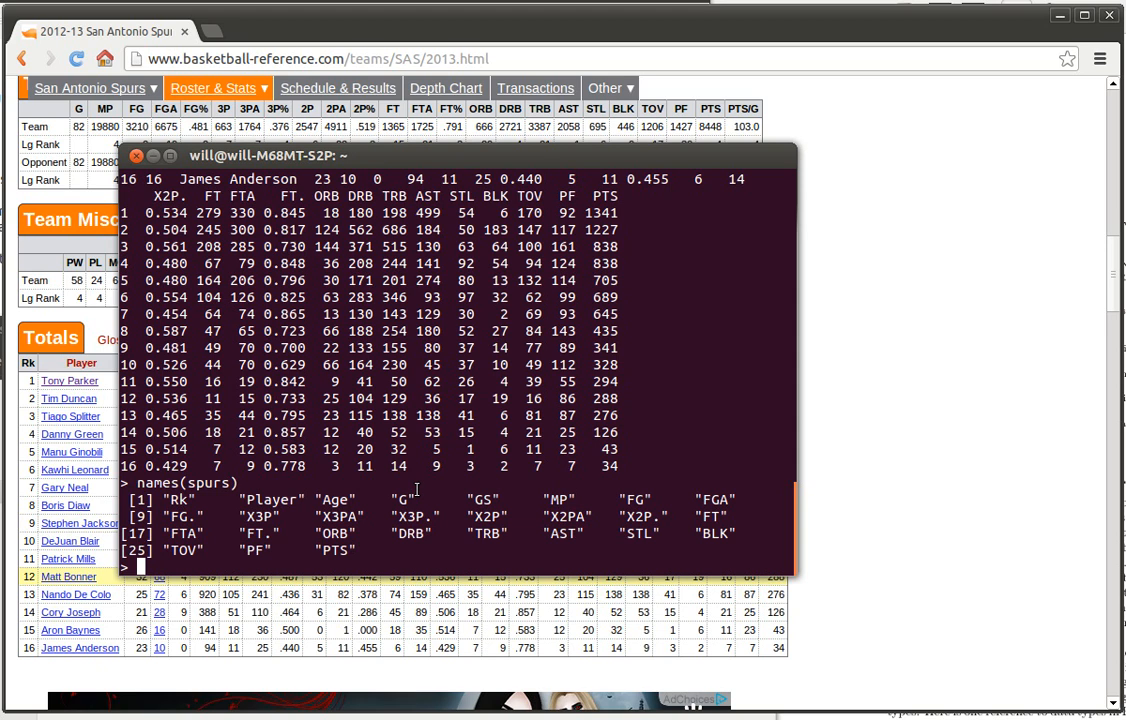
# - Print the spurs$PF fouls column and enter spurs$PTS for the points column
pyautogui.write('sp')
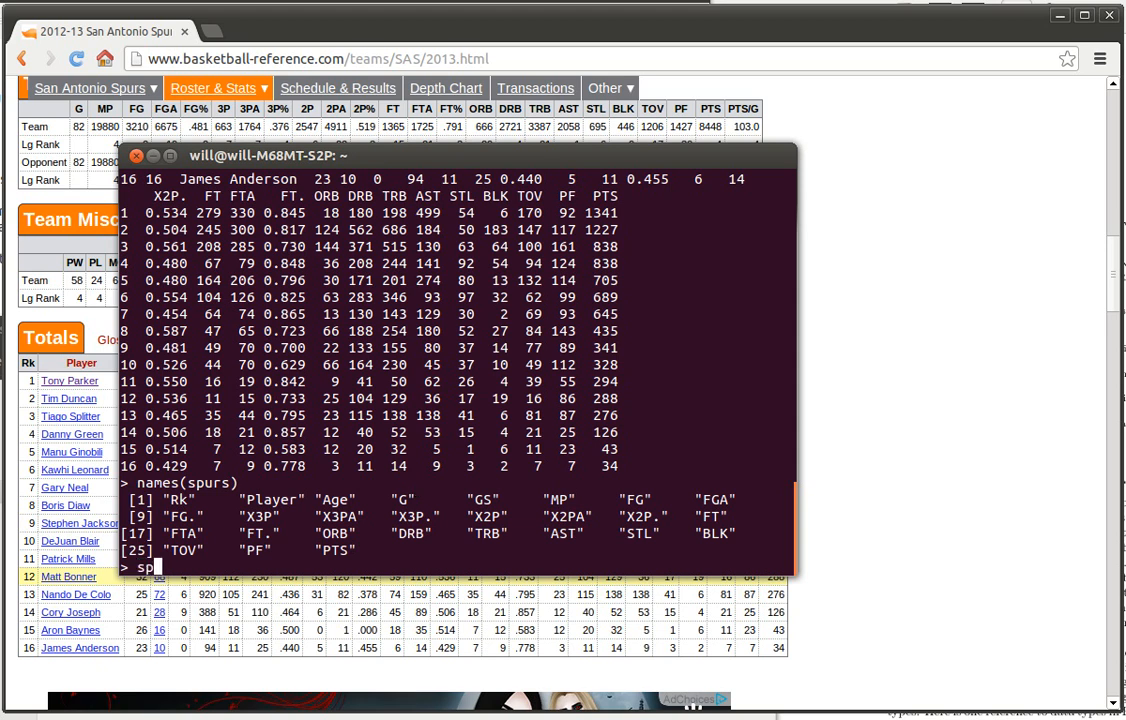
pyautogui.write('urs')
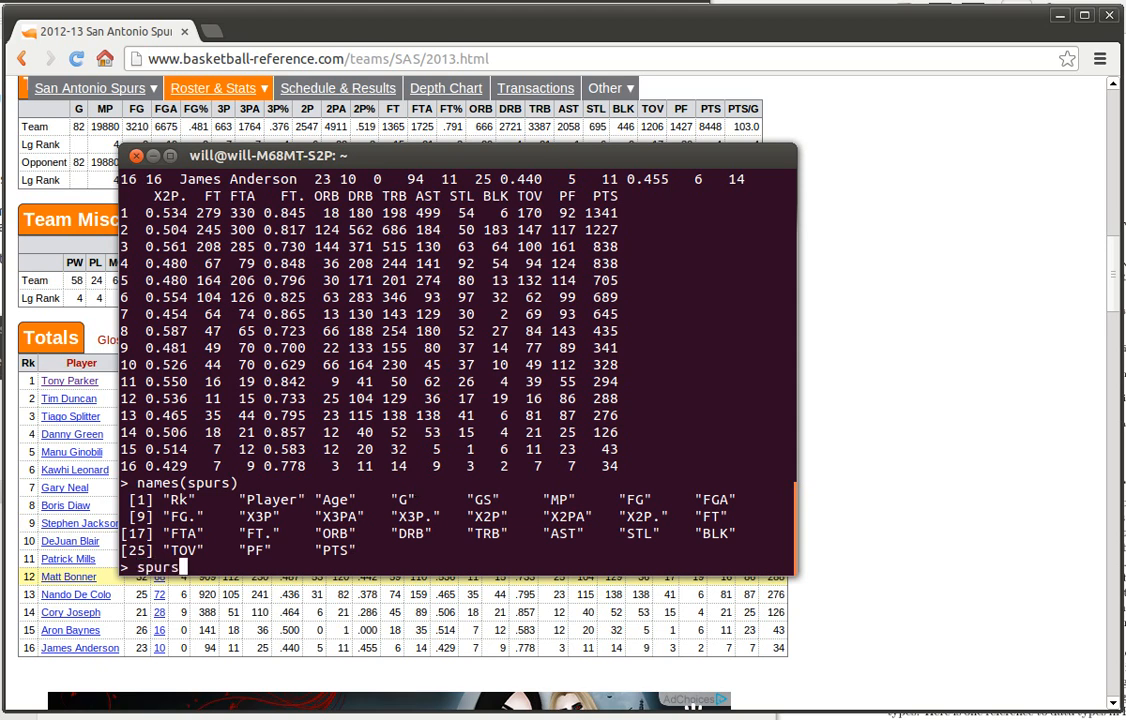
pyautogui.write('$PF')
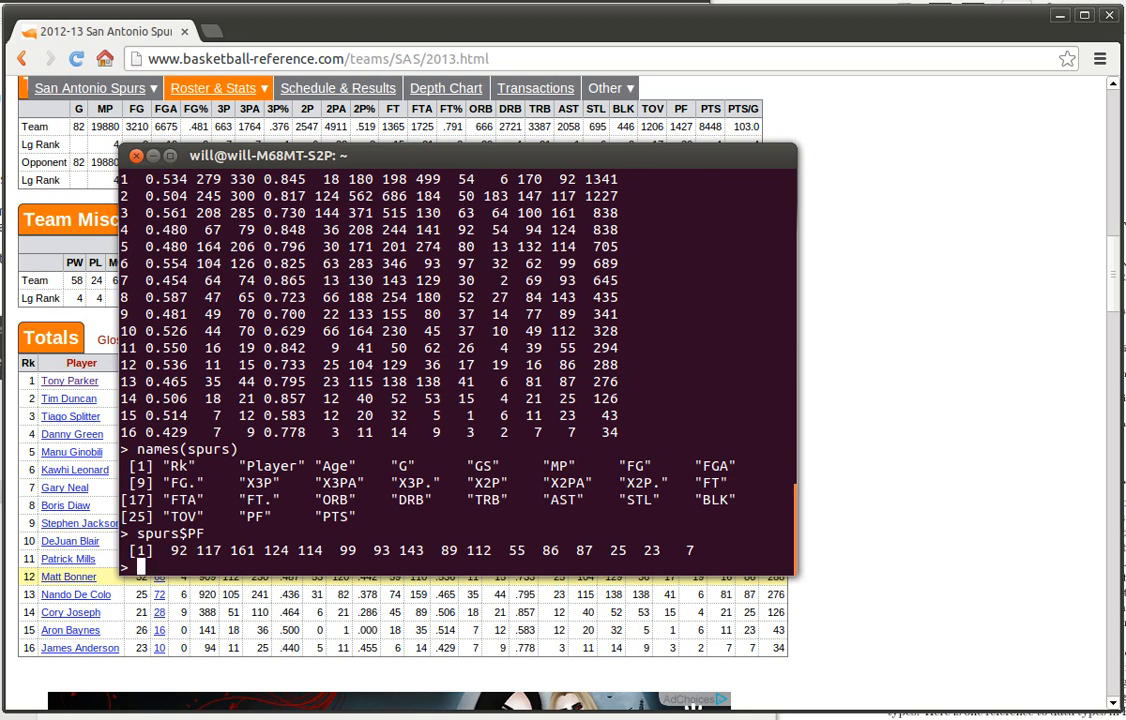
pyautogui.write('spurs')
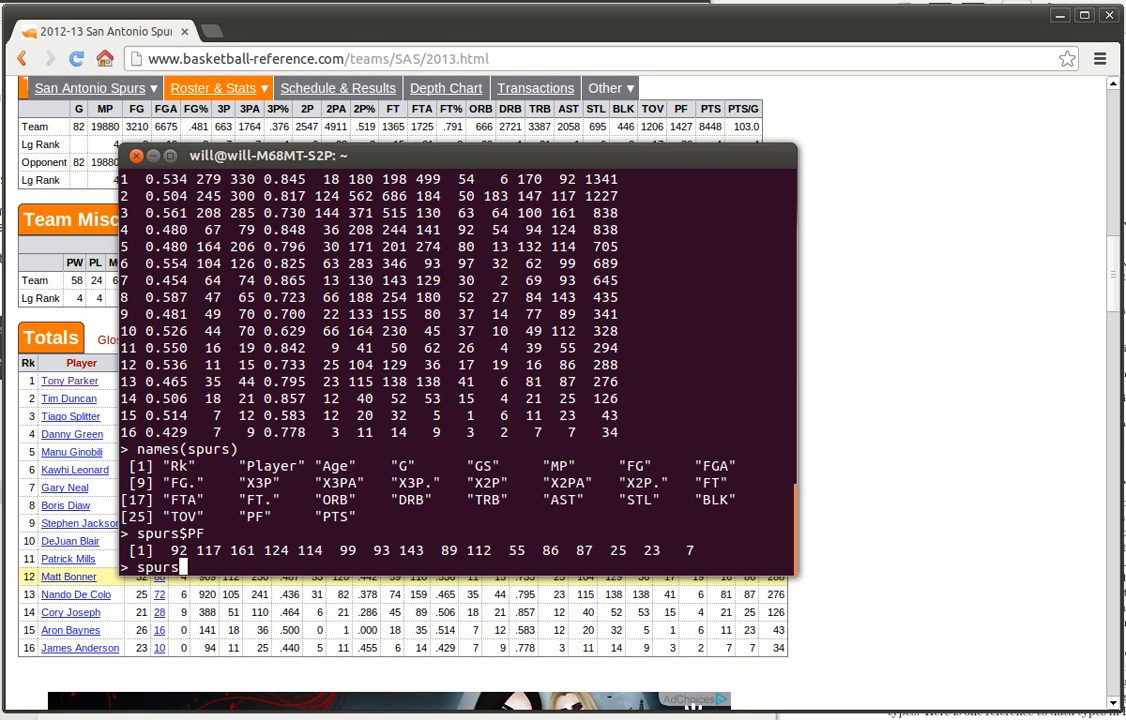
pyautogui.write('$')
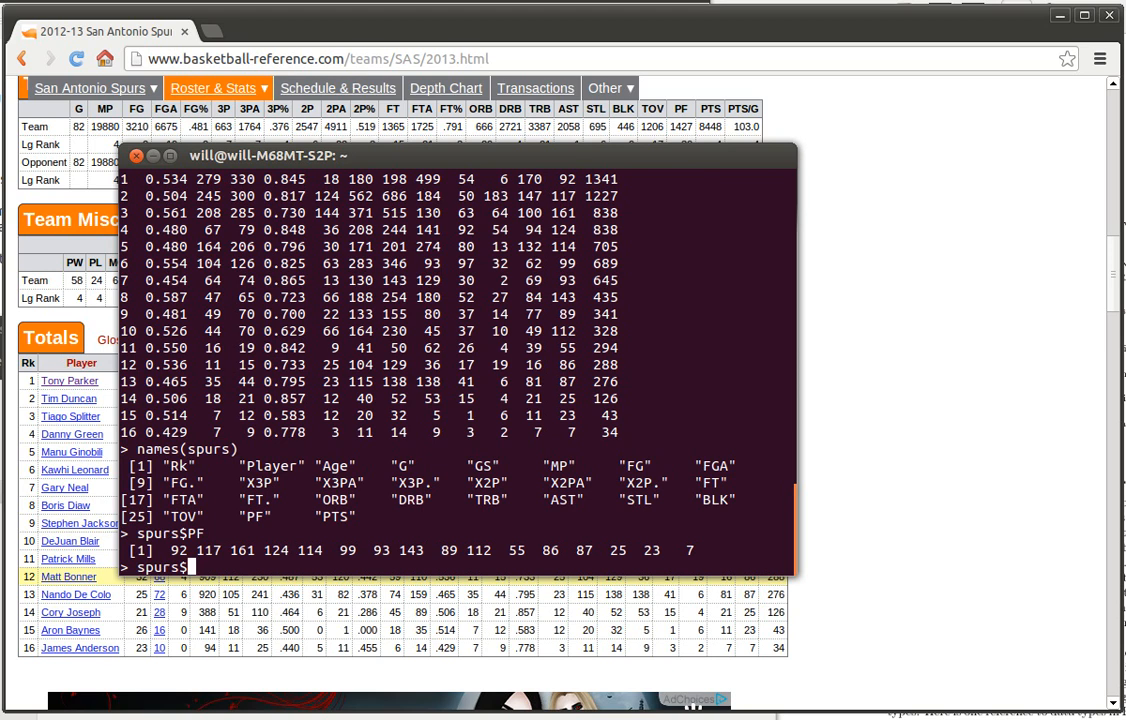
pyautogui.write('[')
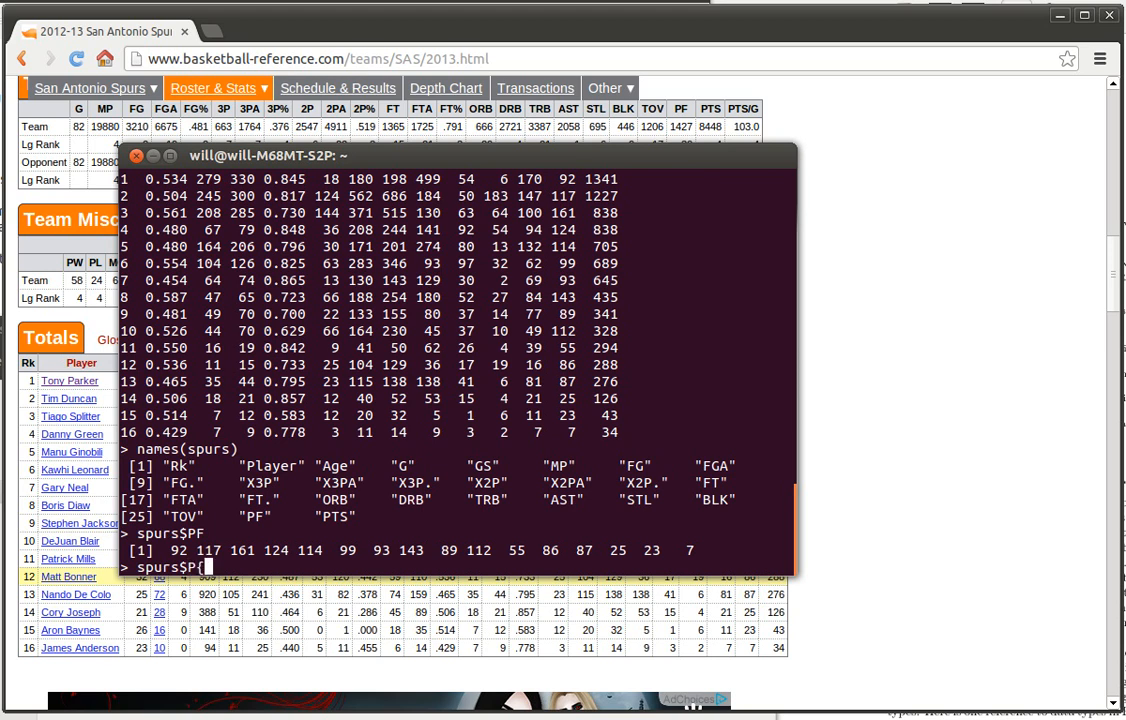
pyautogui.write('P')
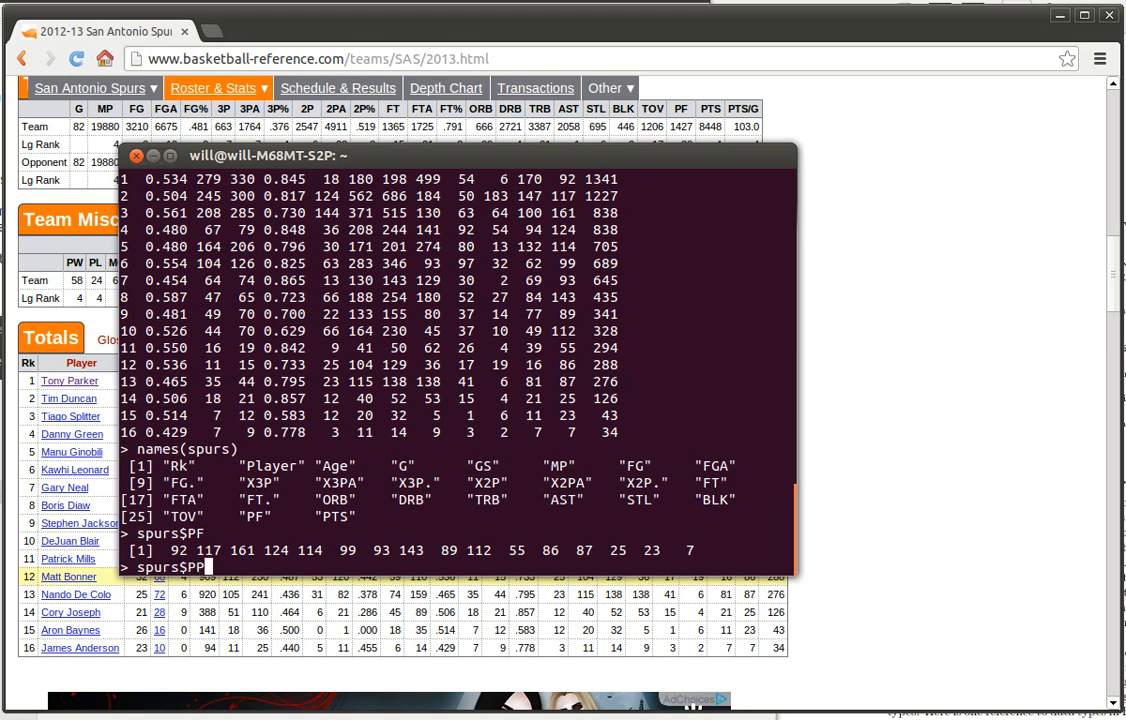
pyautogui.write('TS')
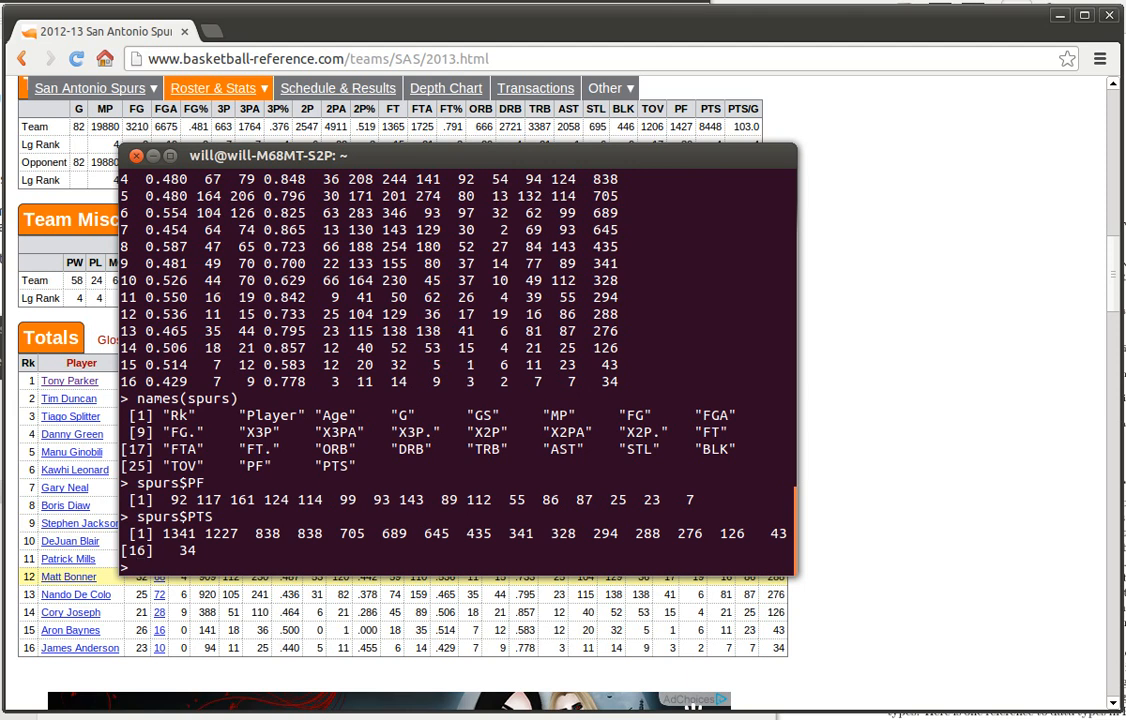
# - Run plot(spurs$PF,spurs$PTS) to draw the fouls versus points scatter plot
pyautogui.write('plot')
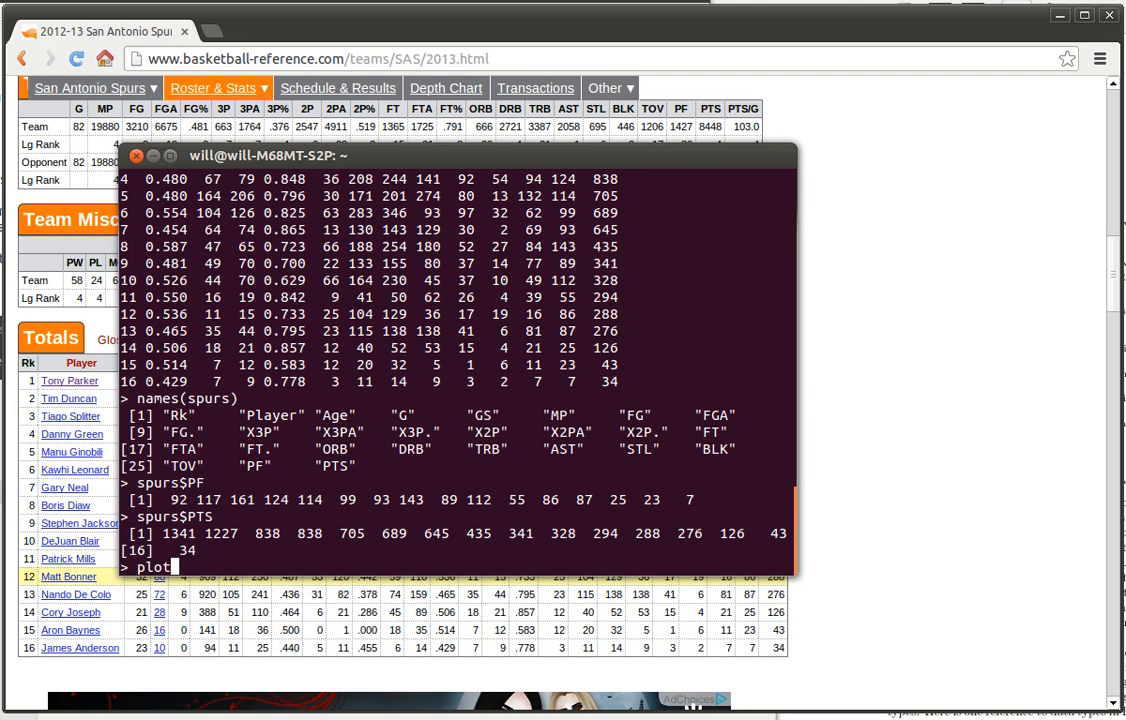
pyautogui.write('(')
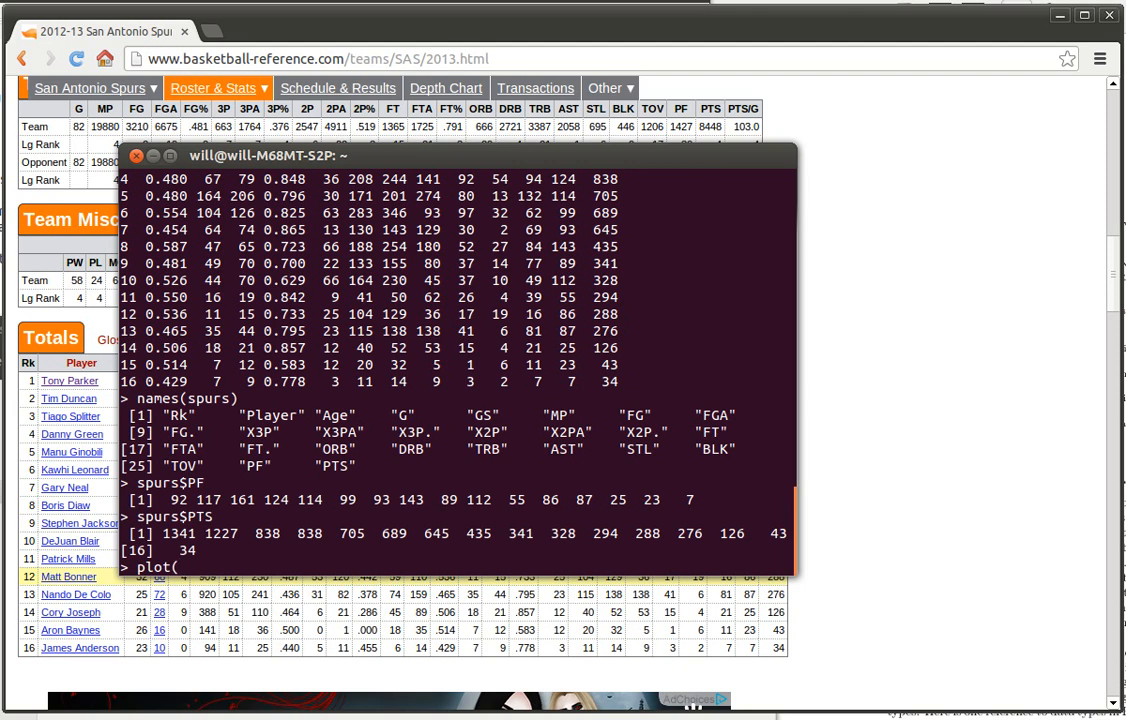
pyautogui.write('spurs')
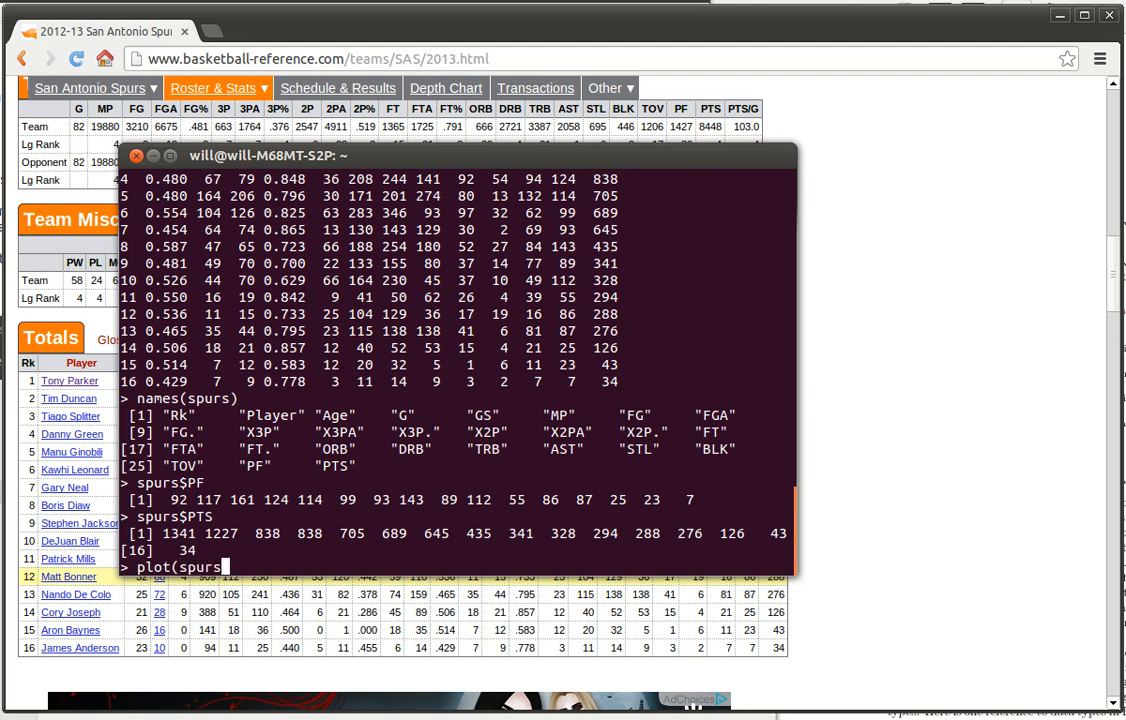
pyautogui.write('$')
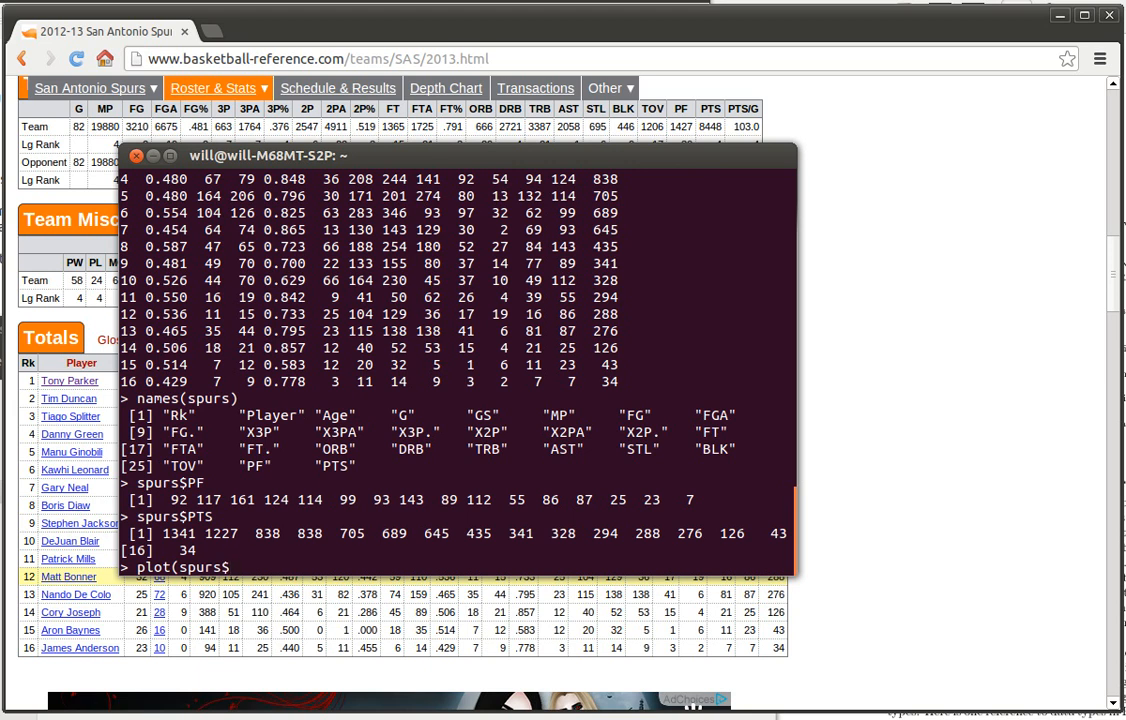
pyautogui.write('PF,')
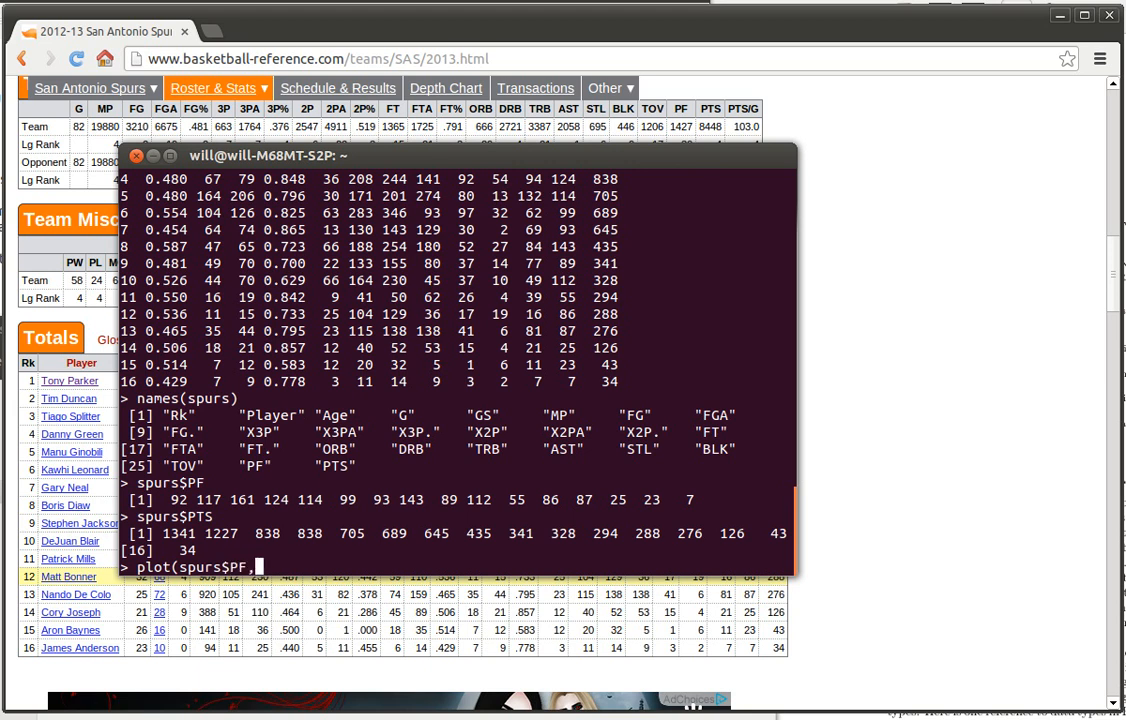
pyautogui.write('spurs$')
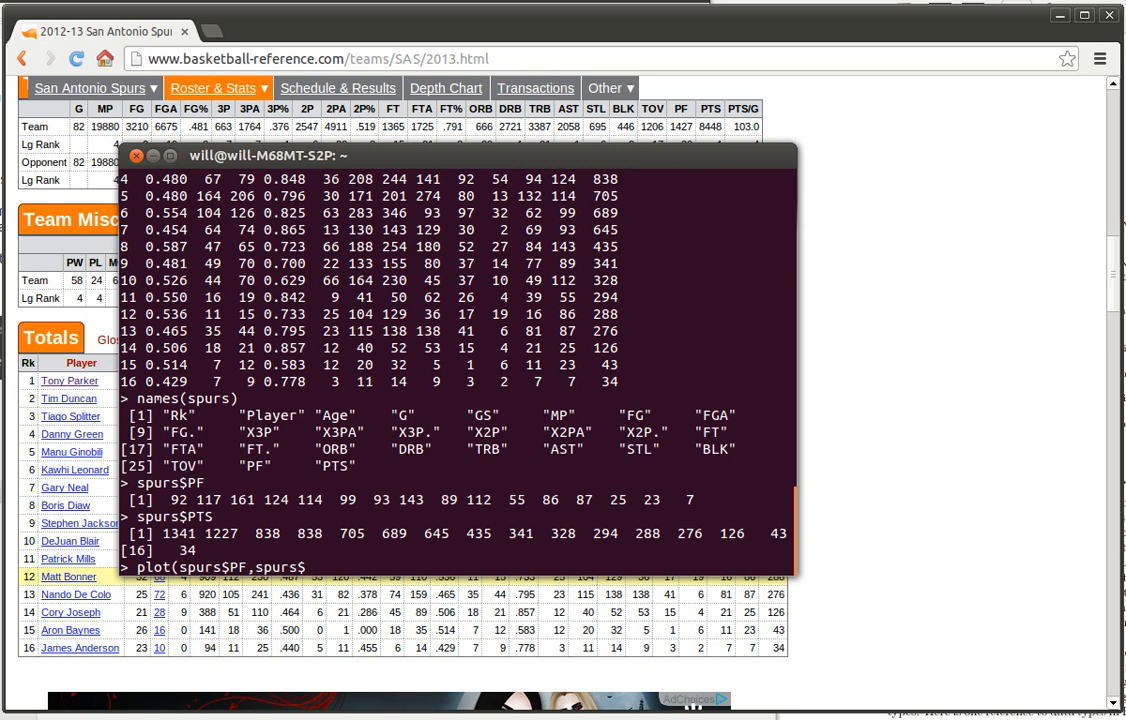
pyautogui.write('PTS')
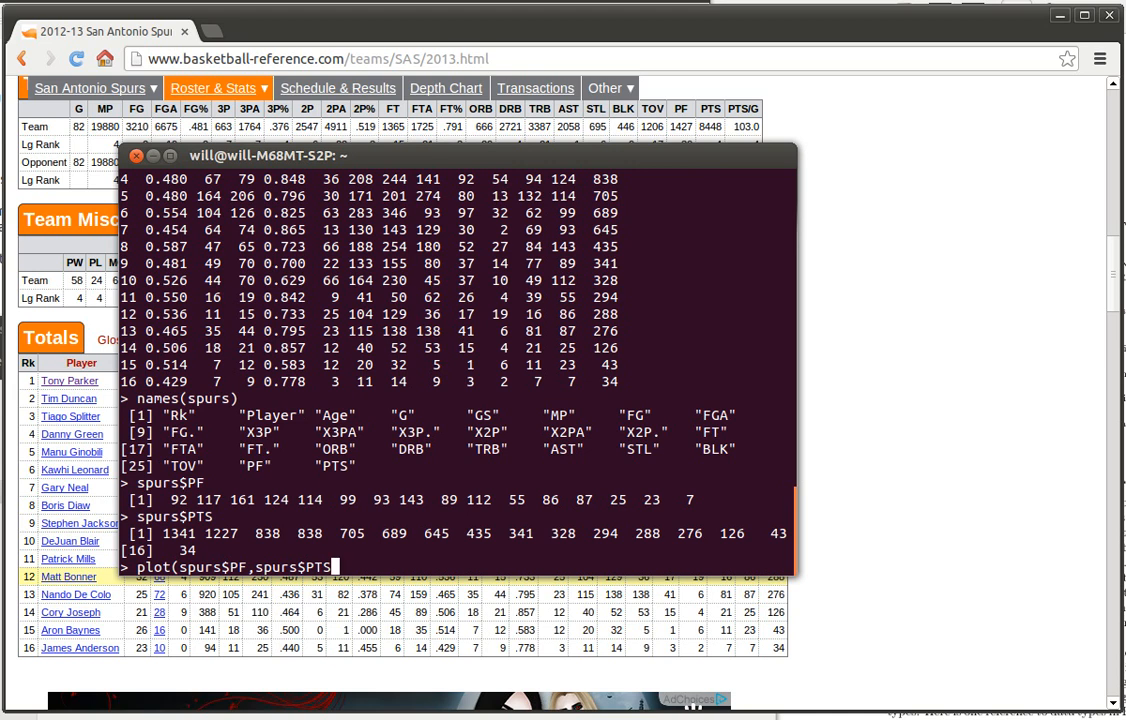
pyautogui.press('Return')
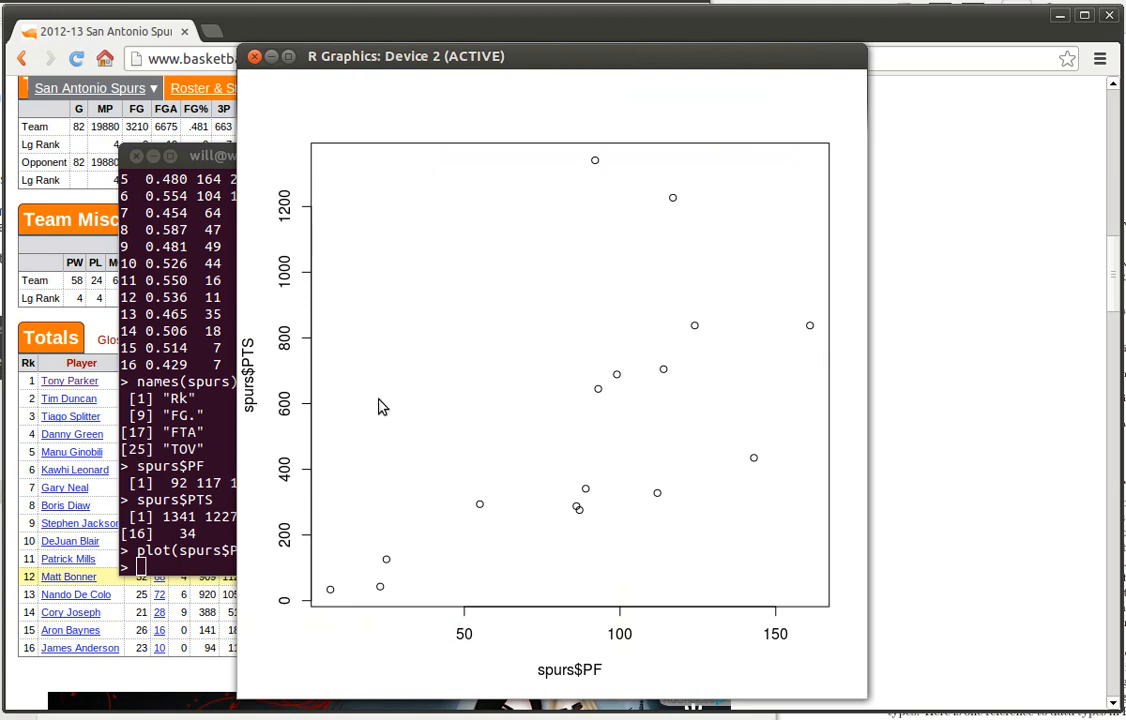
pyautogui.moveTo(570, 672)
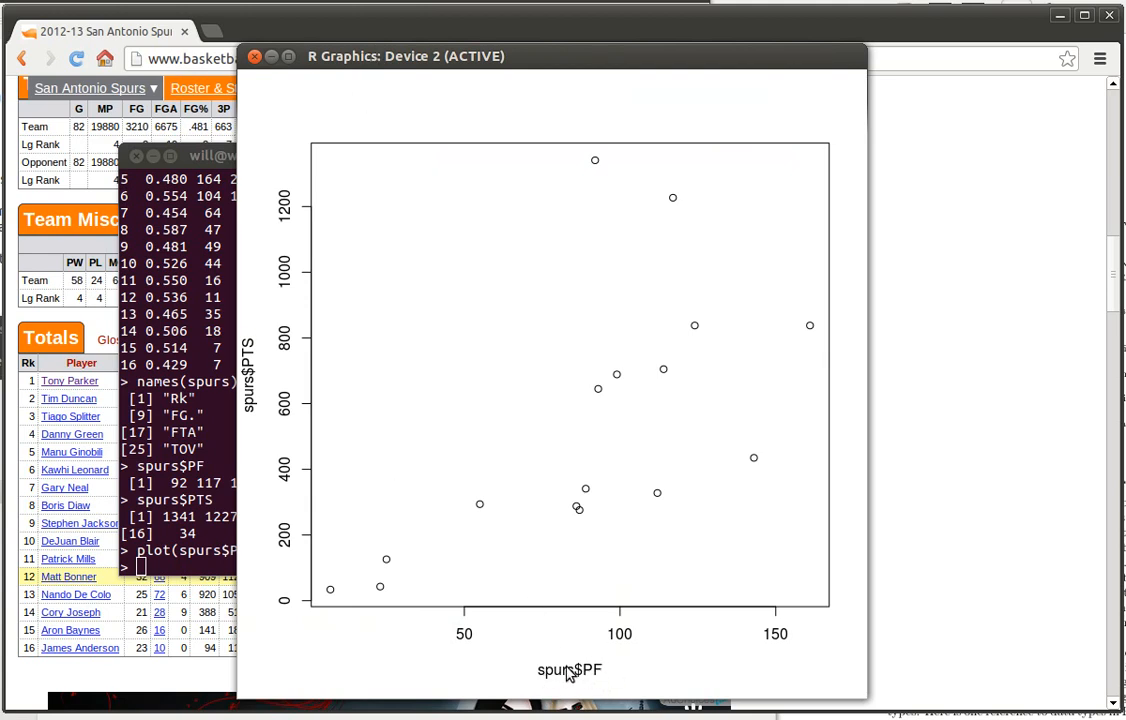
pyautogui.moveTo(492, 264)
pyautogui.write('plot(spurs$PF,spurs$PTS')
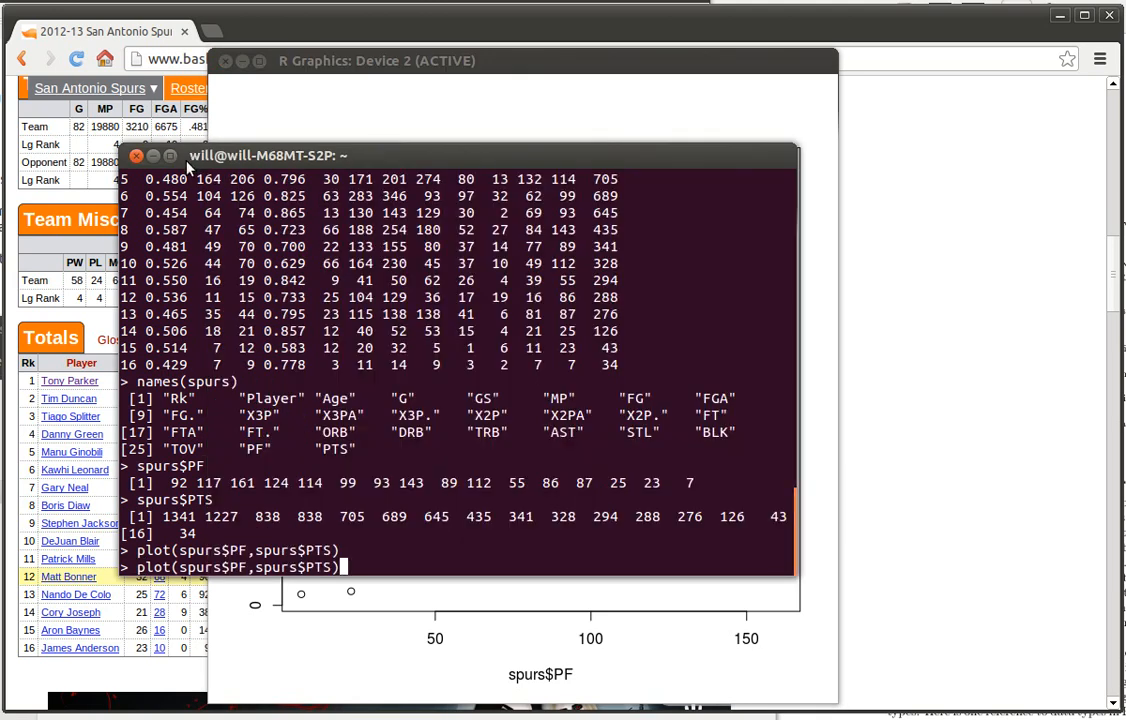
# - Add axis labels xlab "Personal Fouls" and ylab "Total Points per Season" to the plot command
pyautogui.write(',')
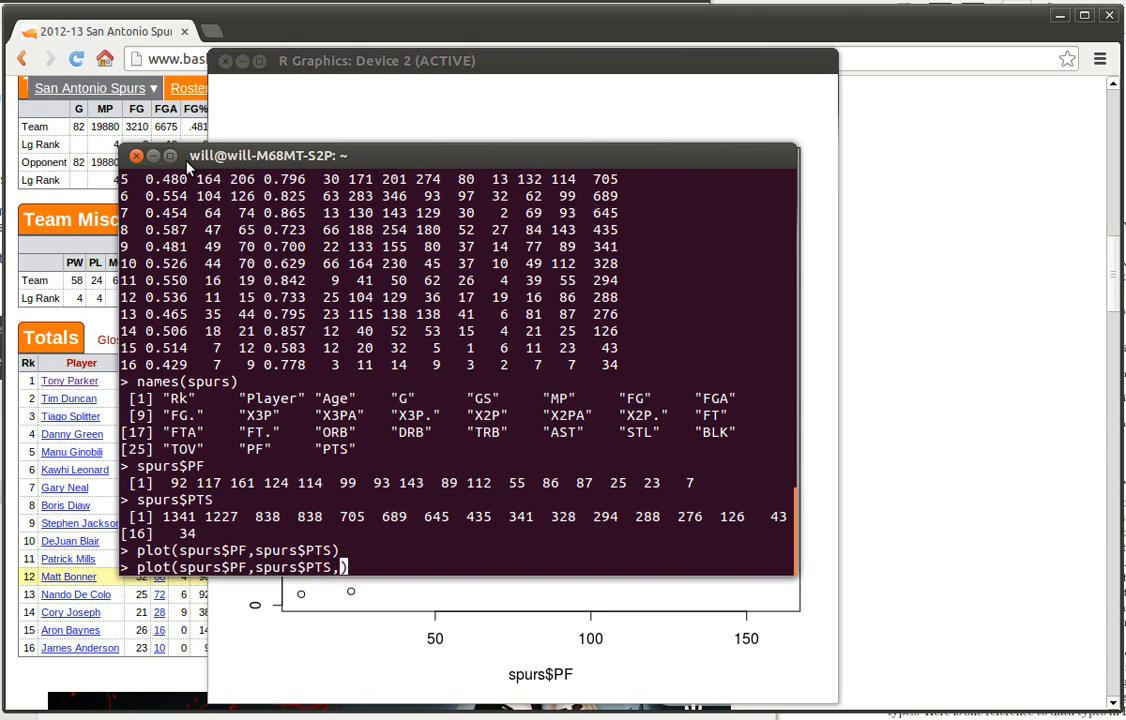
pyautogui.write('xlab')
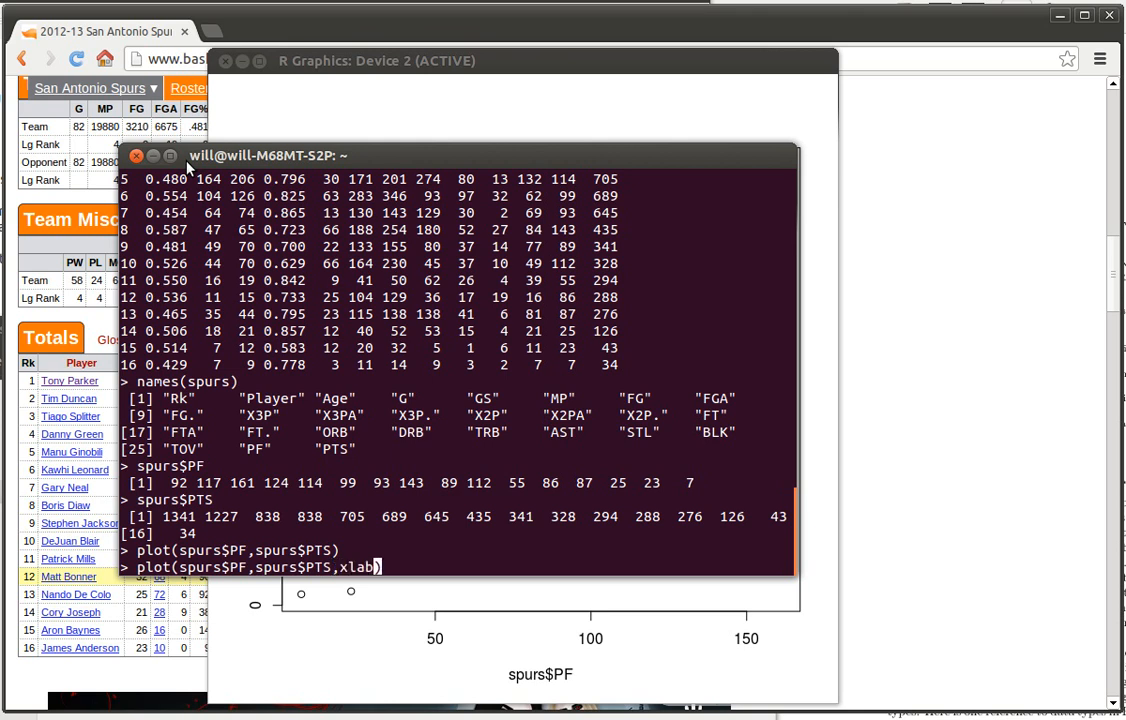
pyautogui.write('="')
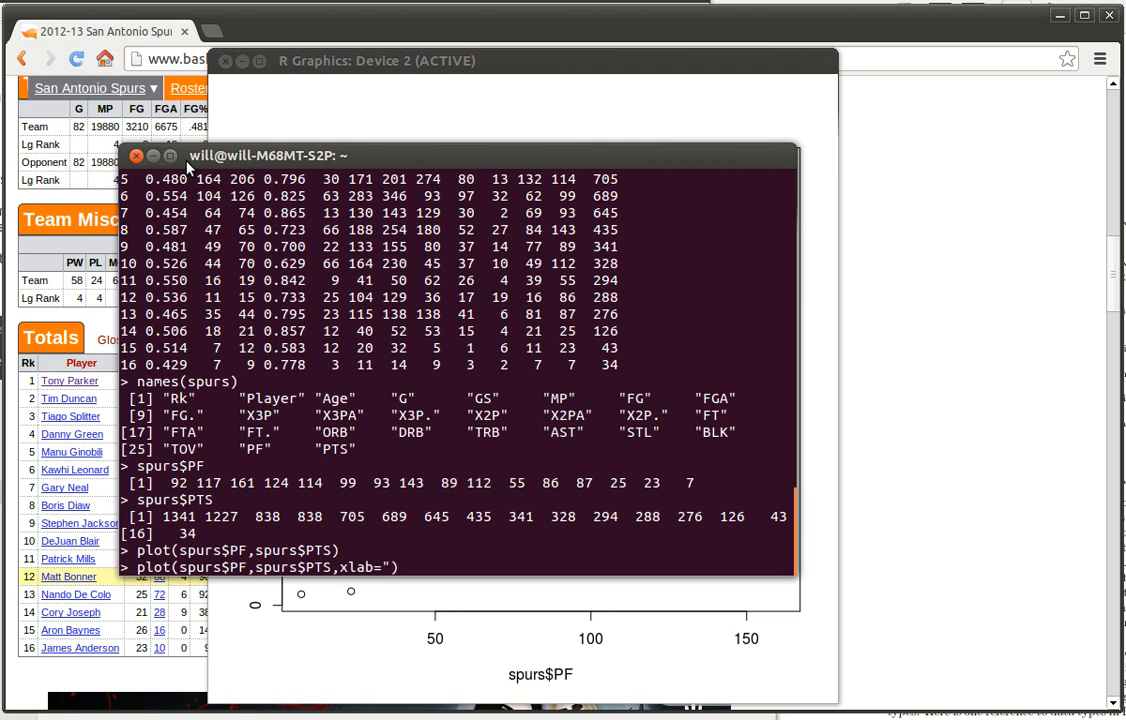
pyautogui.write('P')
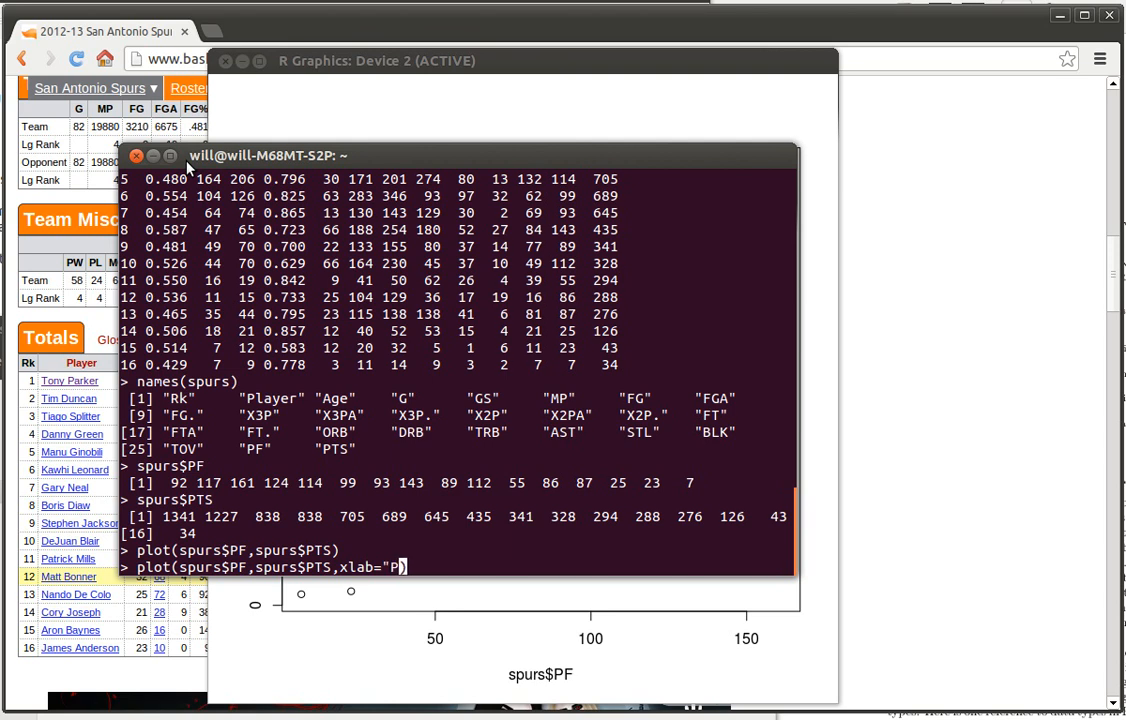
pyautogui.write('ersonal Fouls')
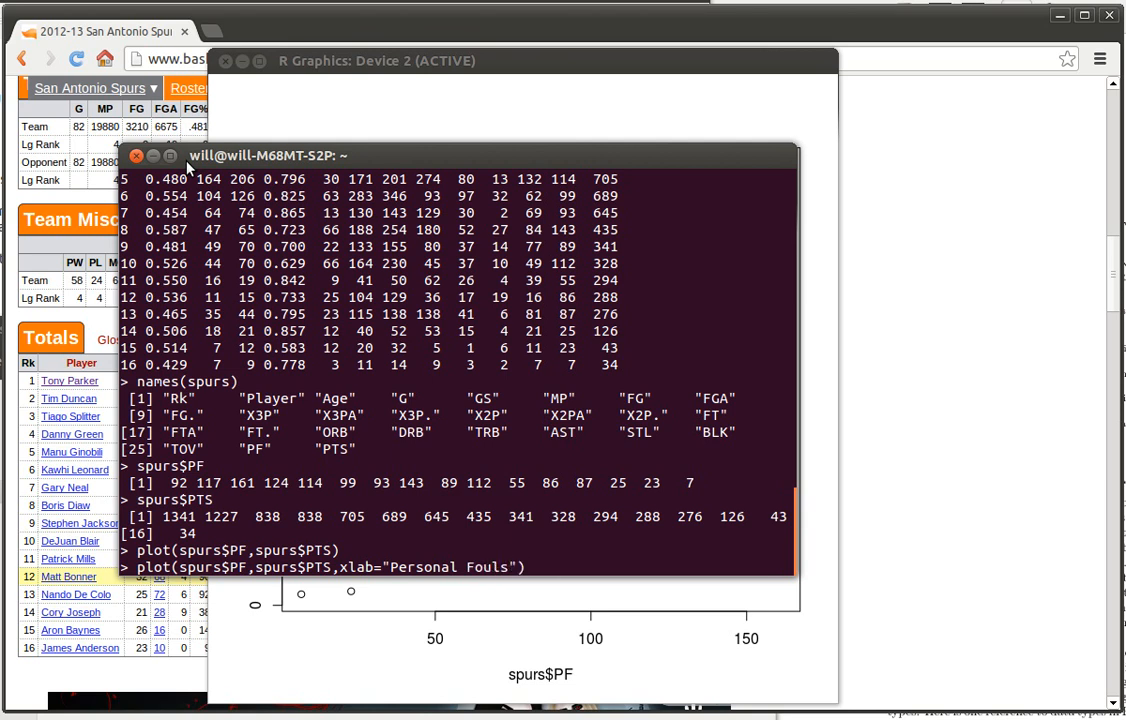
pyautogui.write(',ylab)')
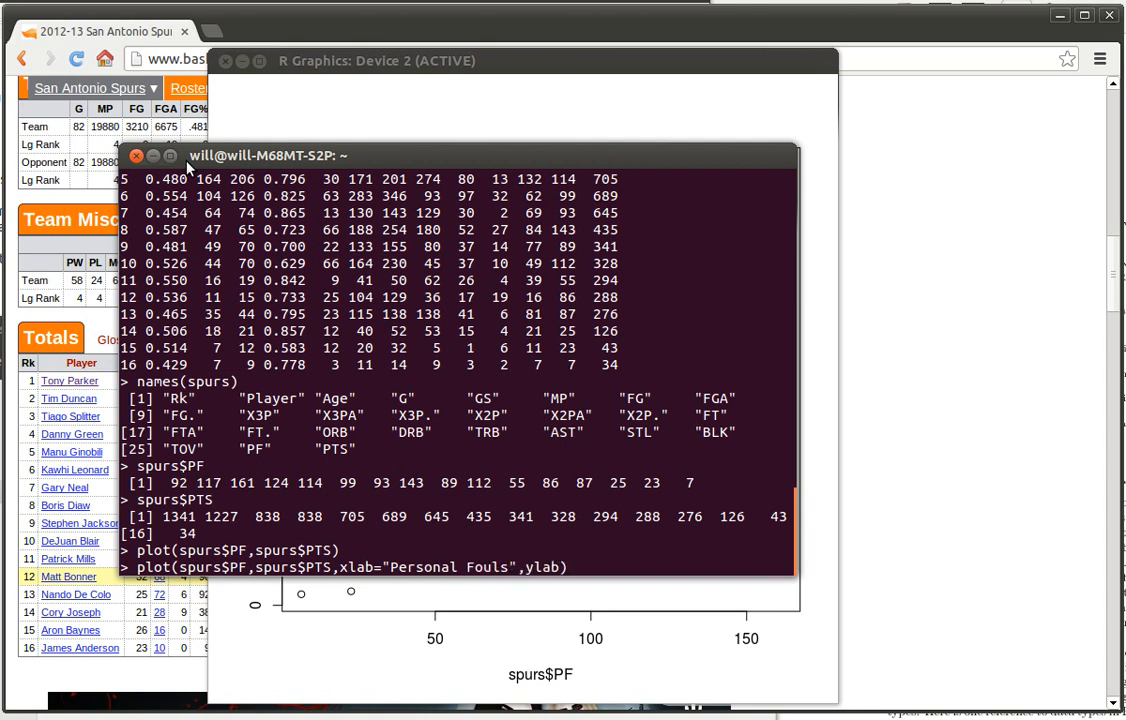
pyautogui.write('"')
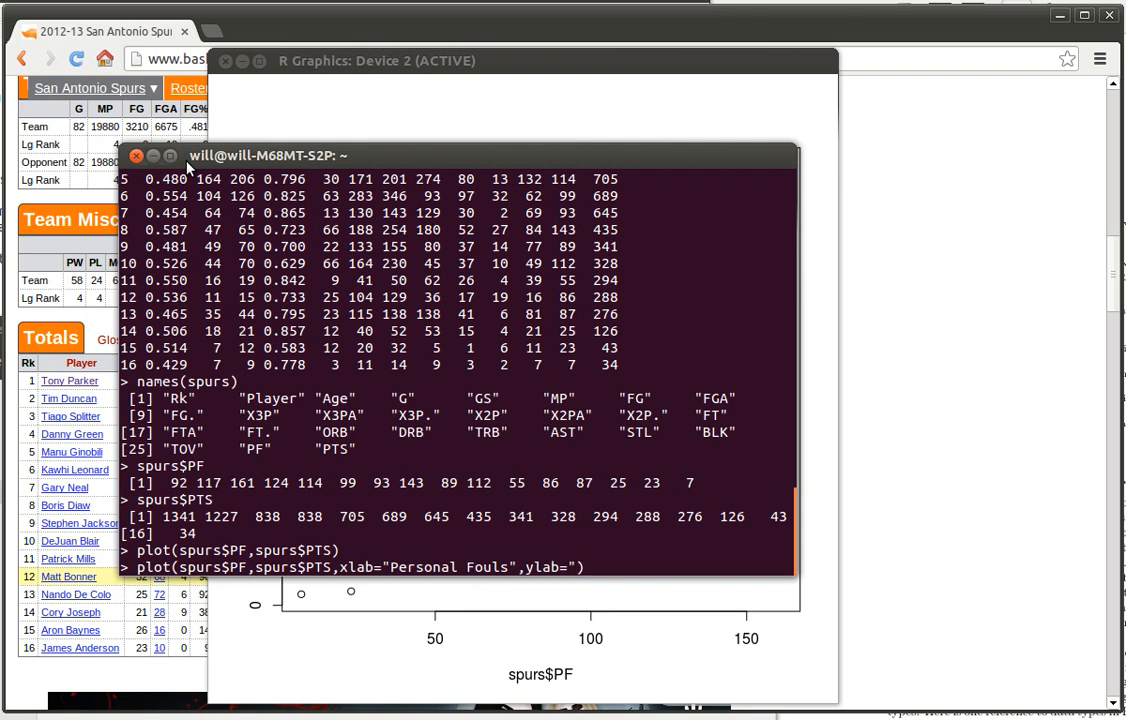
pyautogui.write('Total Points')
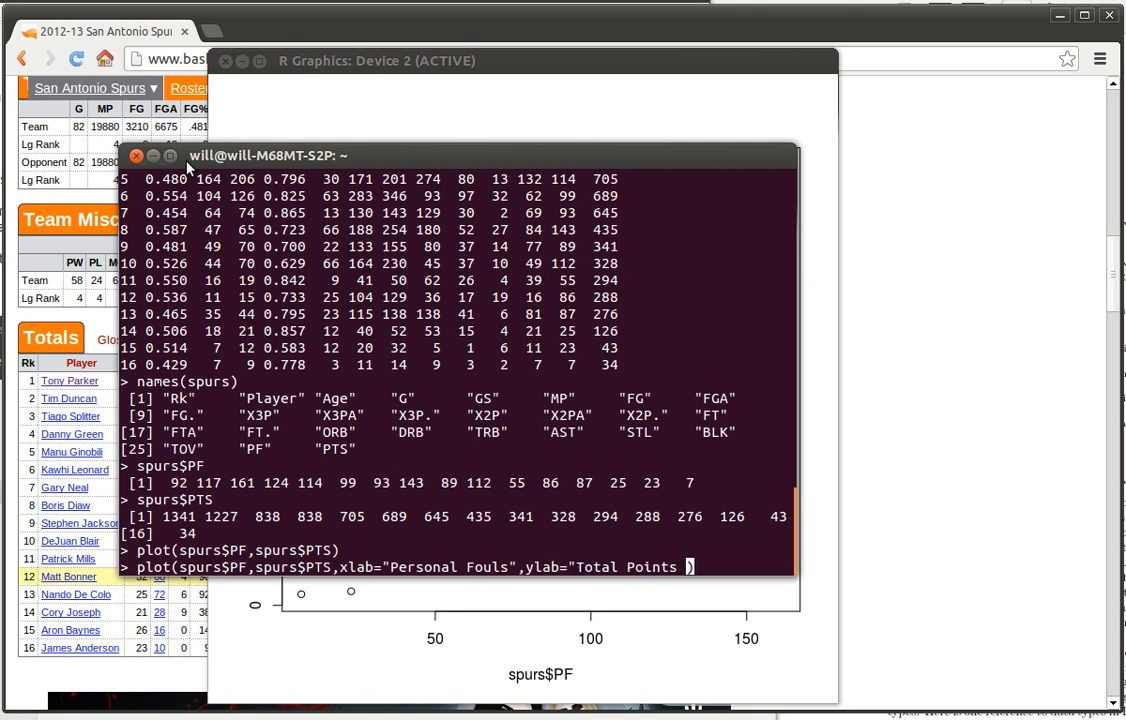
pyautogui.write('per Sea')
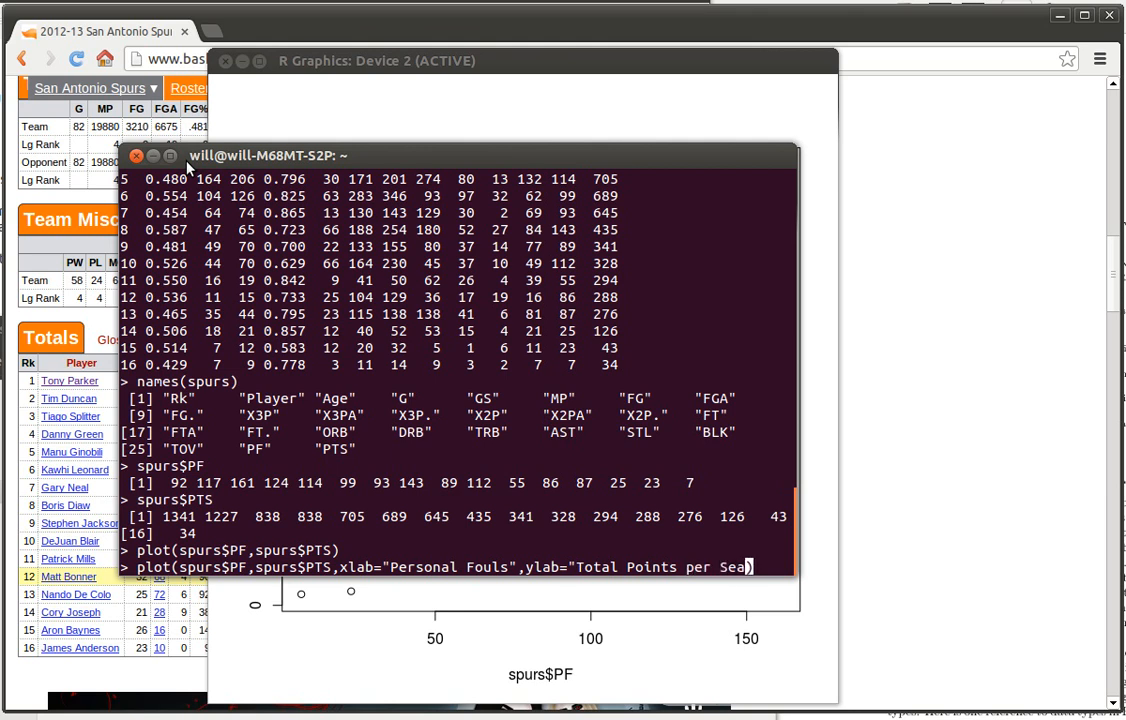
pyautogui.write('son)')
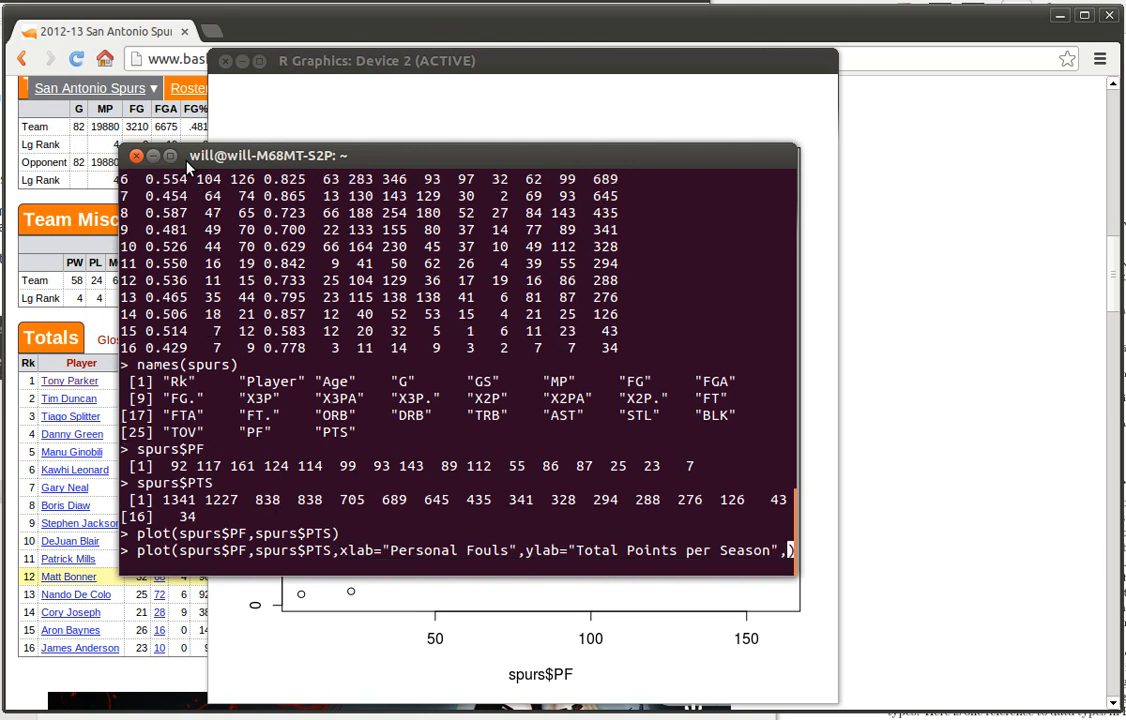
# - Add the title main "2012-2013 Spurs Season" to the plot command
pyautogui.write('ma)')
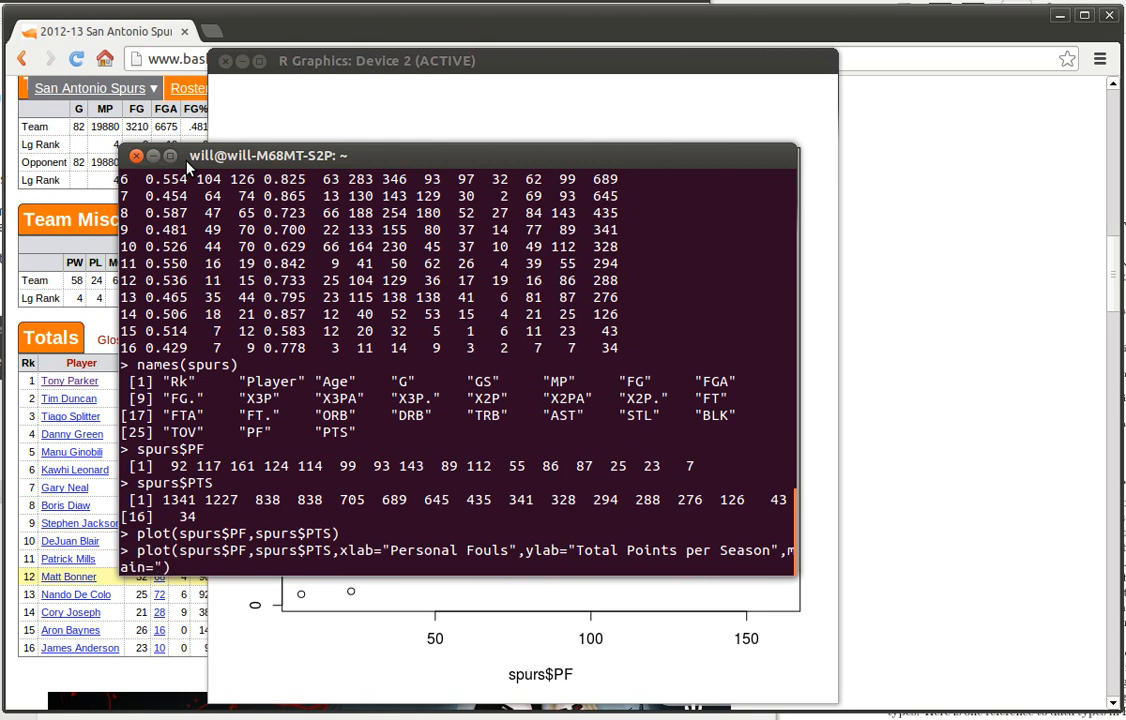
pyautogui.write('2012-2013')
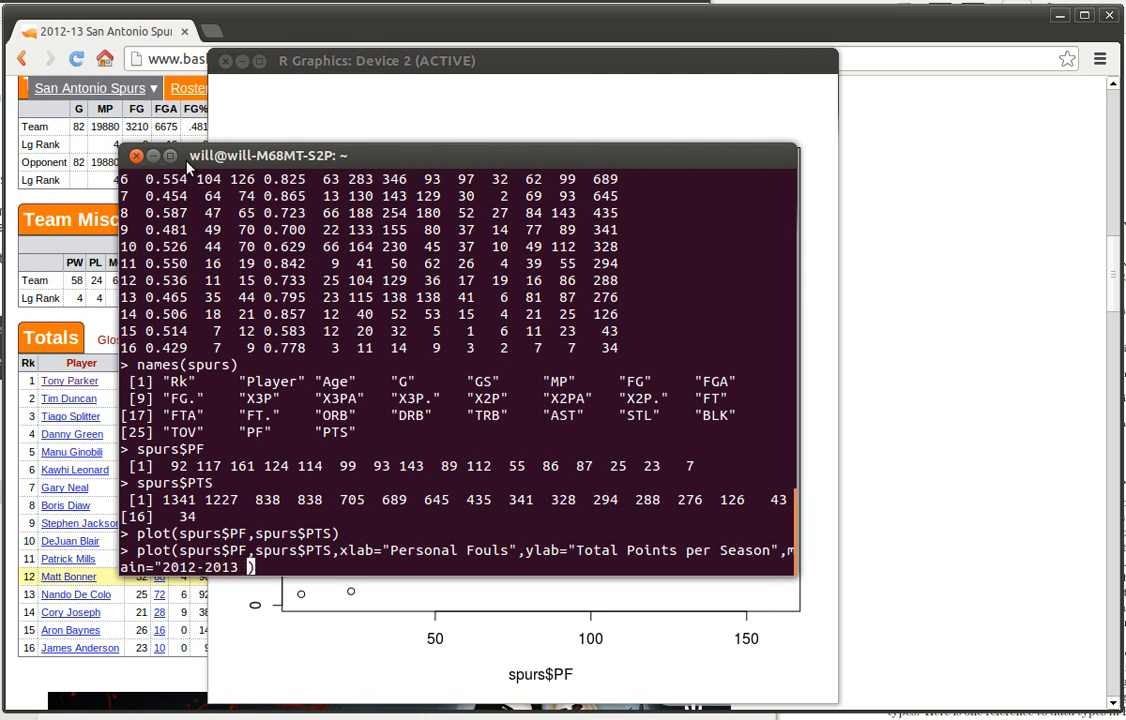
pyautogui.write('Spurs Season')
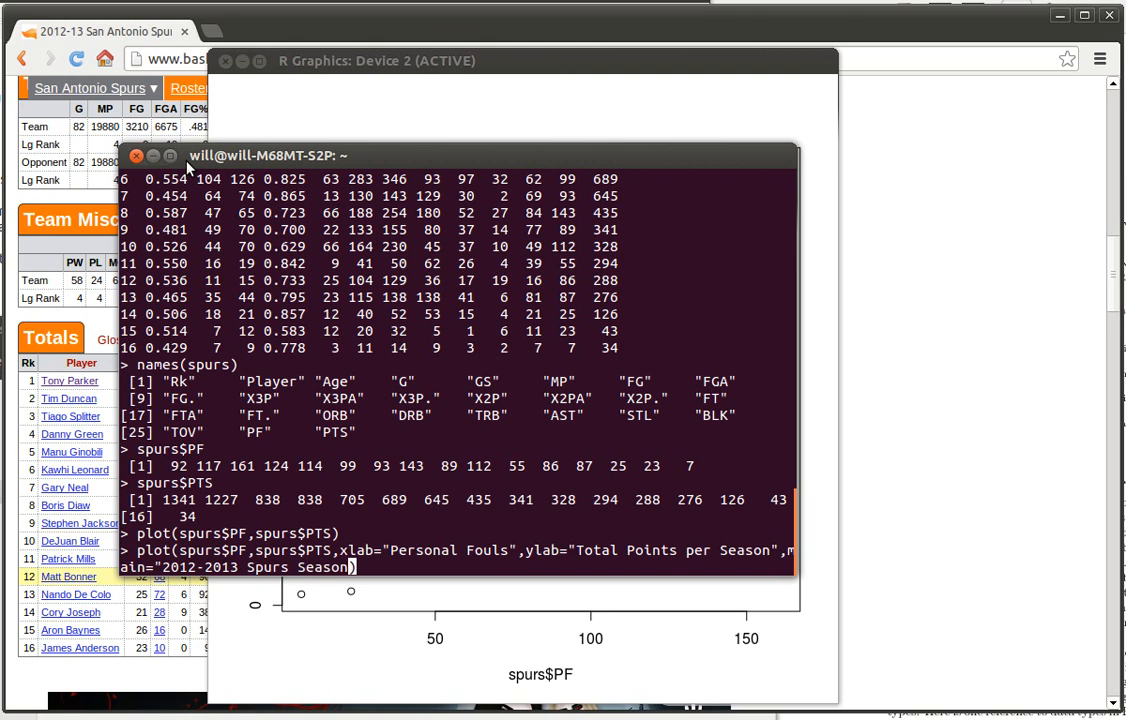
pyautogui.write('"')
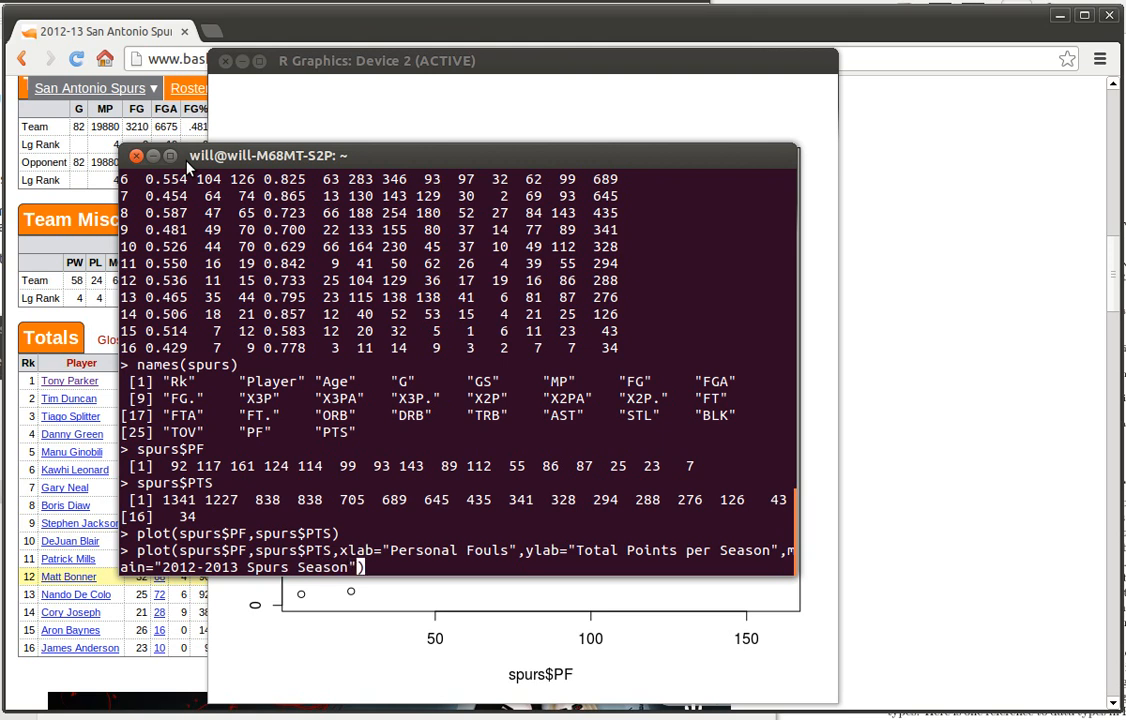
pyautogui.press('Return')
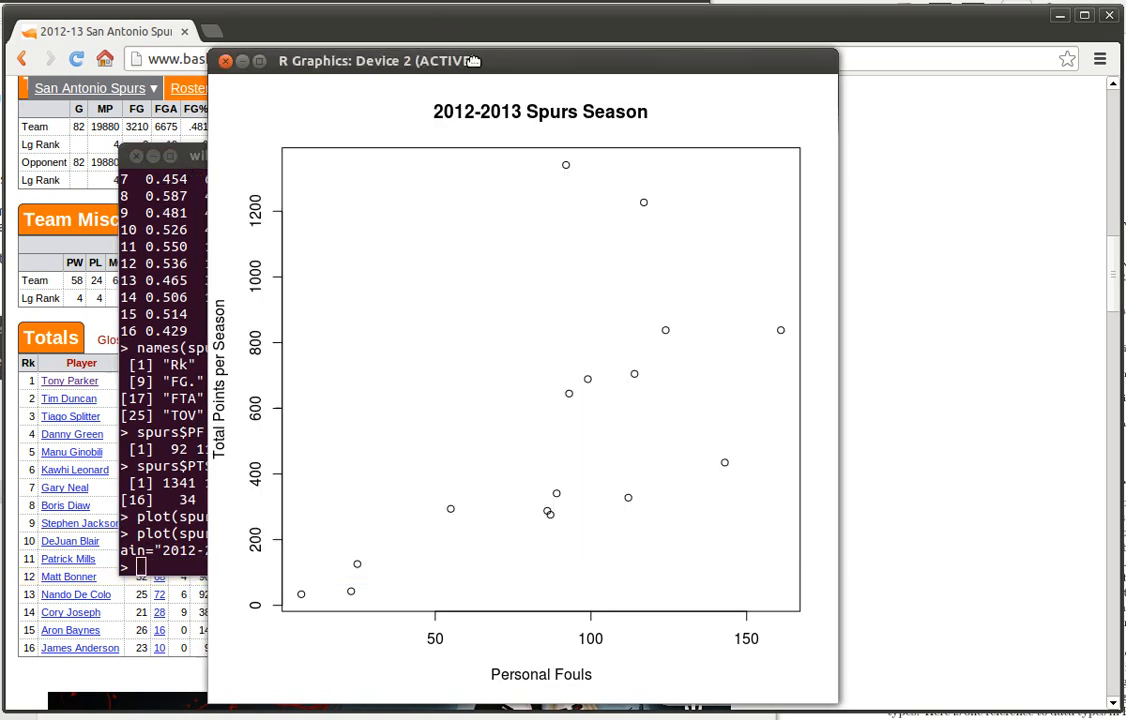
pyautogui.moveTo(474, 64)
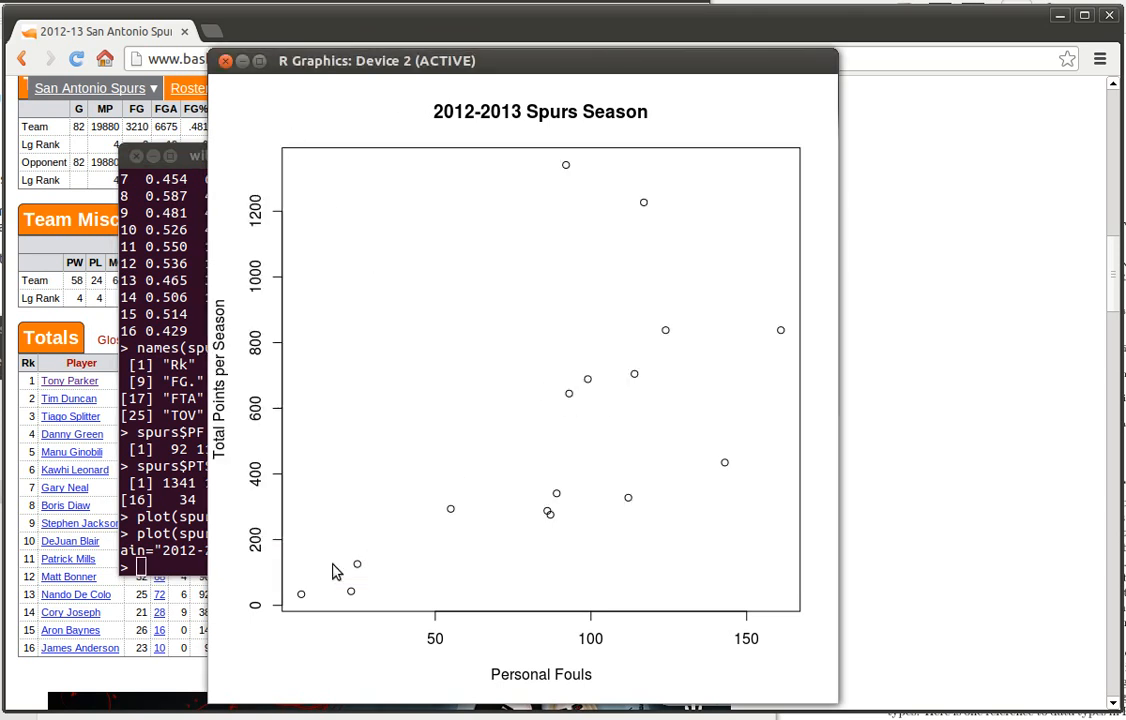
pyautogui.moveTo(576, 338)
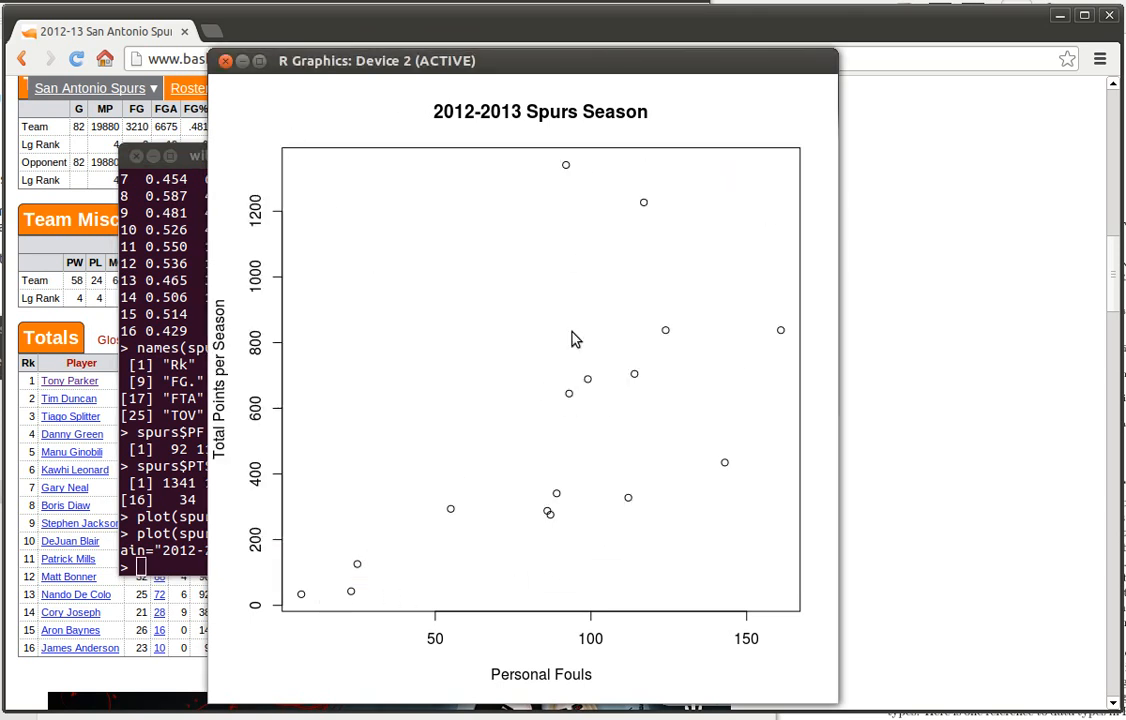
pyautogui.moveTo(464, 528)
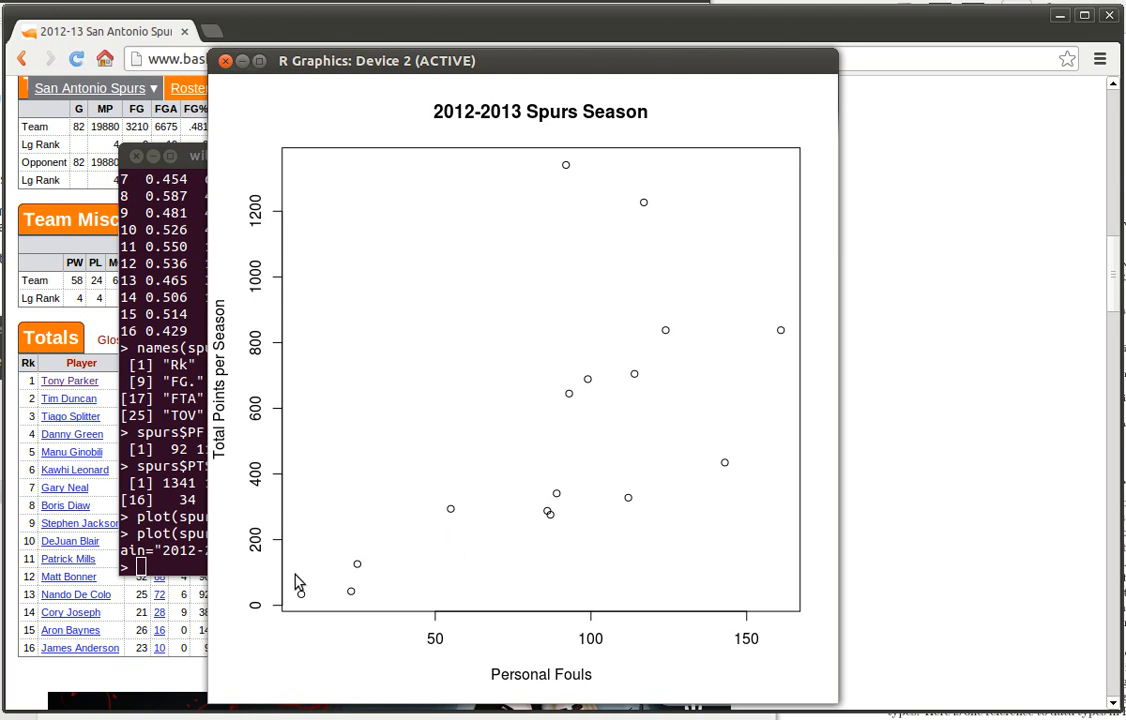
pyautogui.moveTo(616, 324)
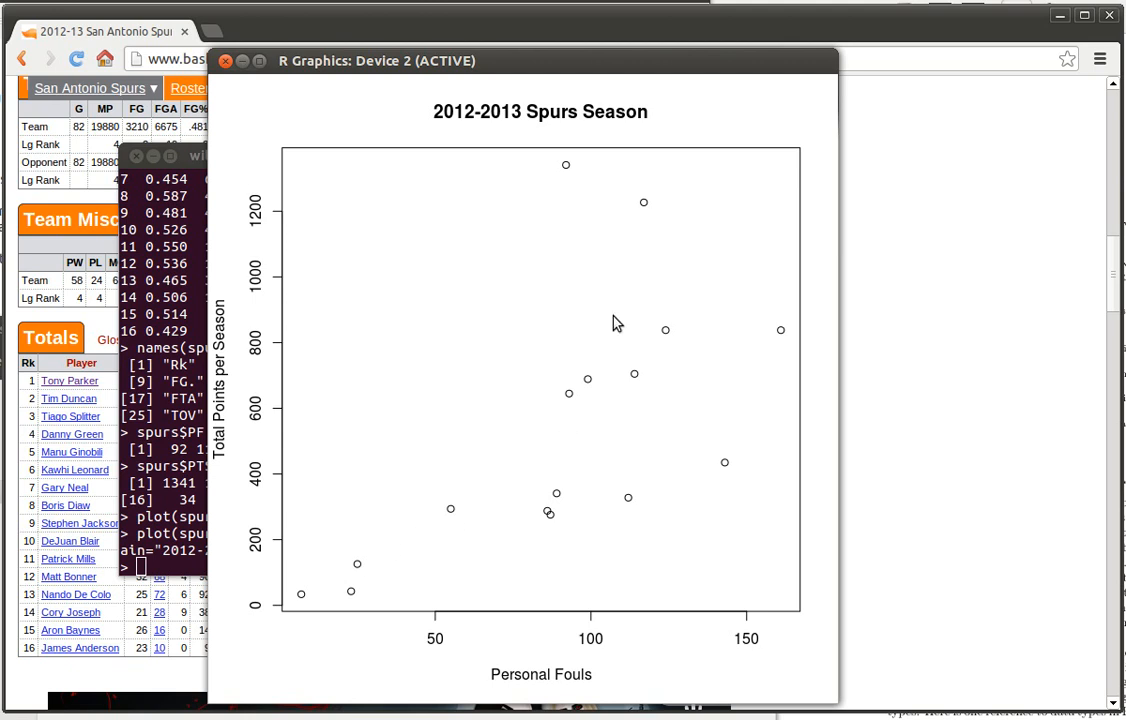
pyautogui.moveTo(558, 188)
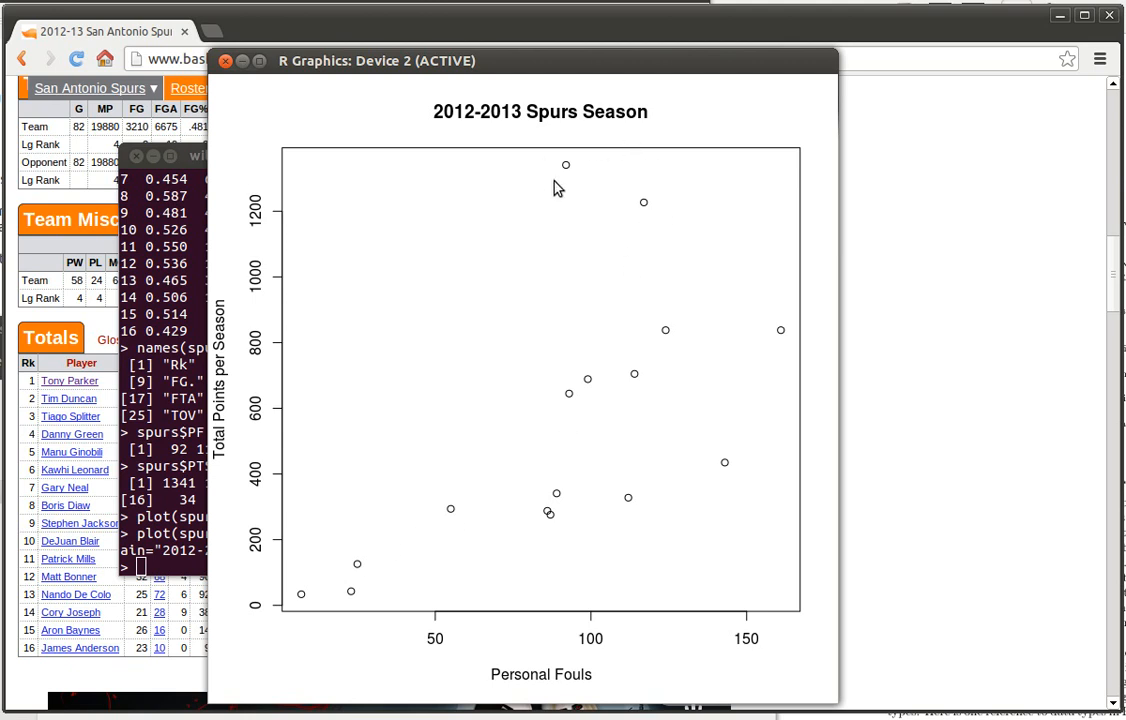
pyautogui.moveTo(304, 614)
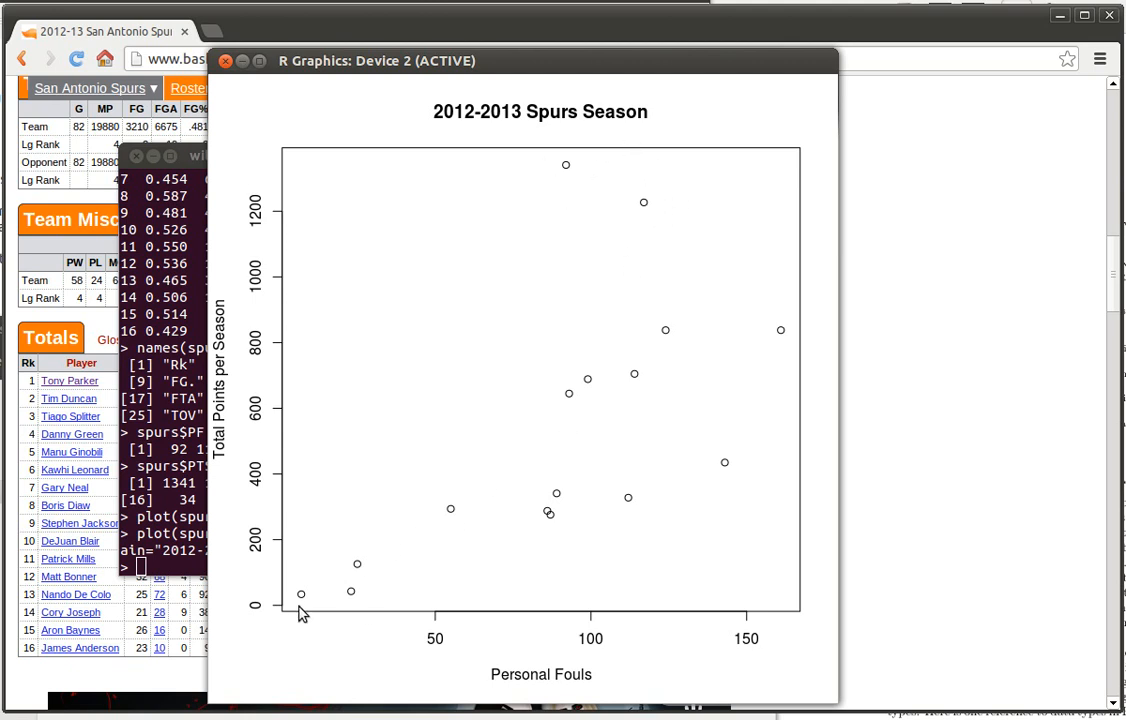
pyautogui.moveTo(768, 348)
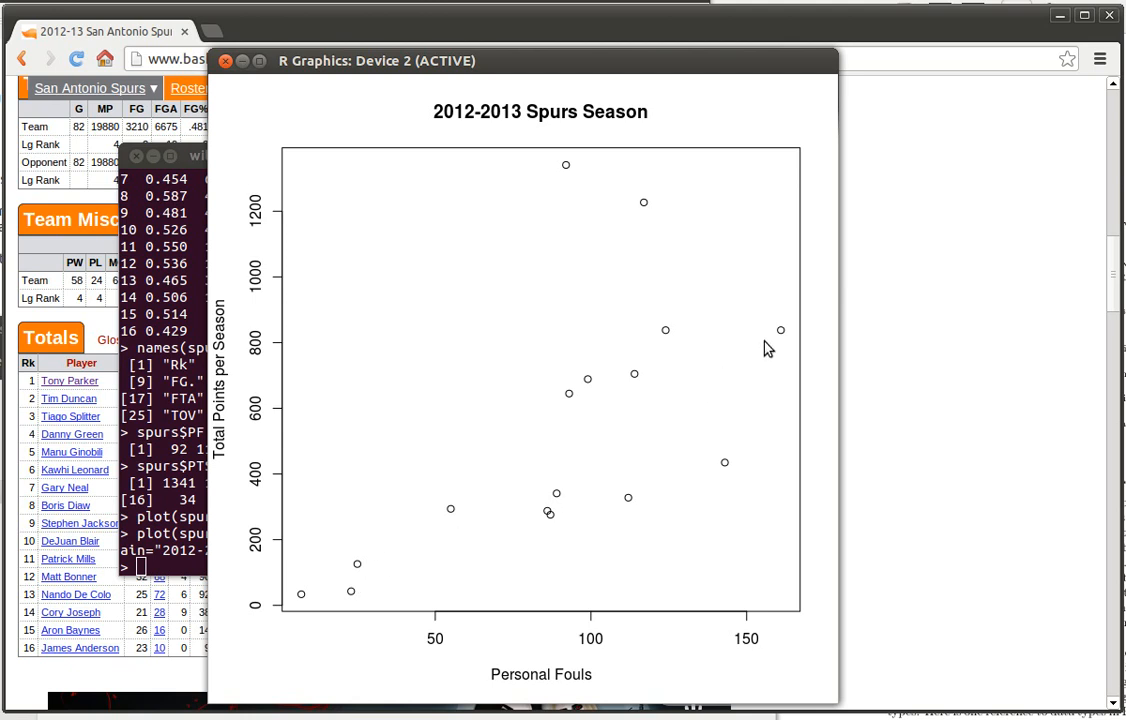
pyautogui.moveTo(780, 352)
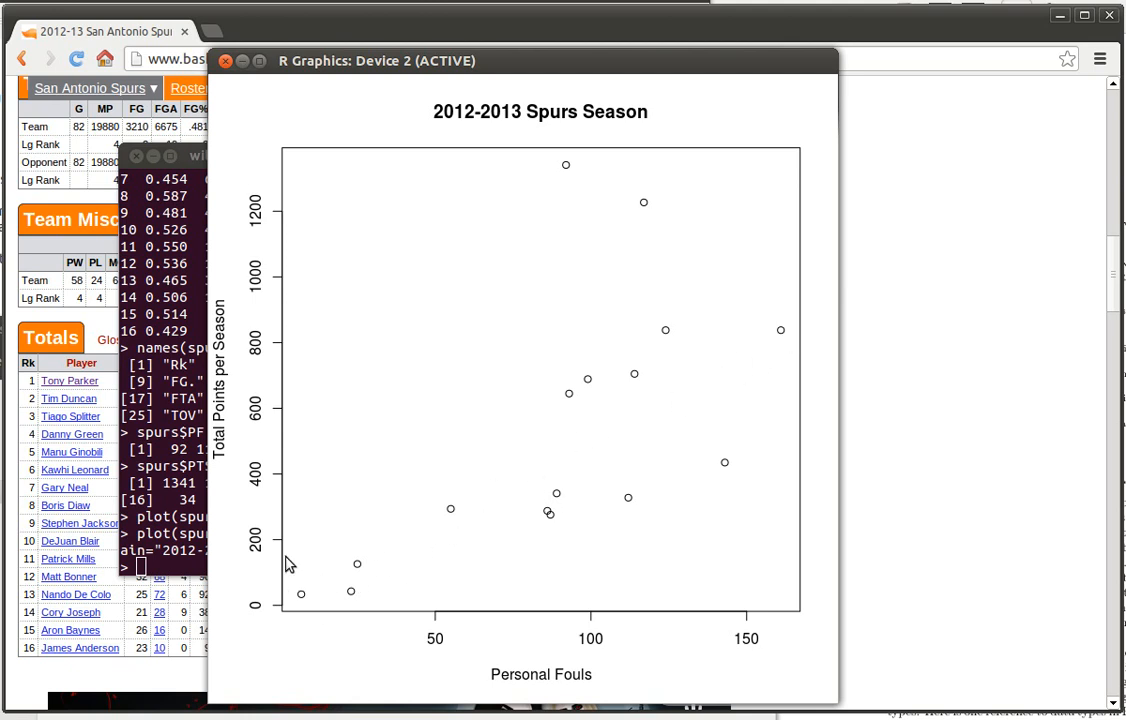
pyautogui.moveTo(610, 442)
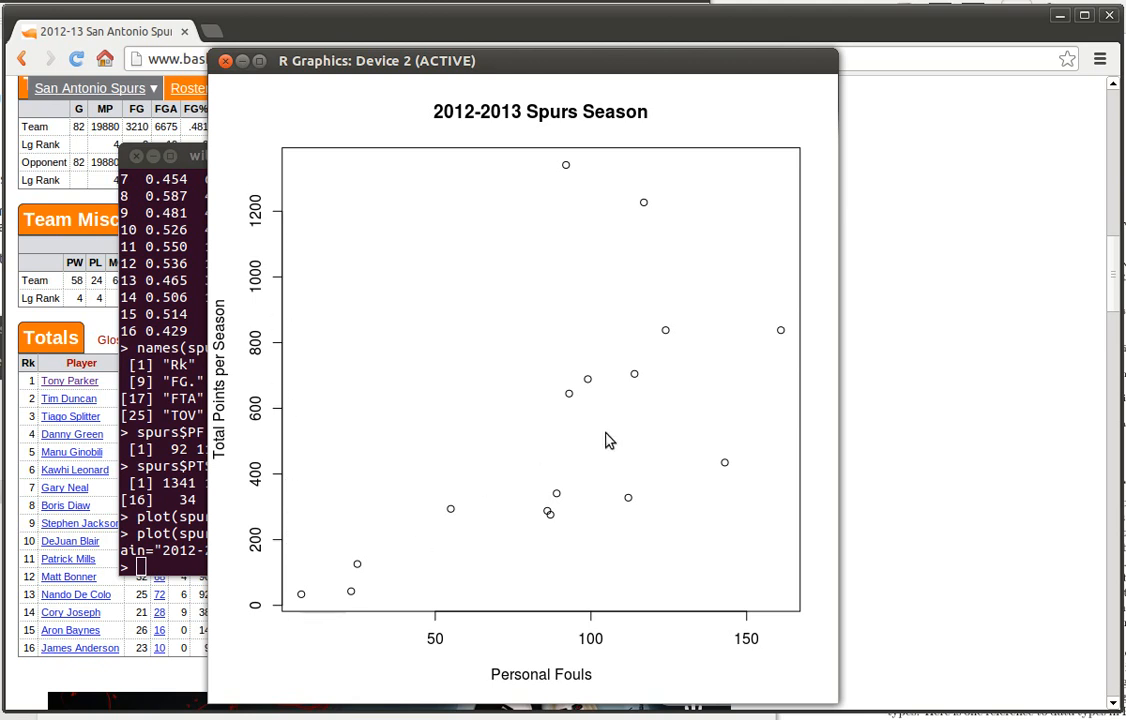
pyautogui.moveTo(636, 414)
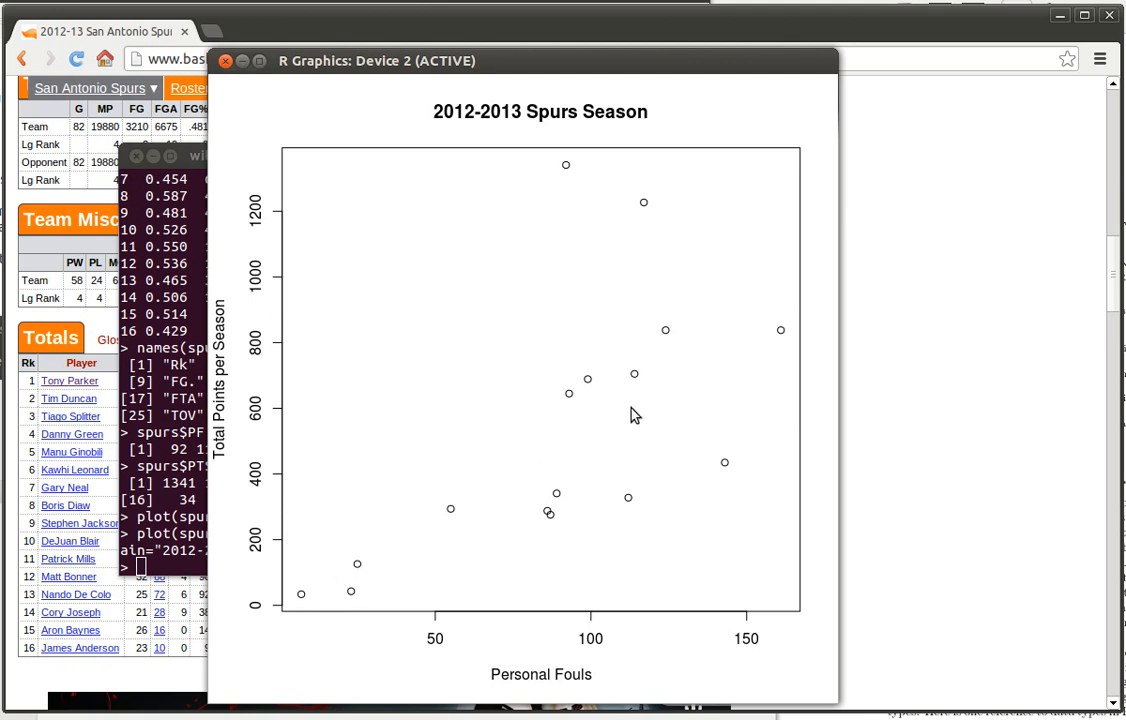
pyautogui.moveTo(524, 636)
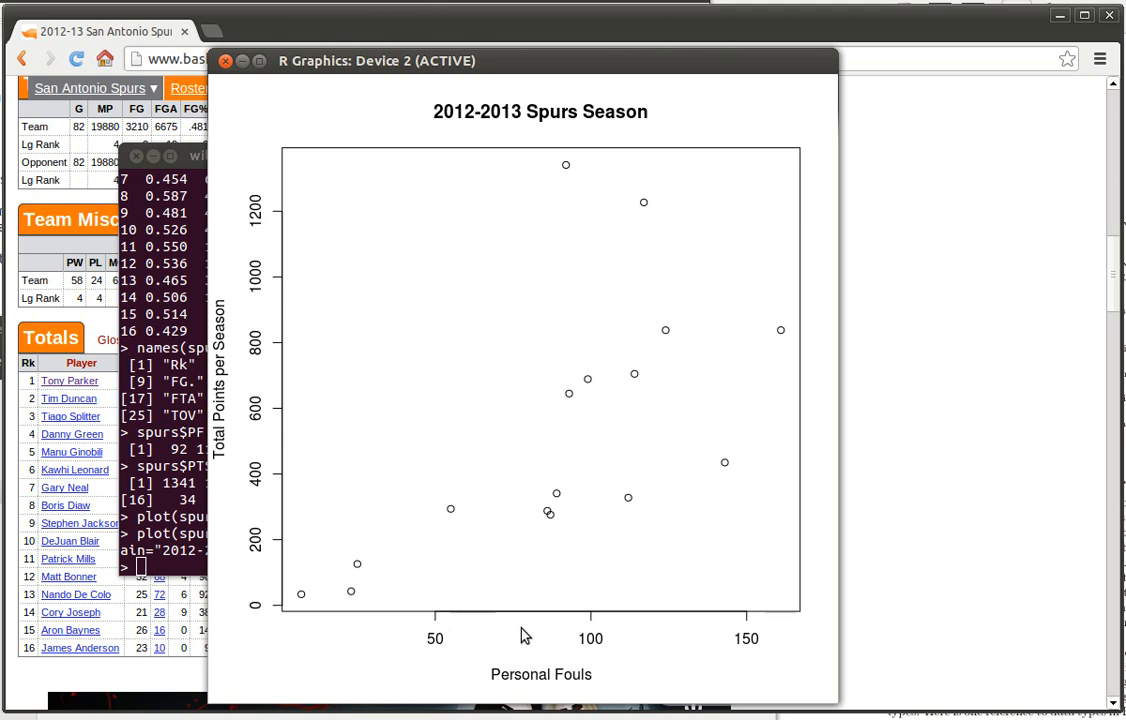
pyautogui.moveTo(378, 488)
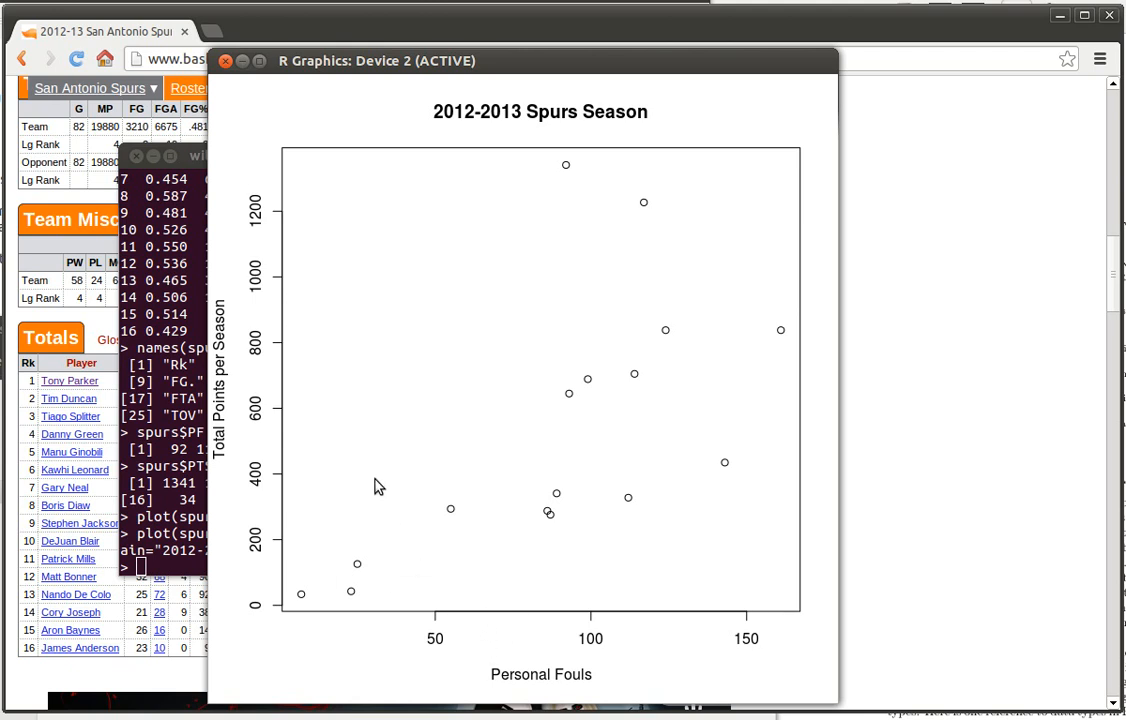